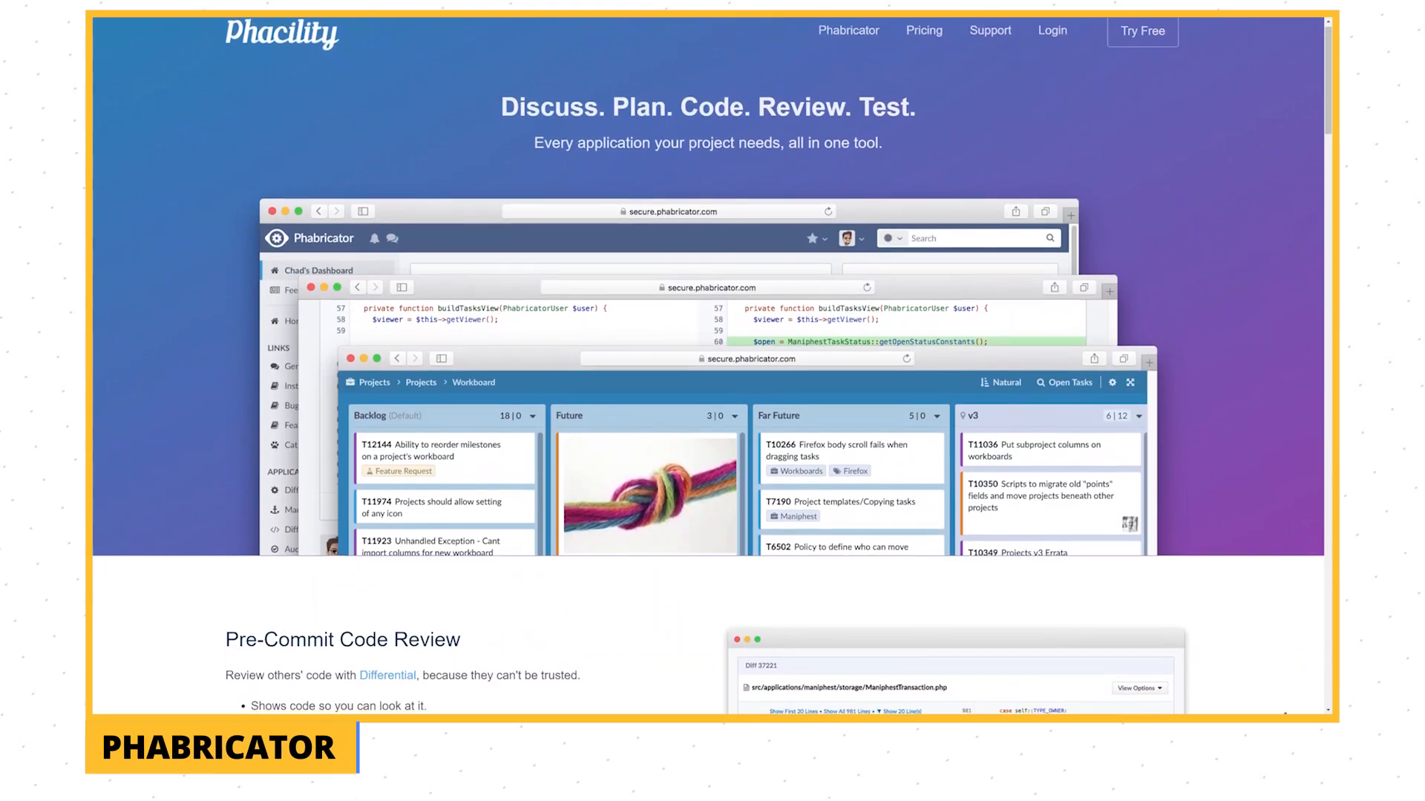
Scroll down through the code review tools page to the Veracode entry.
scroll(down, 3)
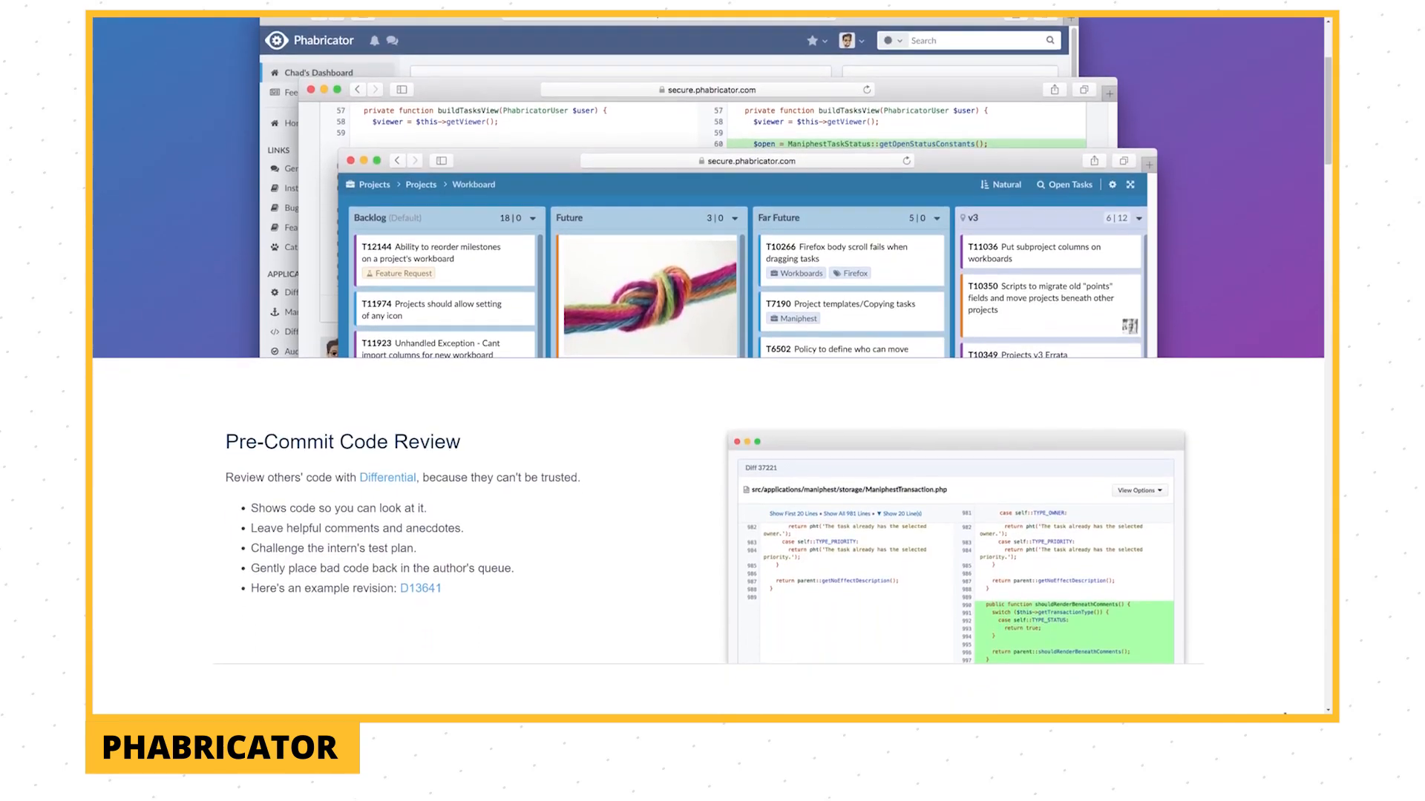
scroll(down, 3)
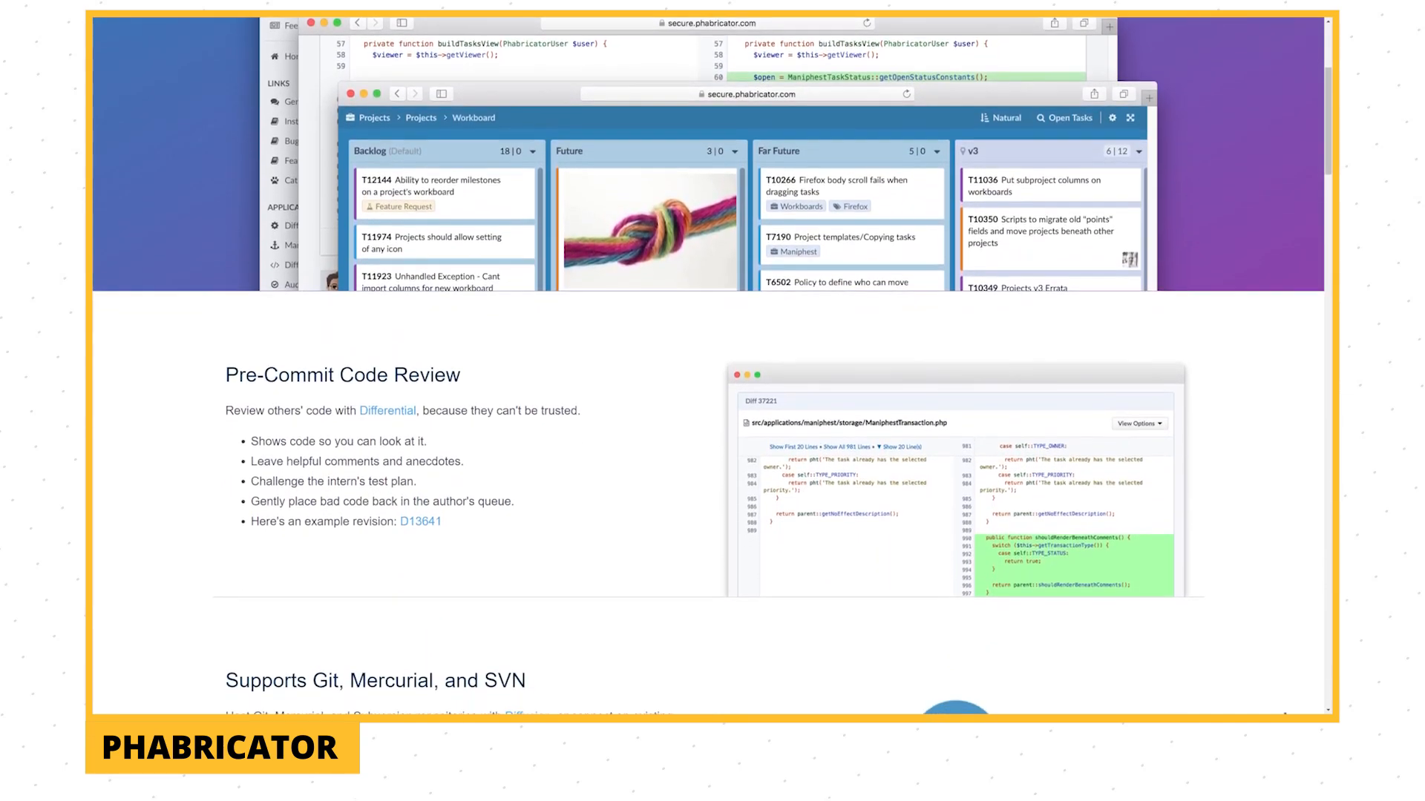
scroll(down, 3)
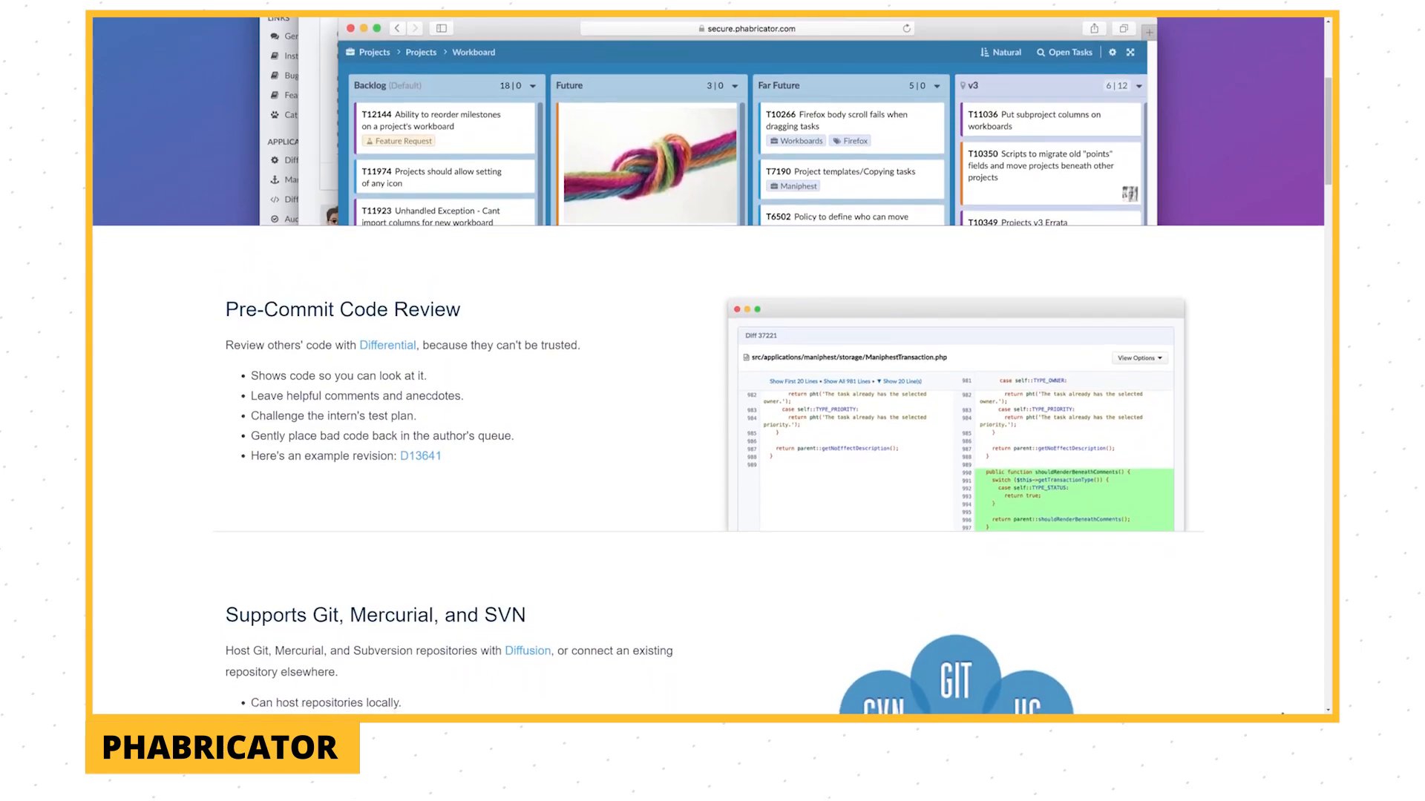
scroll(down, 3)
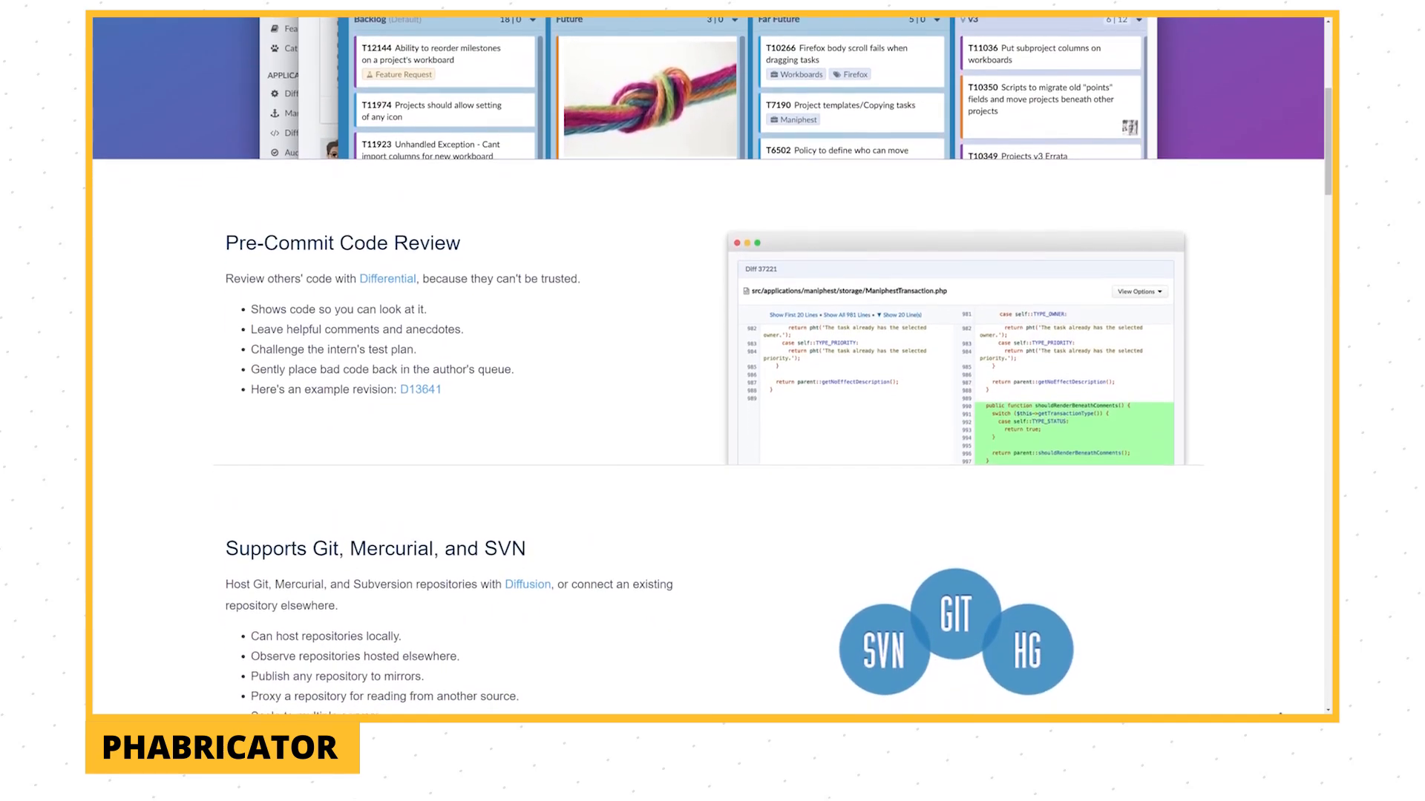
scroll(down, 3)
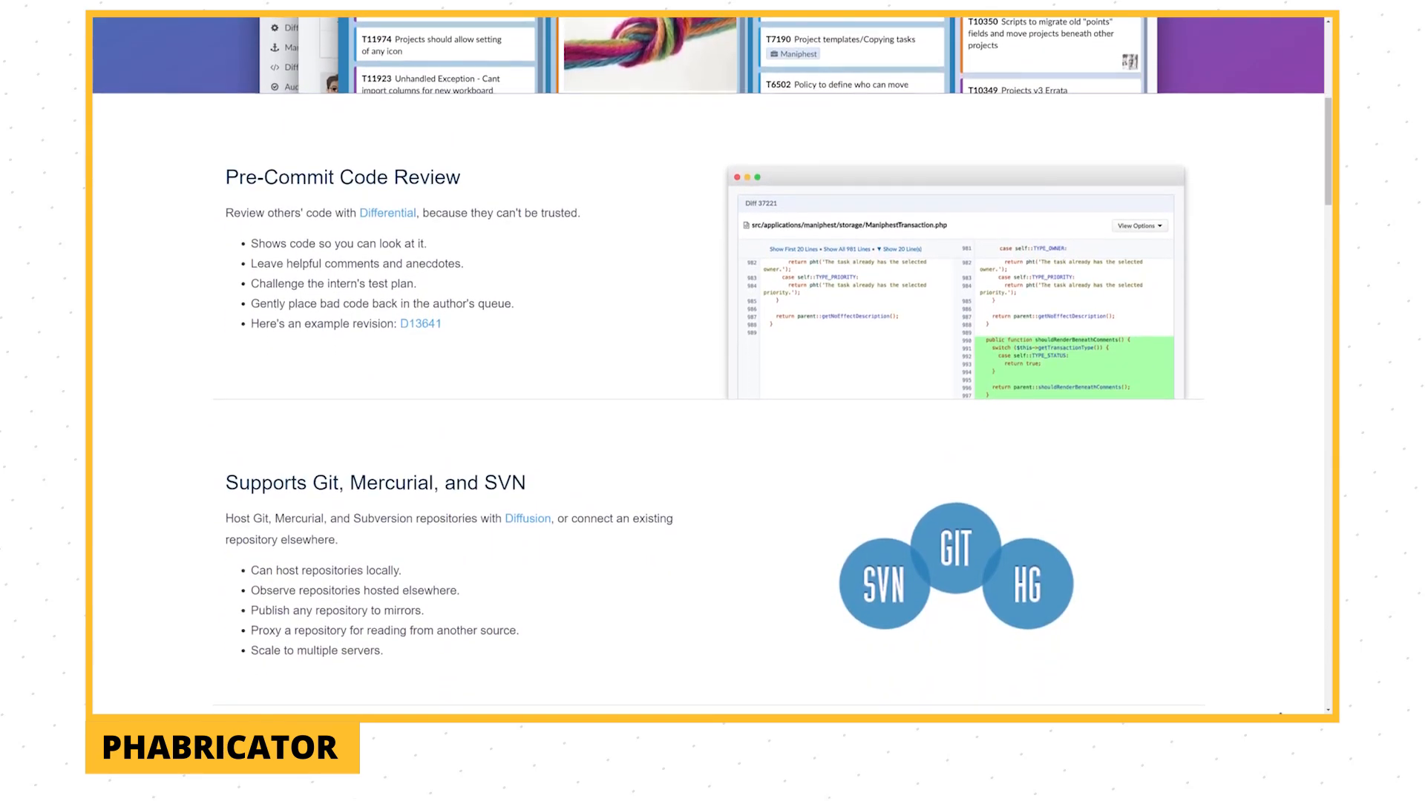
scroll(up, 3)
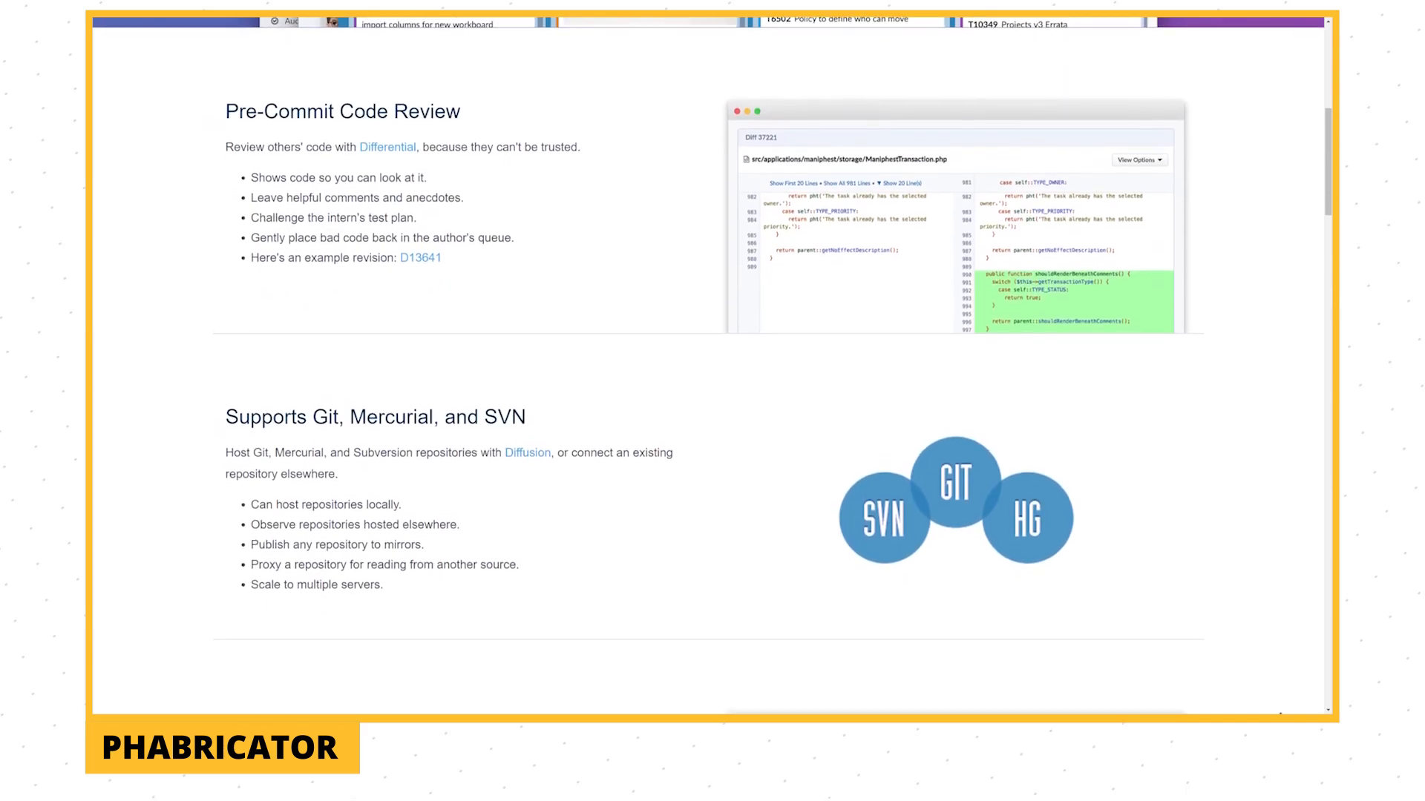
scroll(down, 3)
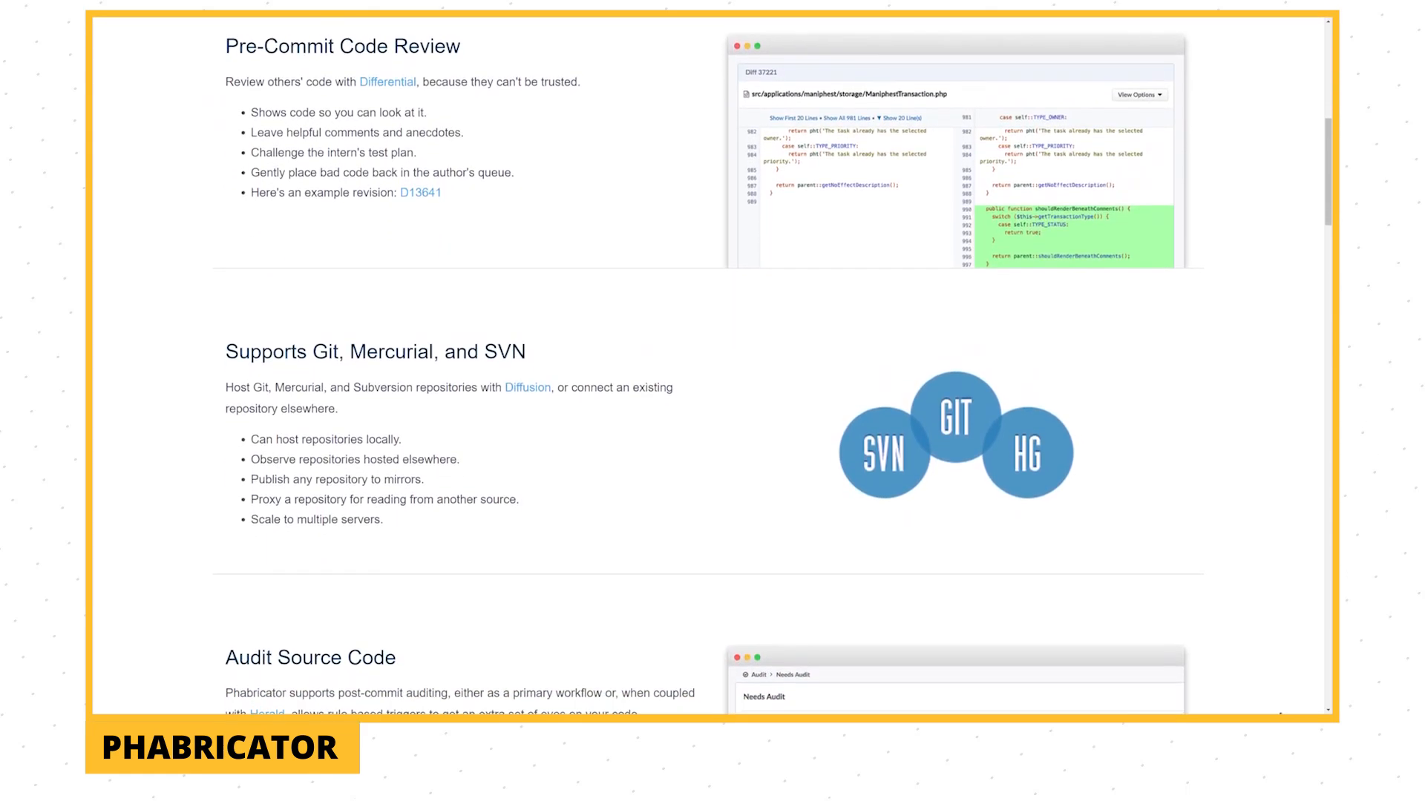
scroll(down, 3)
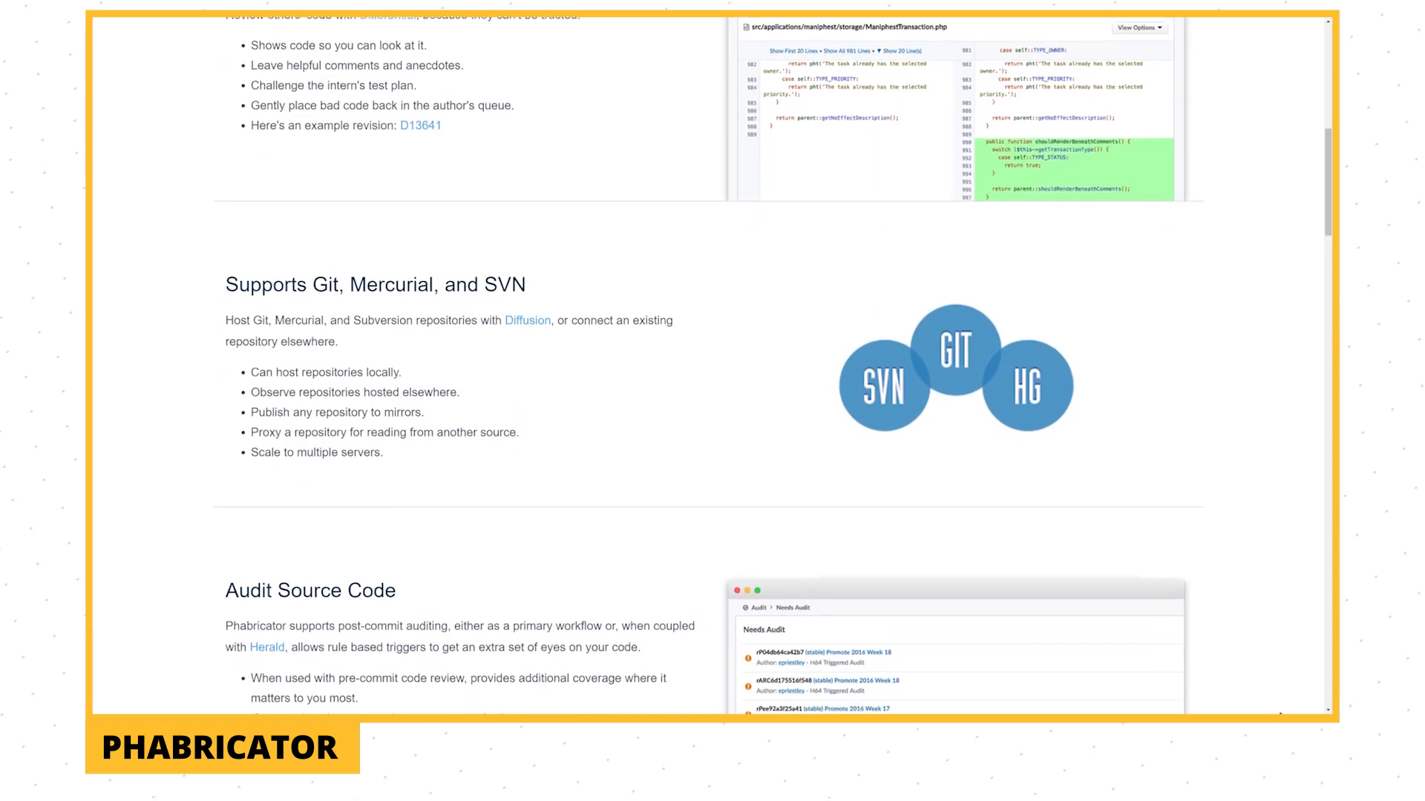
scroll(down, 3)
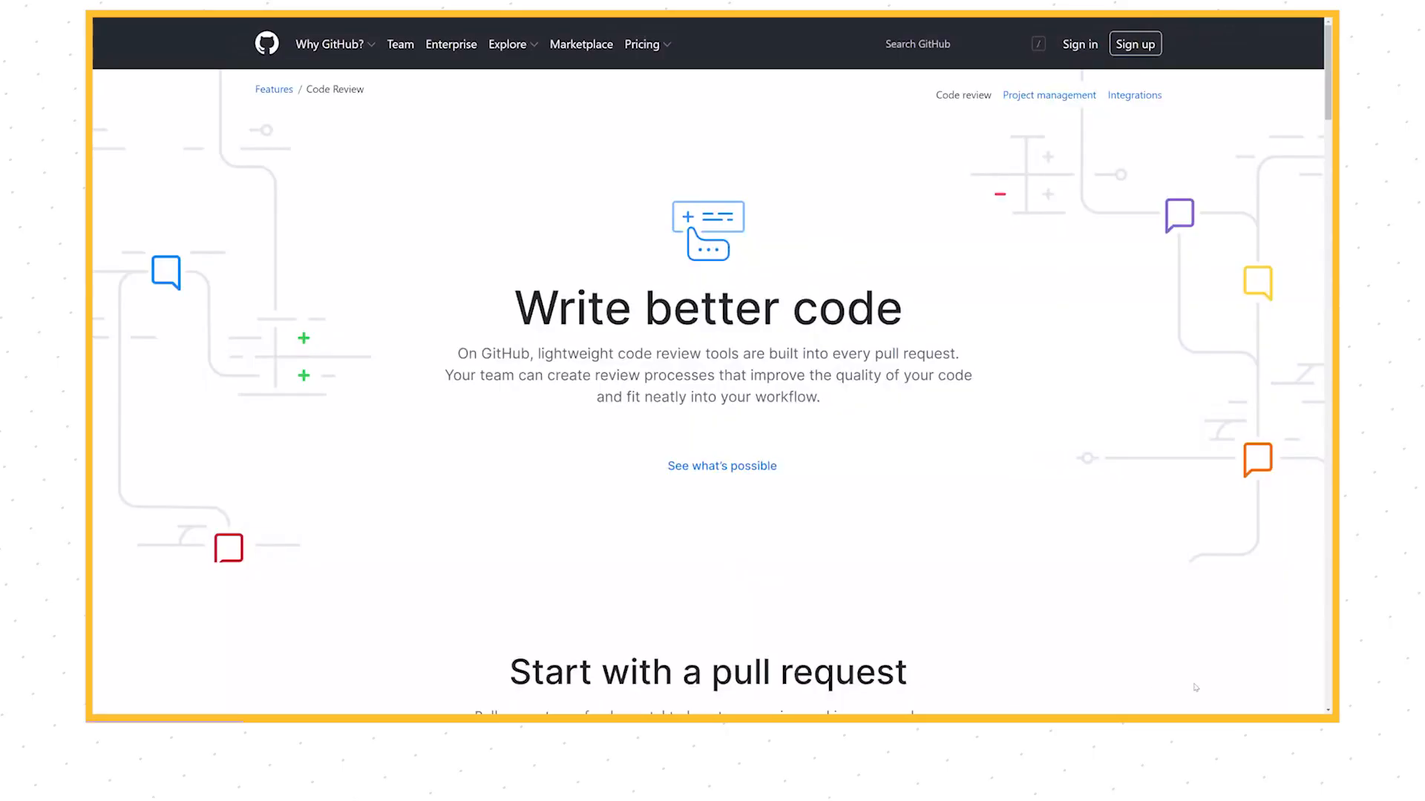
scroll(down, 3)
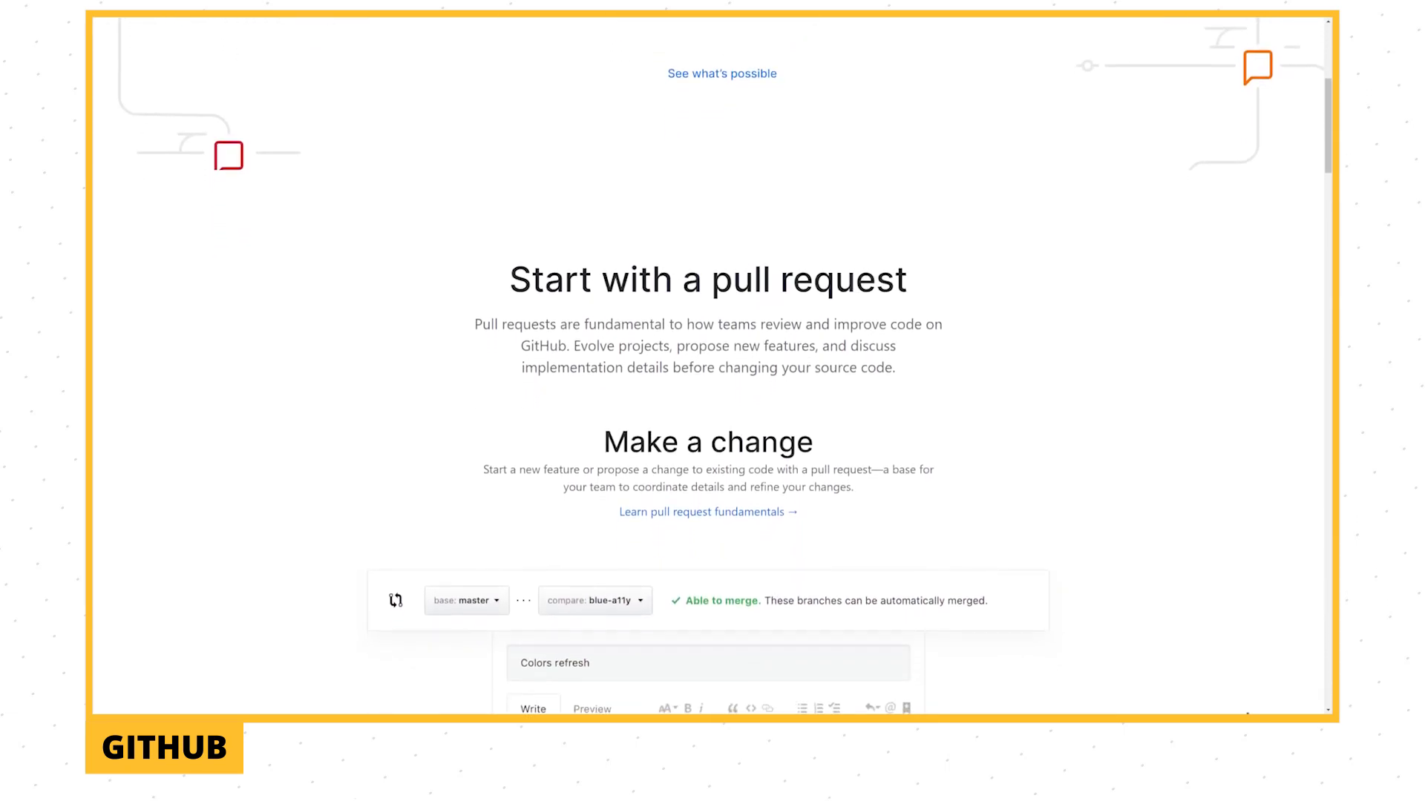
scroll(down, 3)
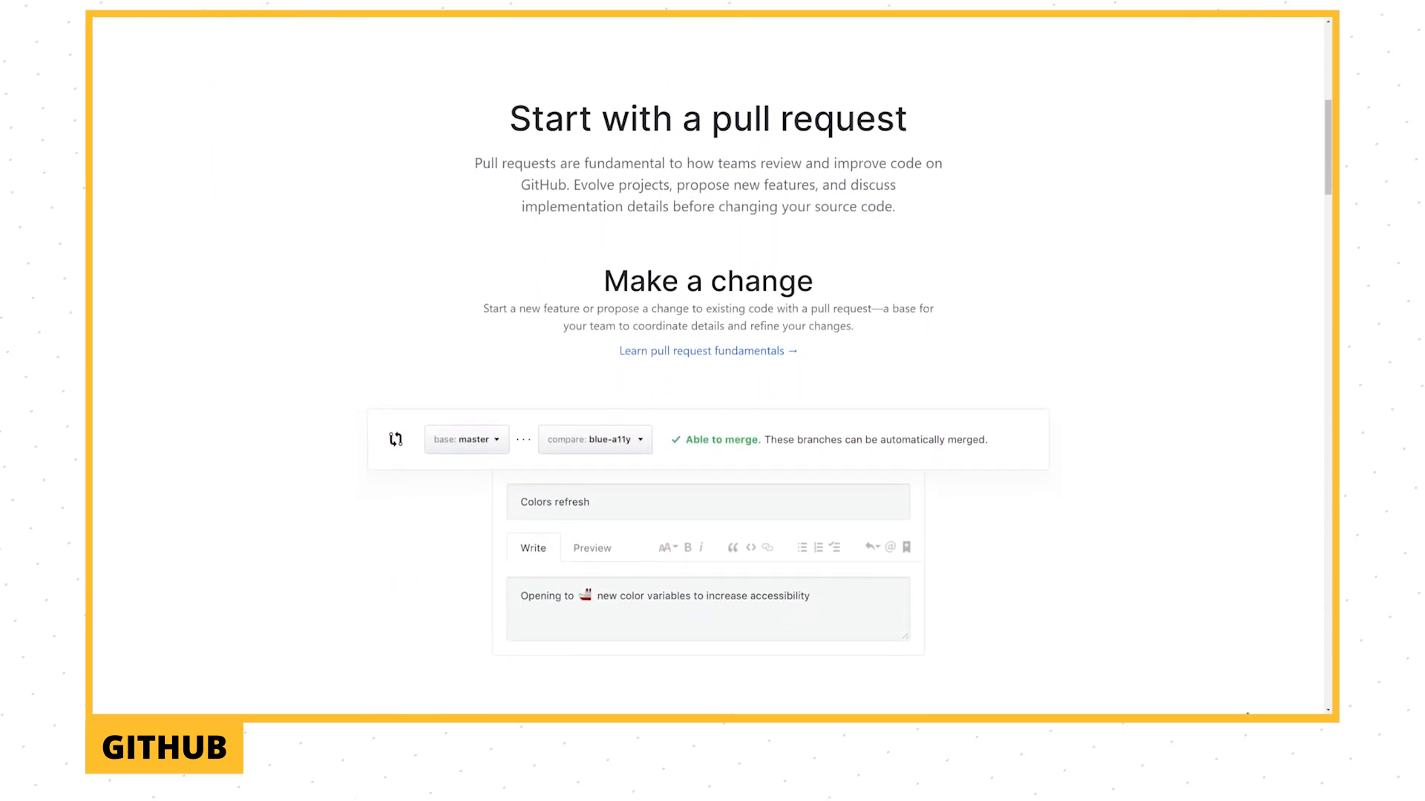
scroll(down, 3)
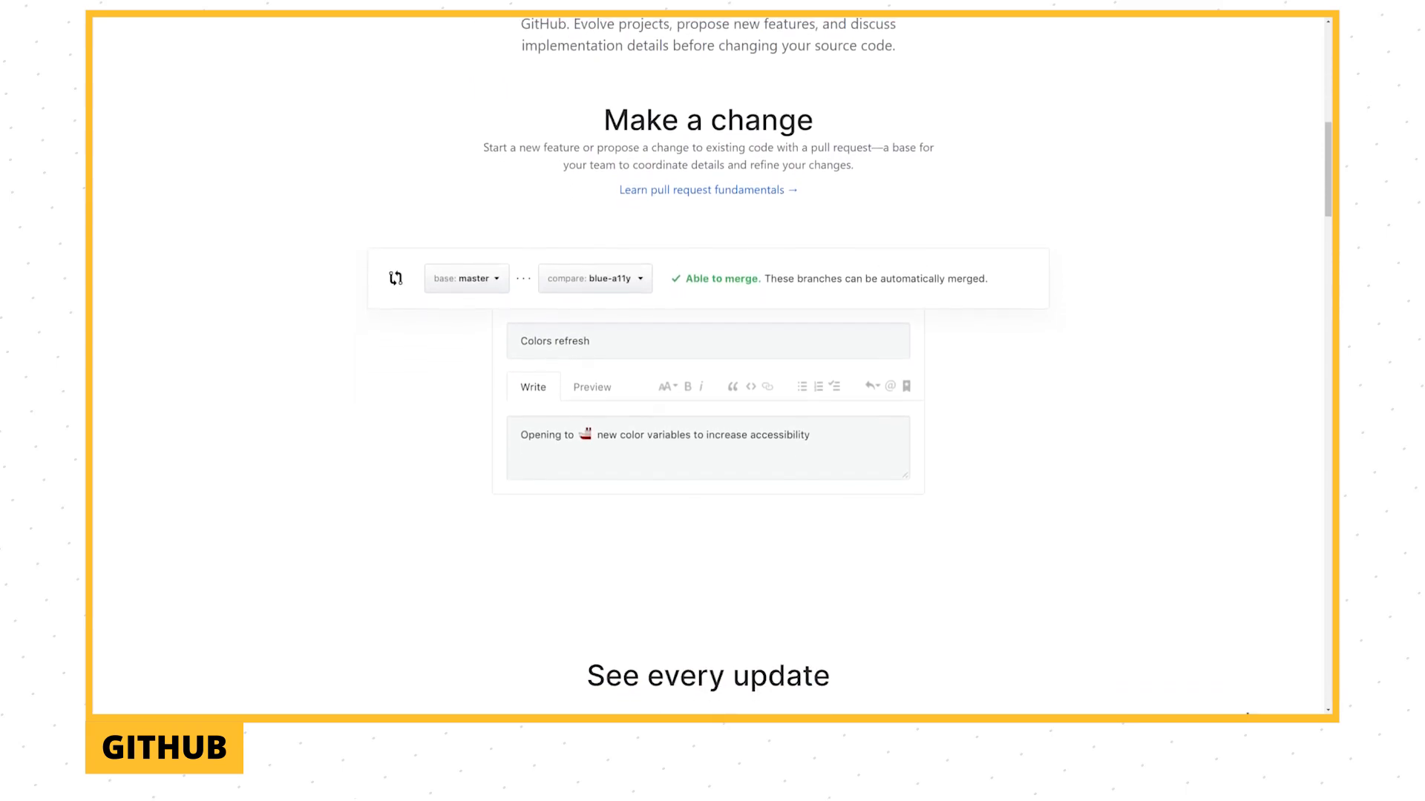
scroll(down, 3)
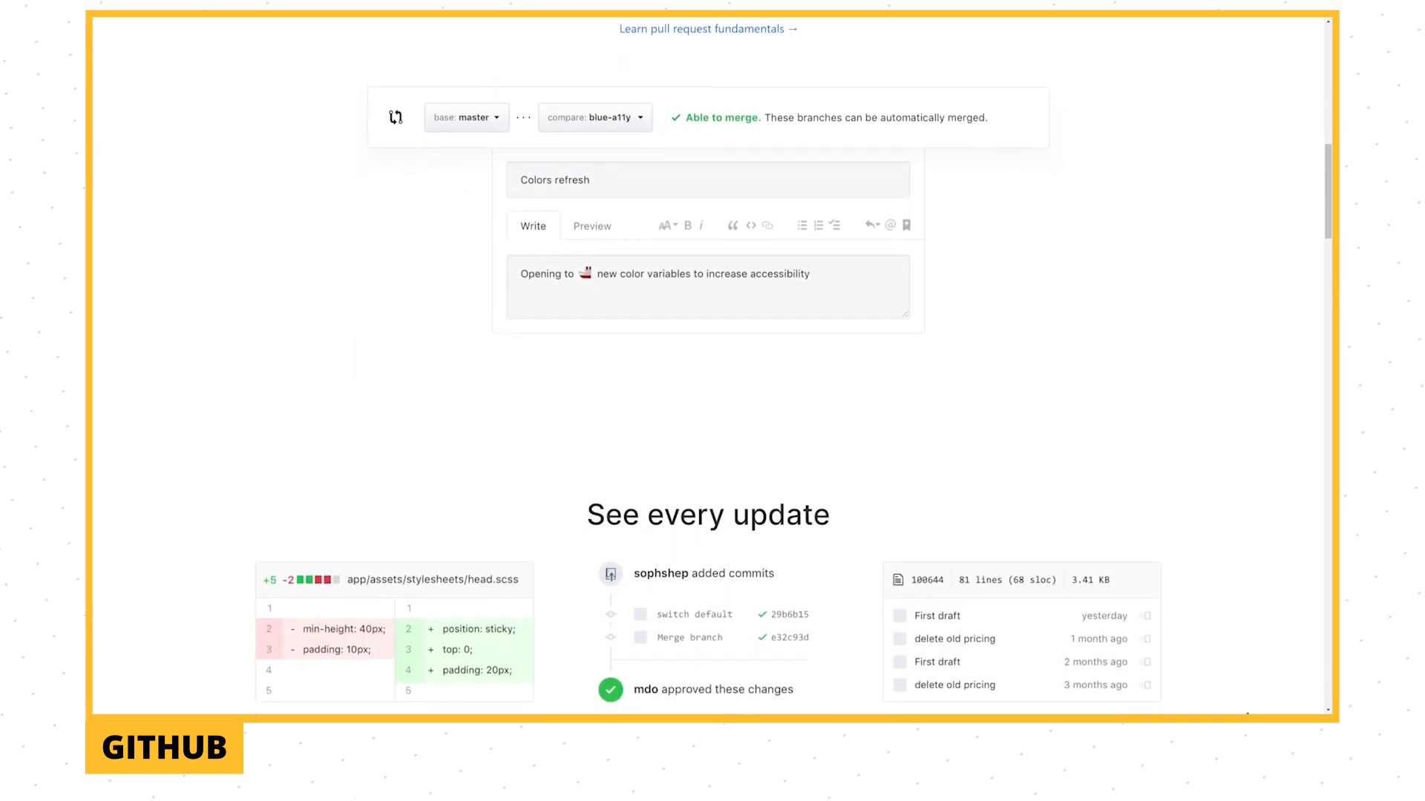
scroll(down, 3)
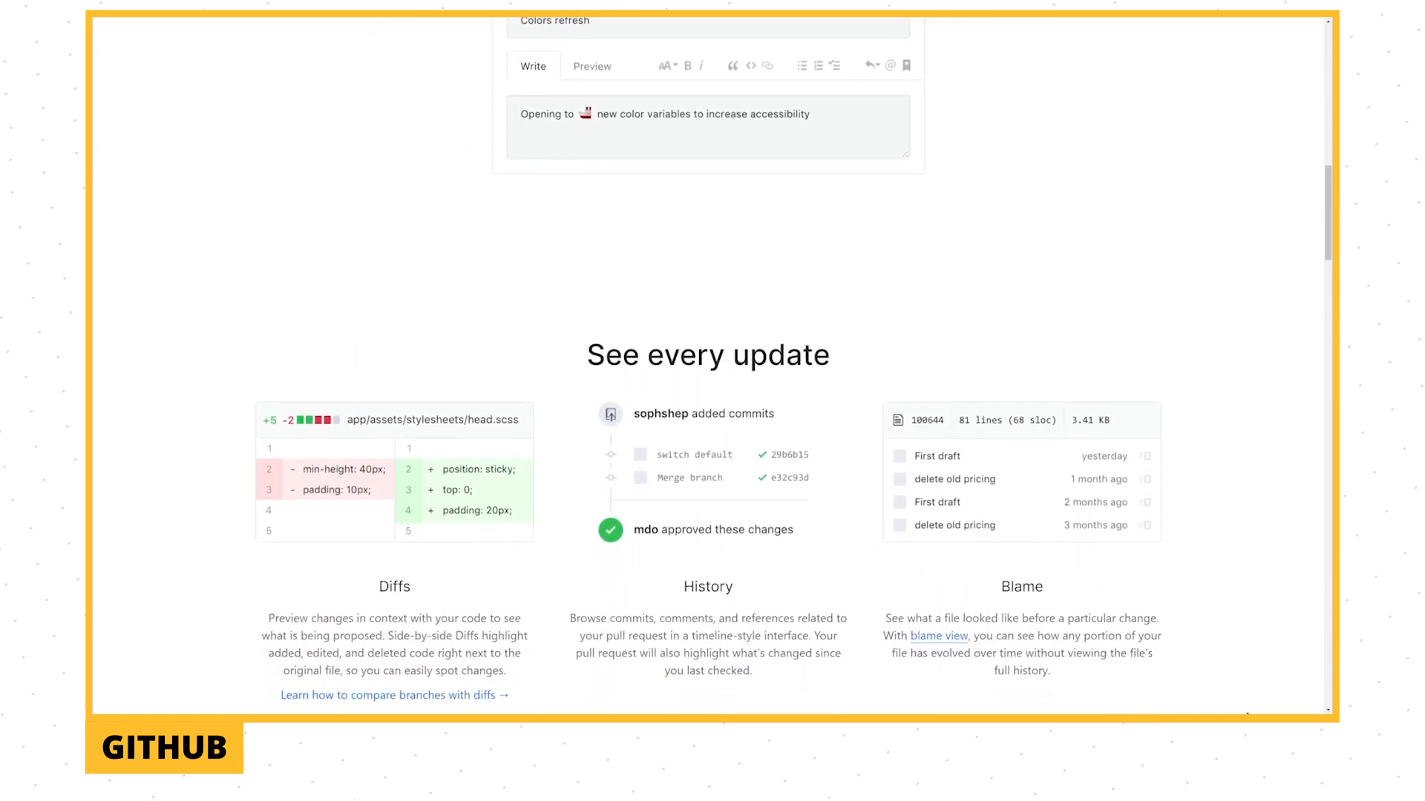
scroll(down, 3)
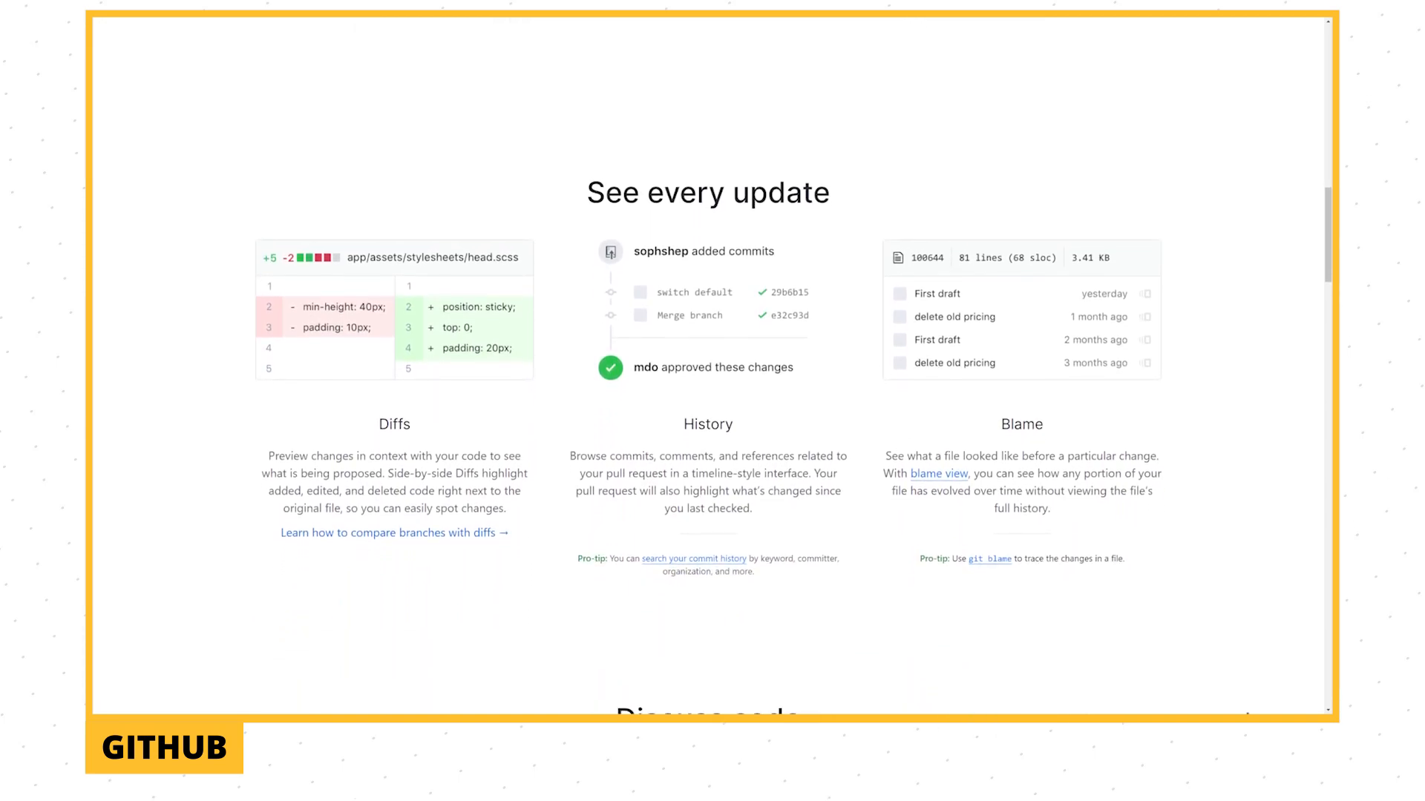
scroll(down, 3)
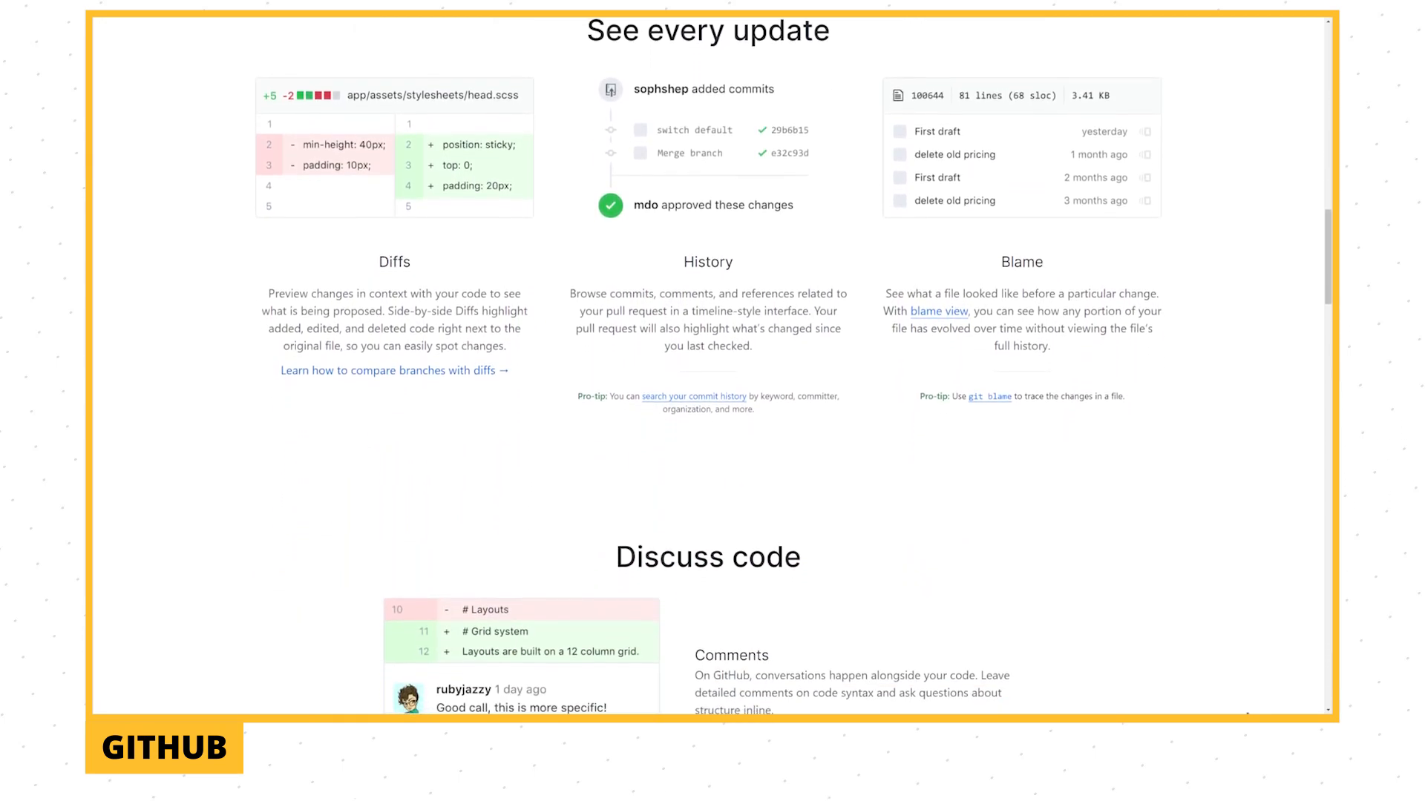
scroll(down, 3)
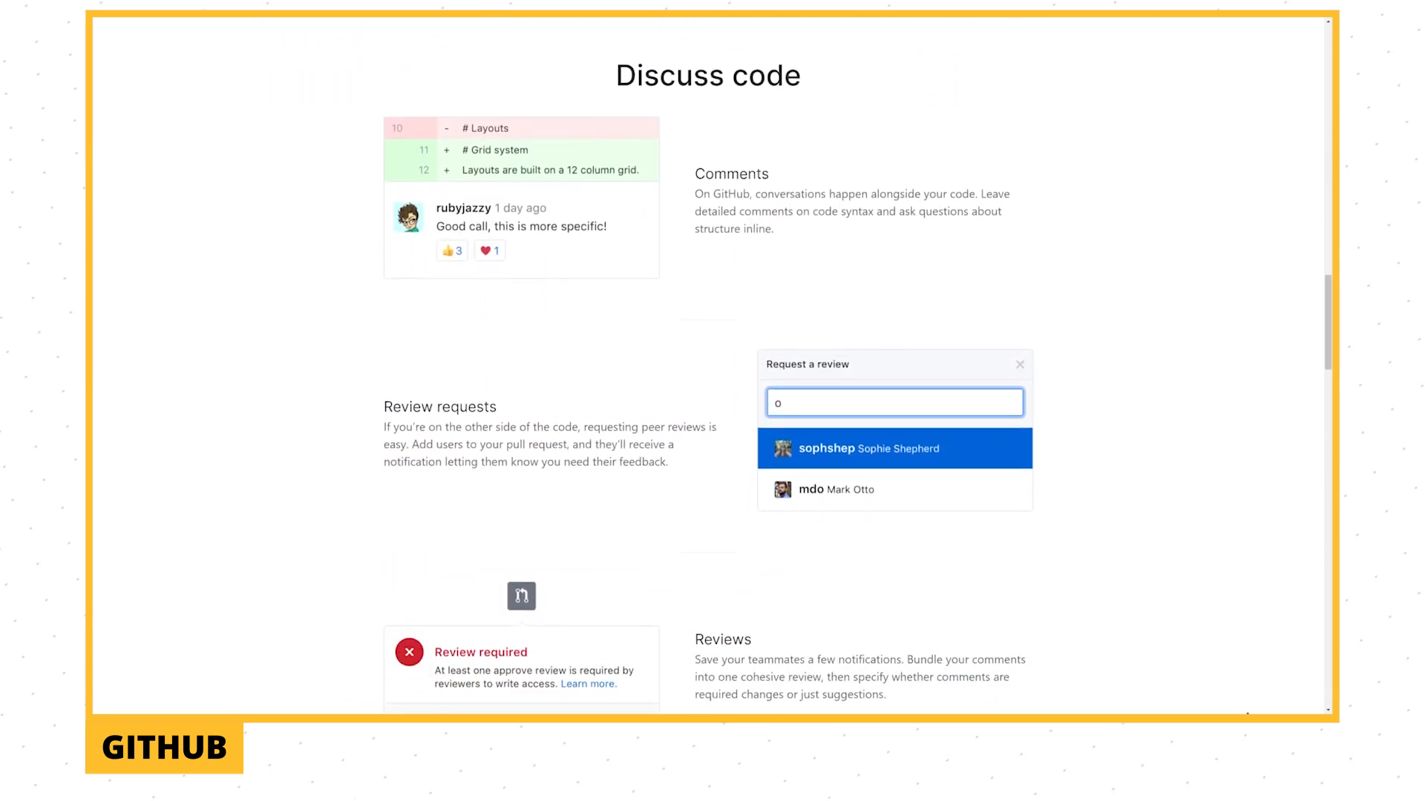
scroll(down, 3)
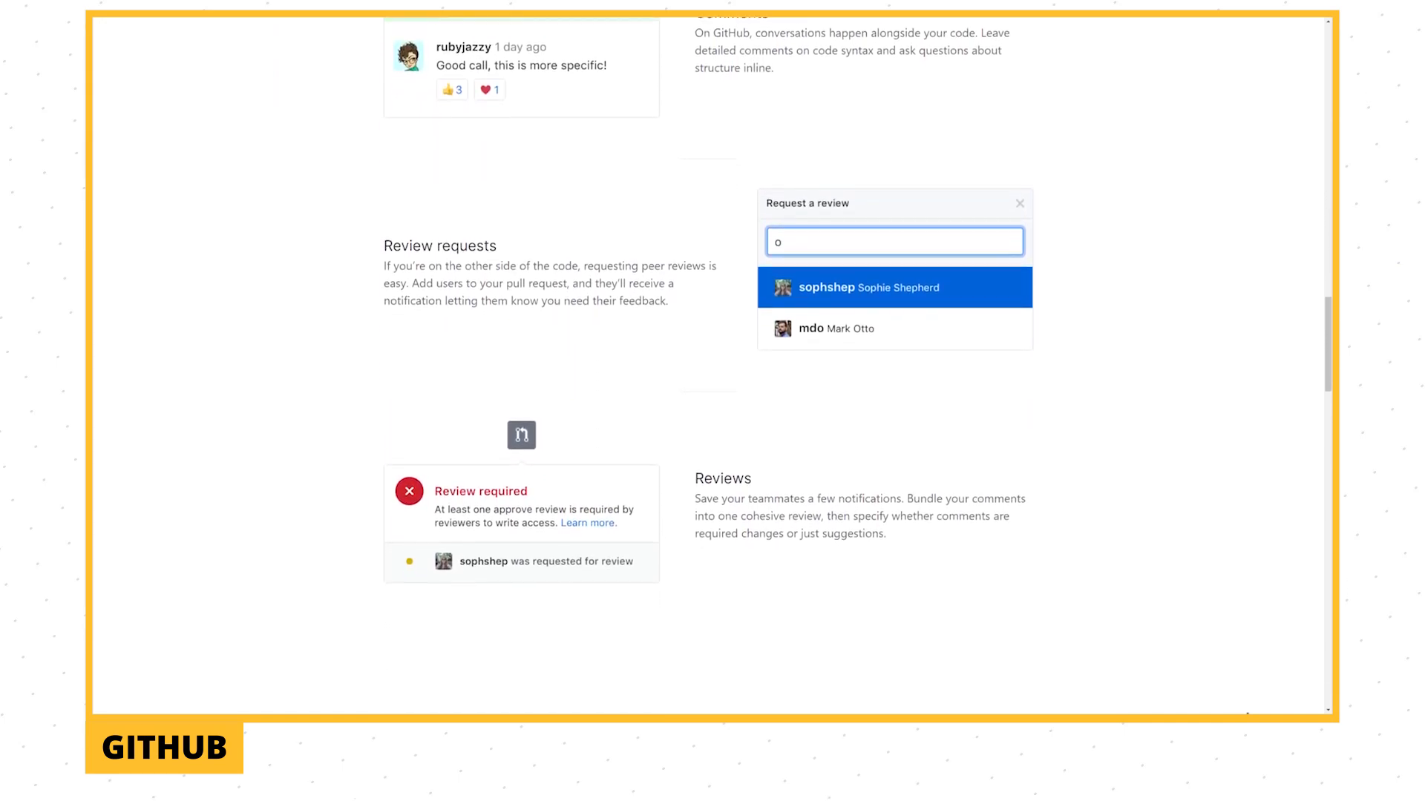
scroll(down, 3)
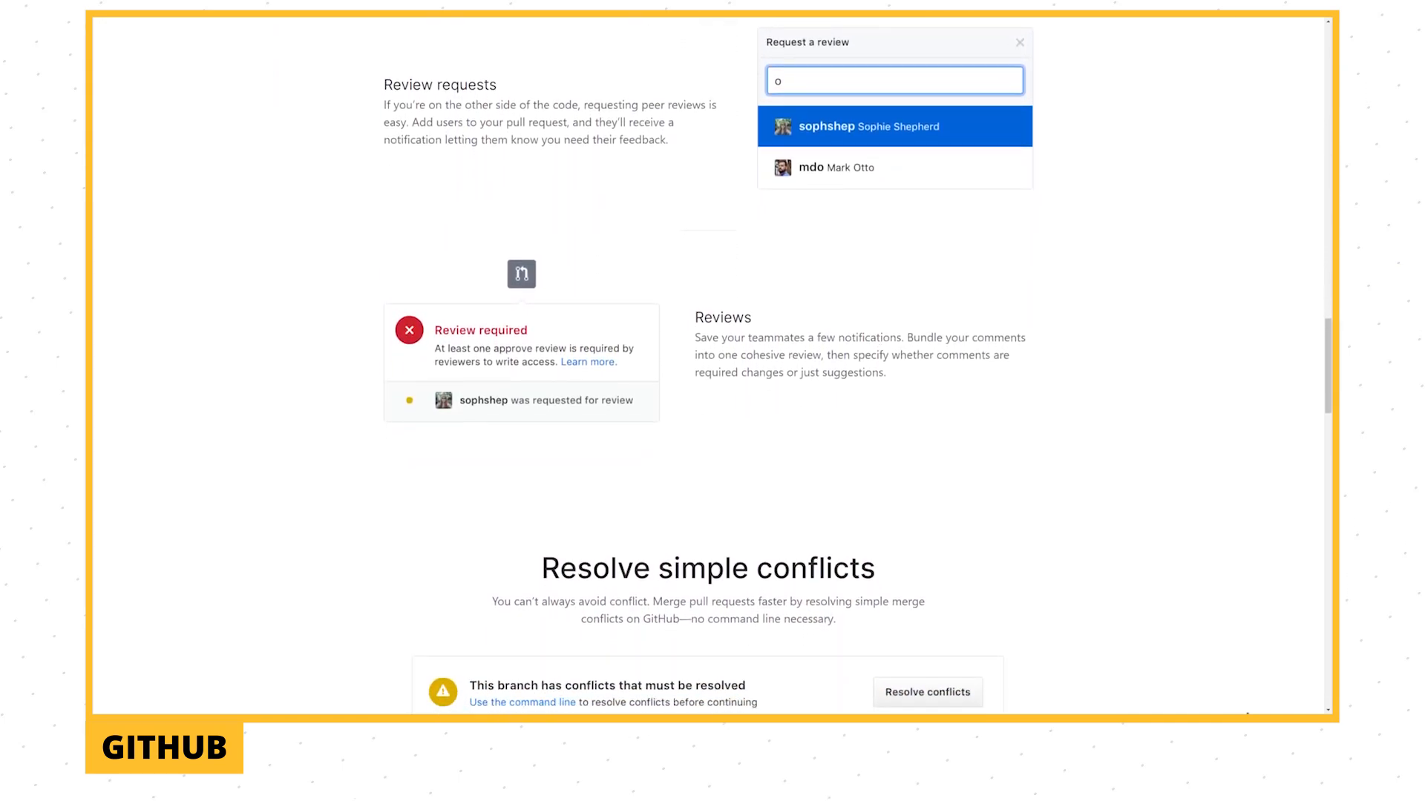
scroll(down, 3)
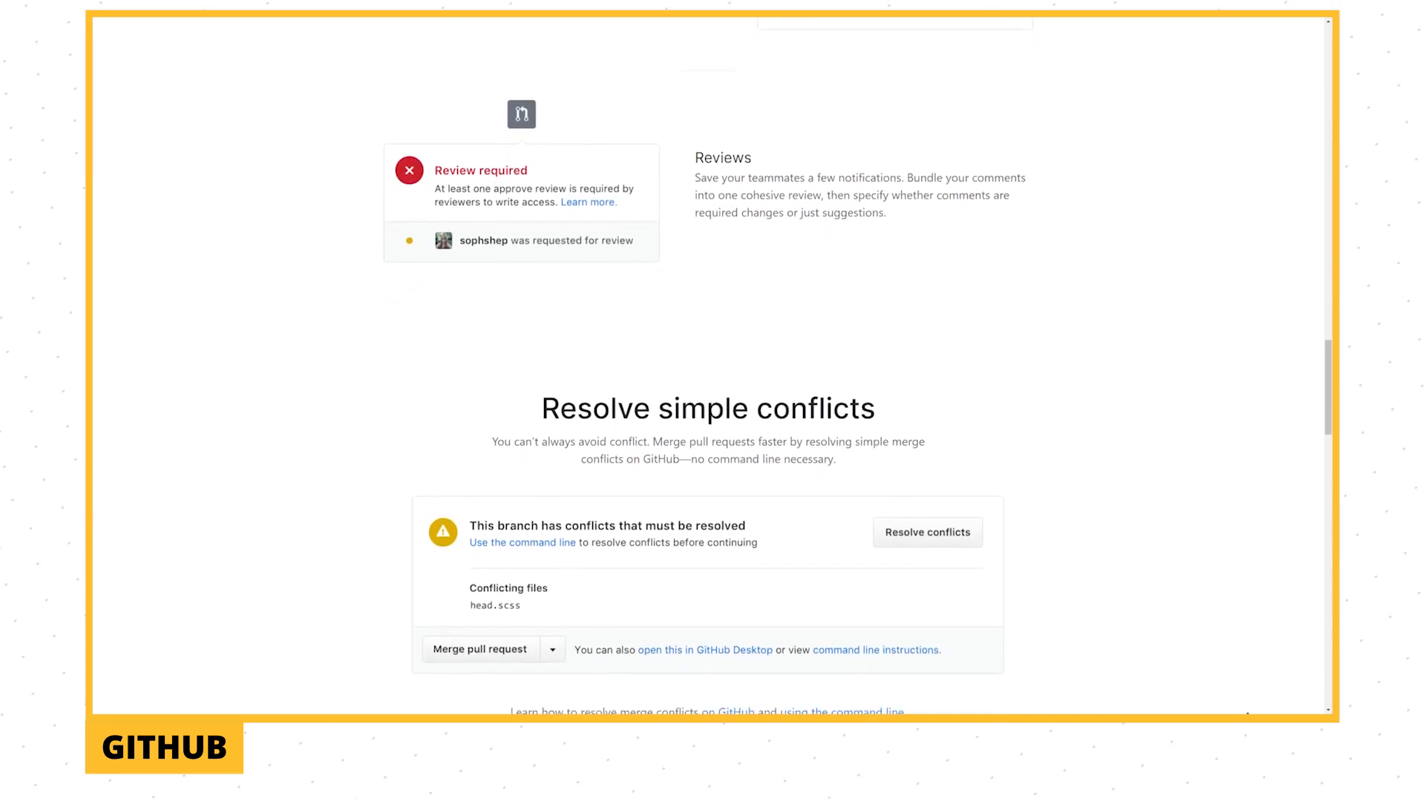
scroll(down, 3)
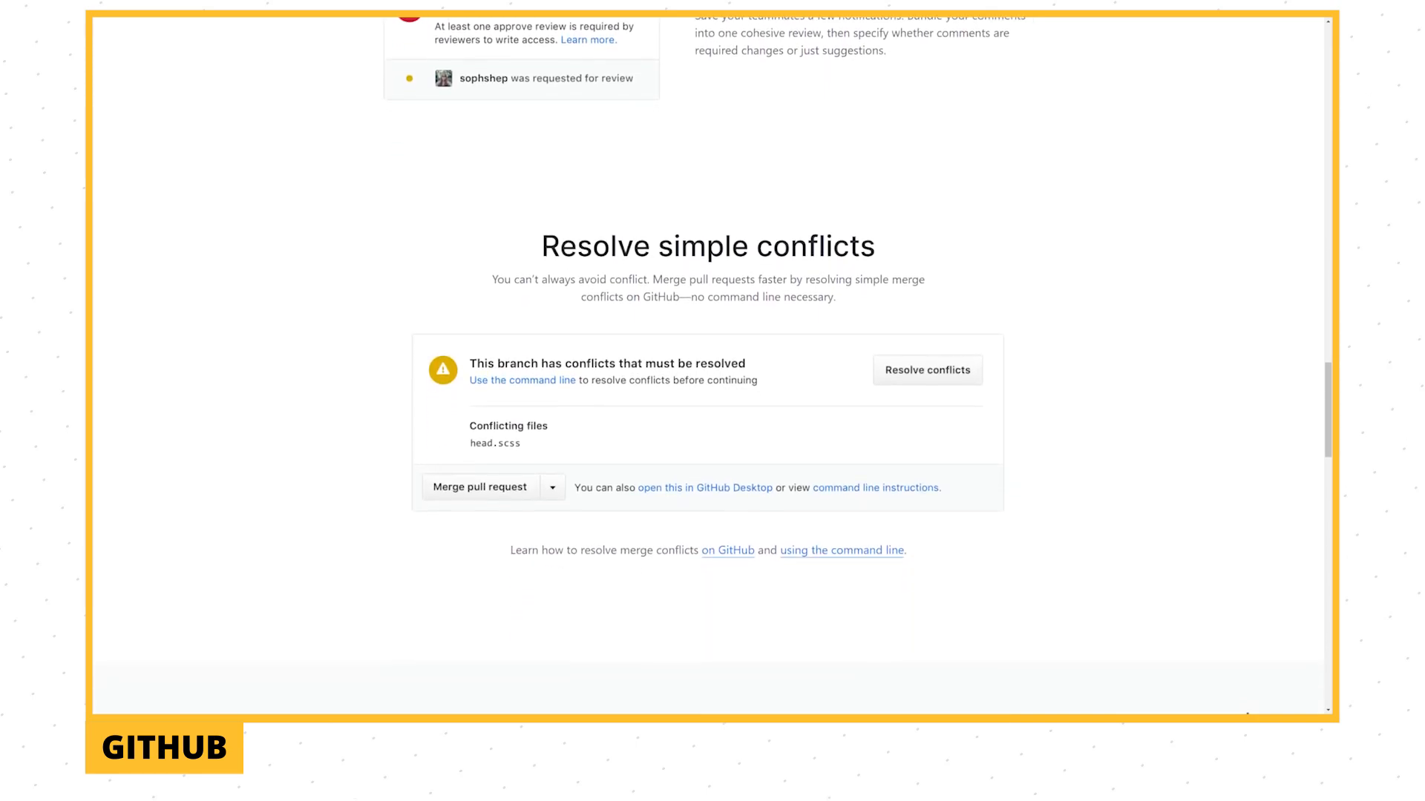
scroll(down, 3)
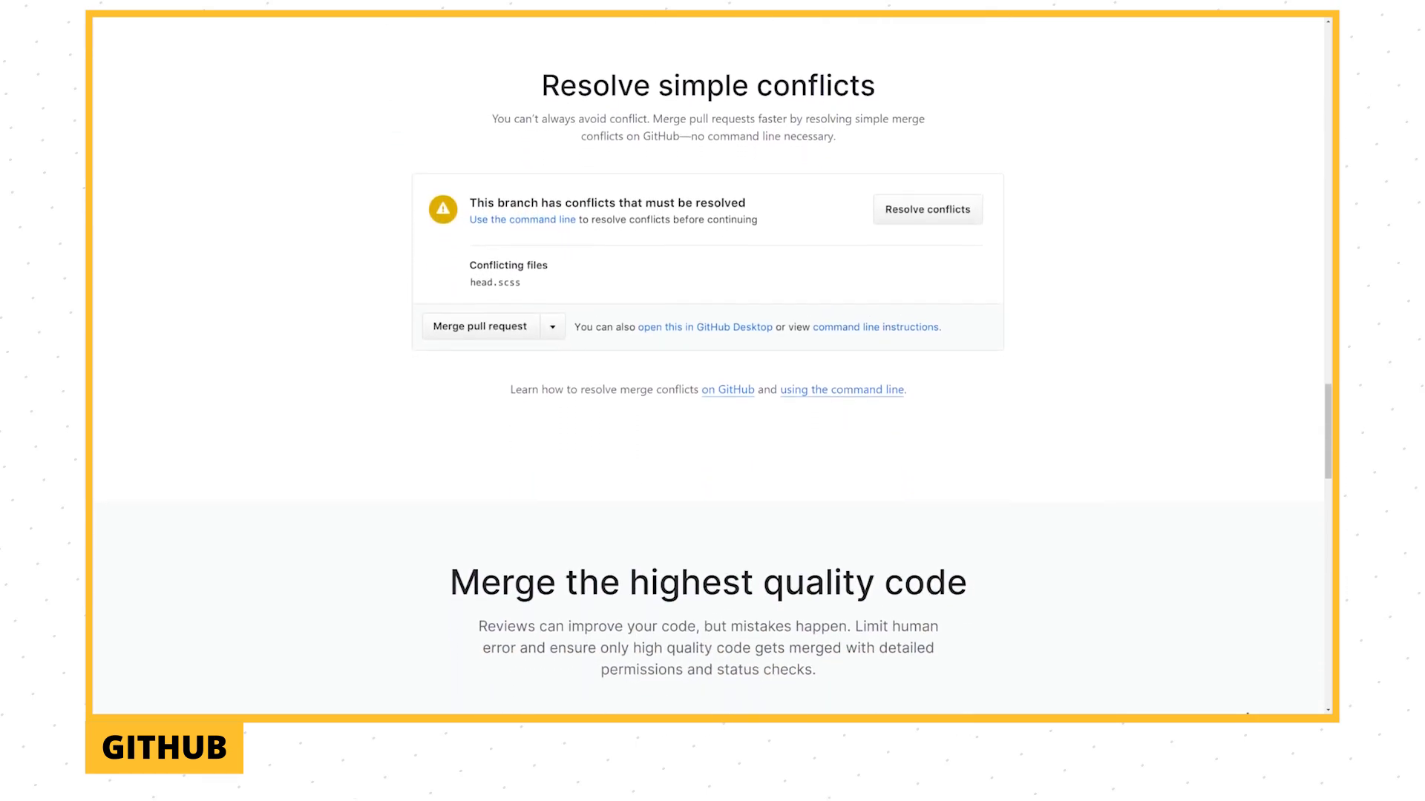
scroll(down, 3)
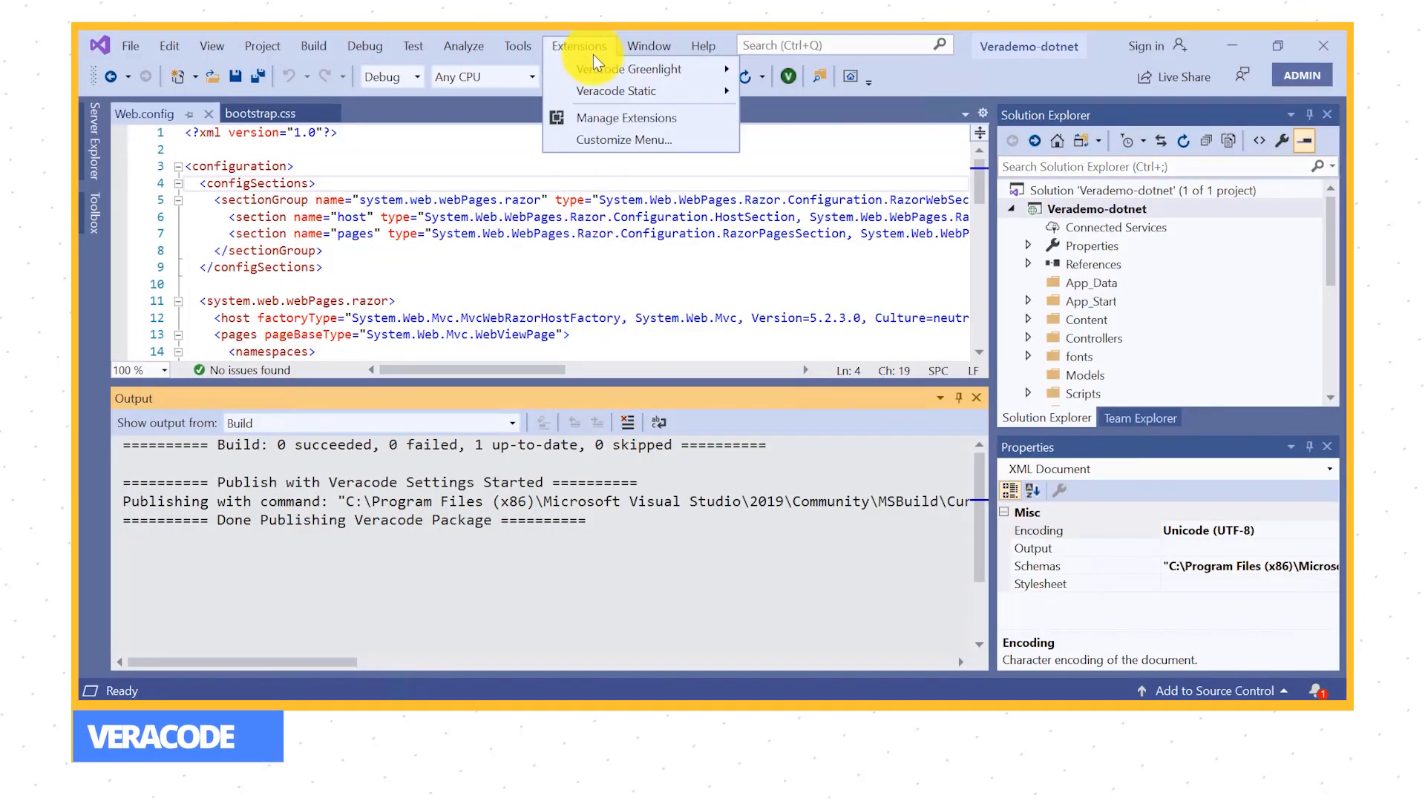
mouse_move(617, 90)
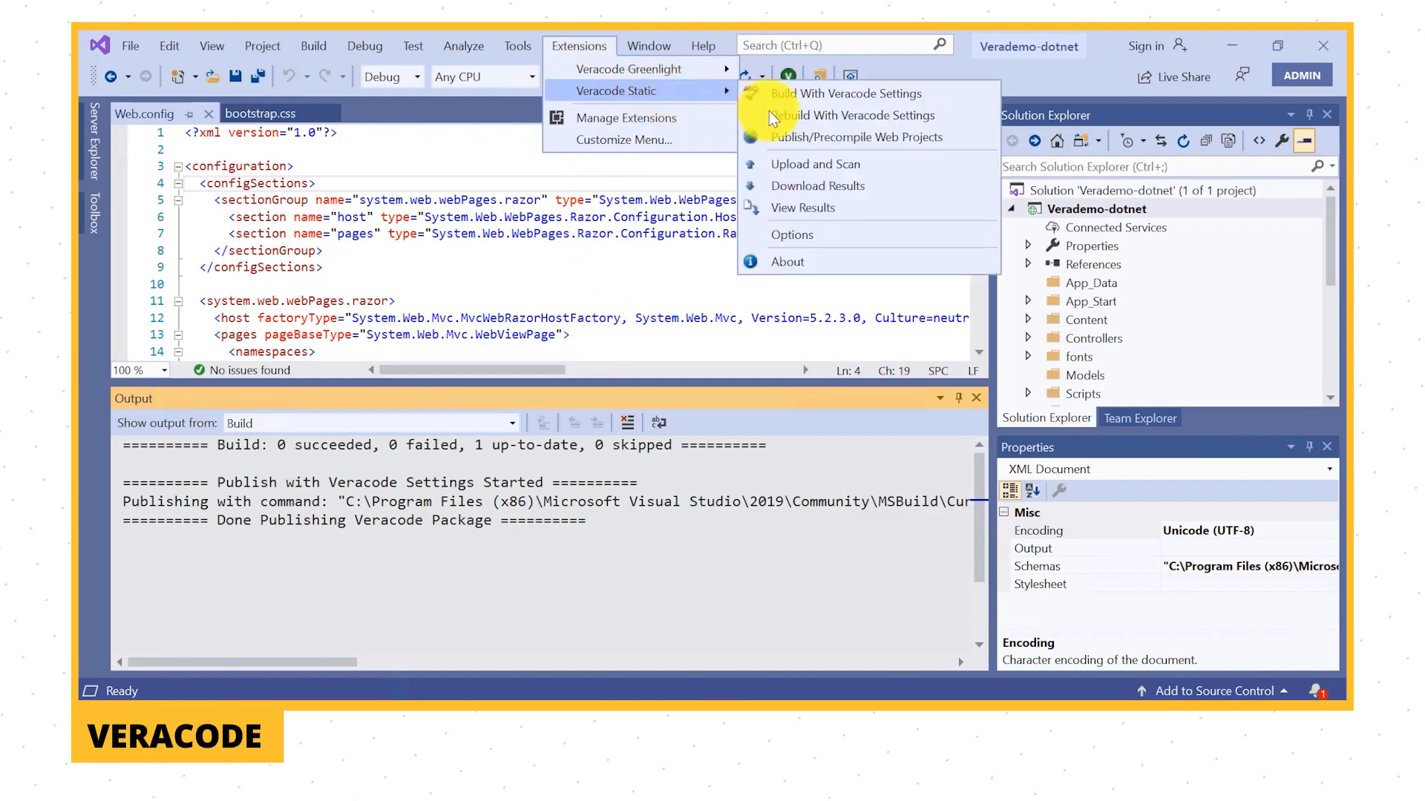
Show Veracode Static's Upload and Scan window, cancel Create Scan, and select the FinTracker application listing verademo.war.
click(816, 186)
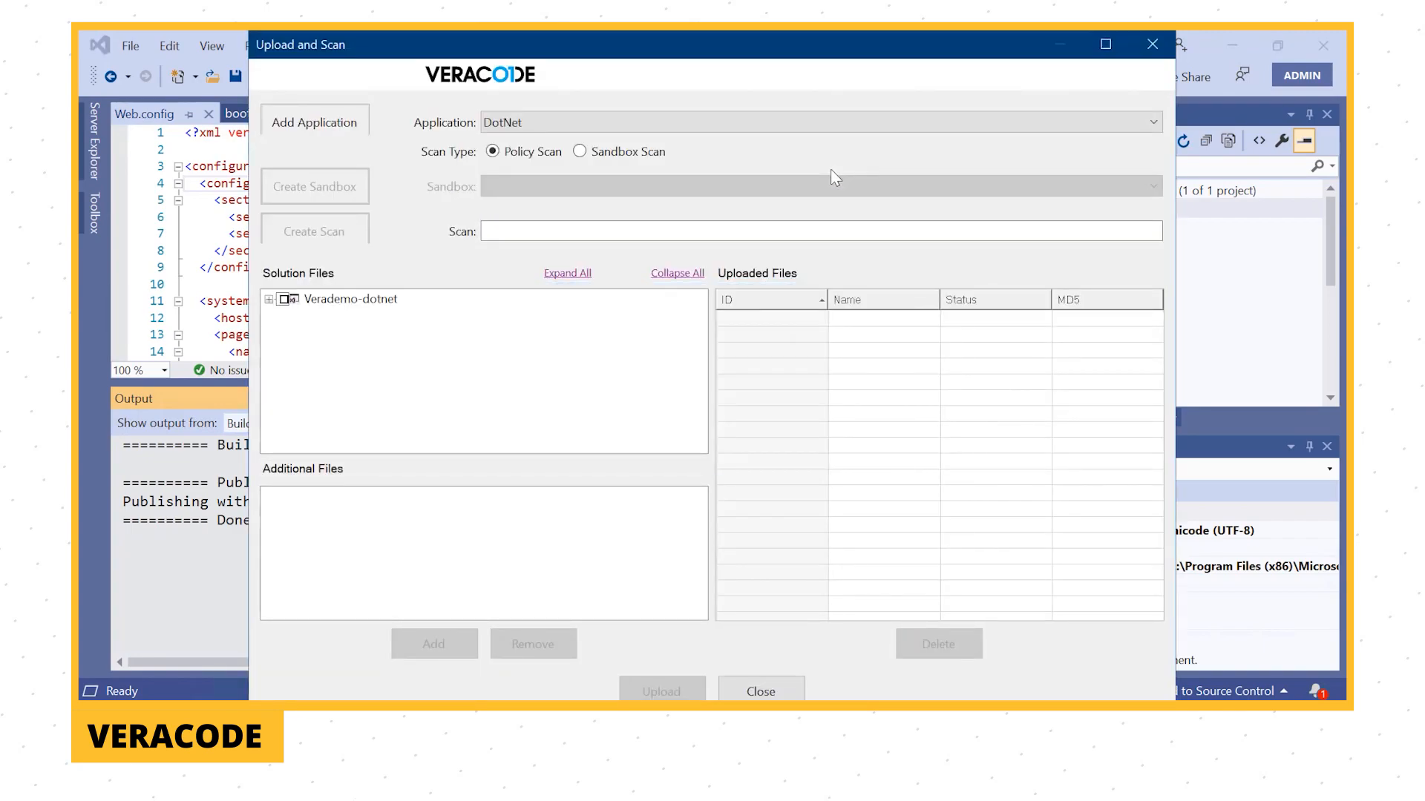
click(315, 232)
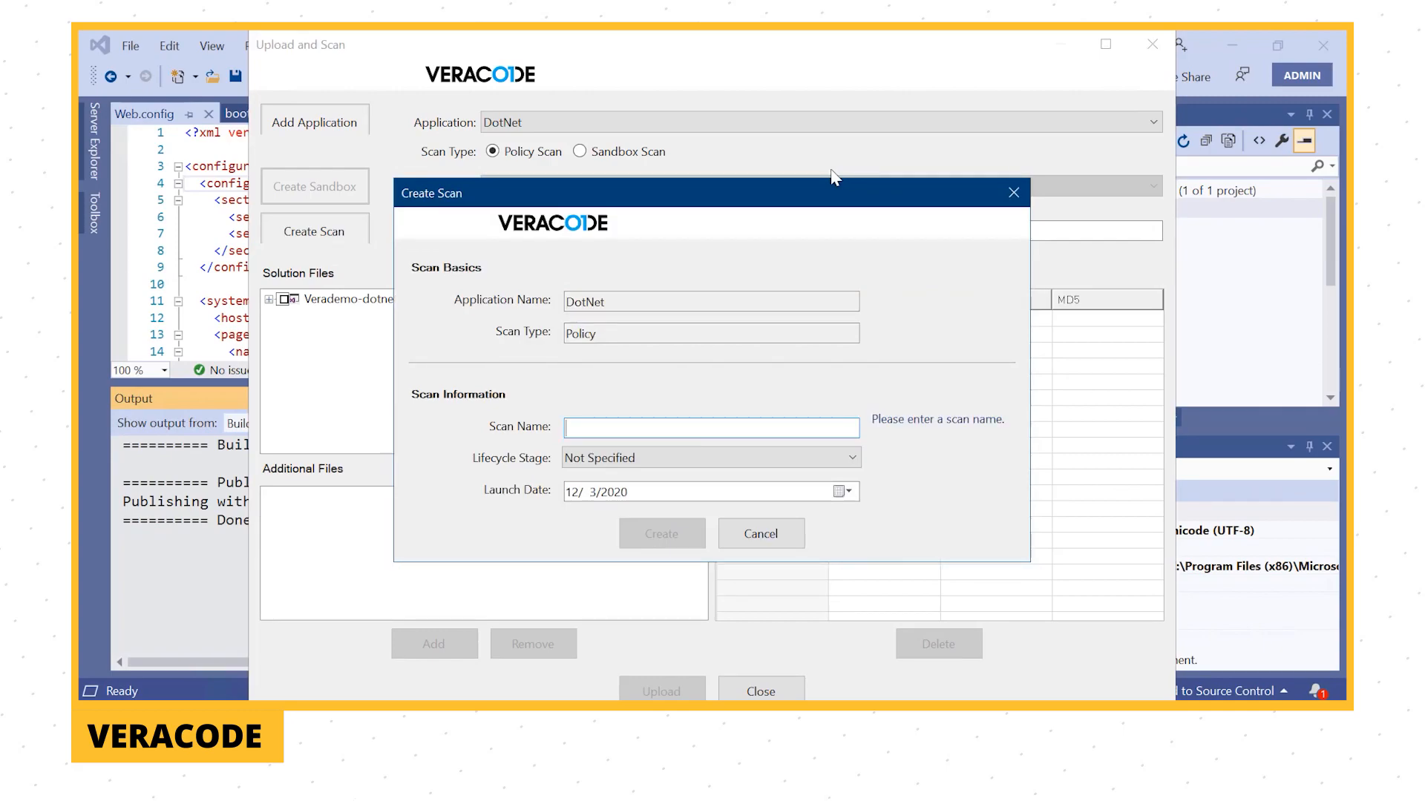
mouse_move(799, 506)
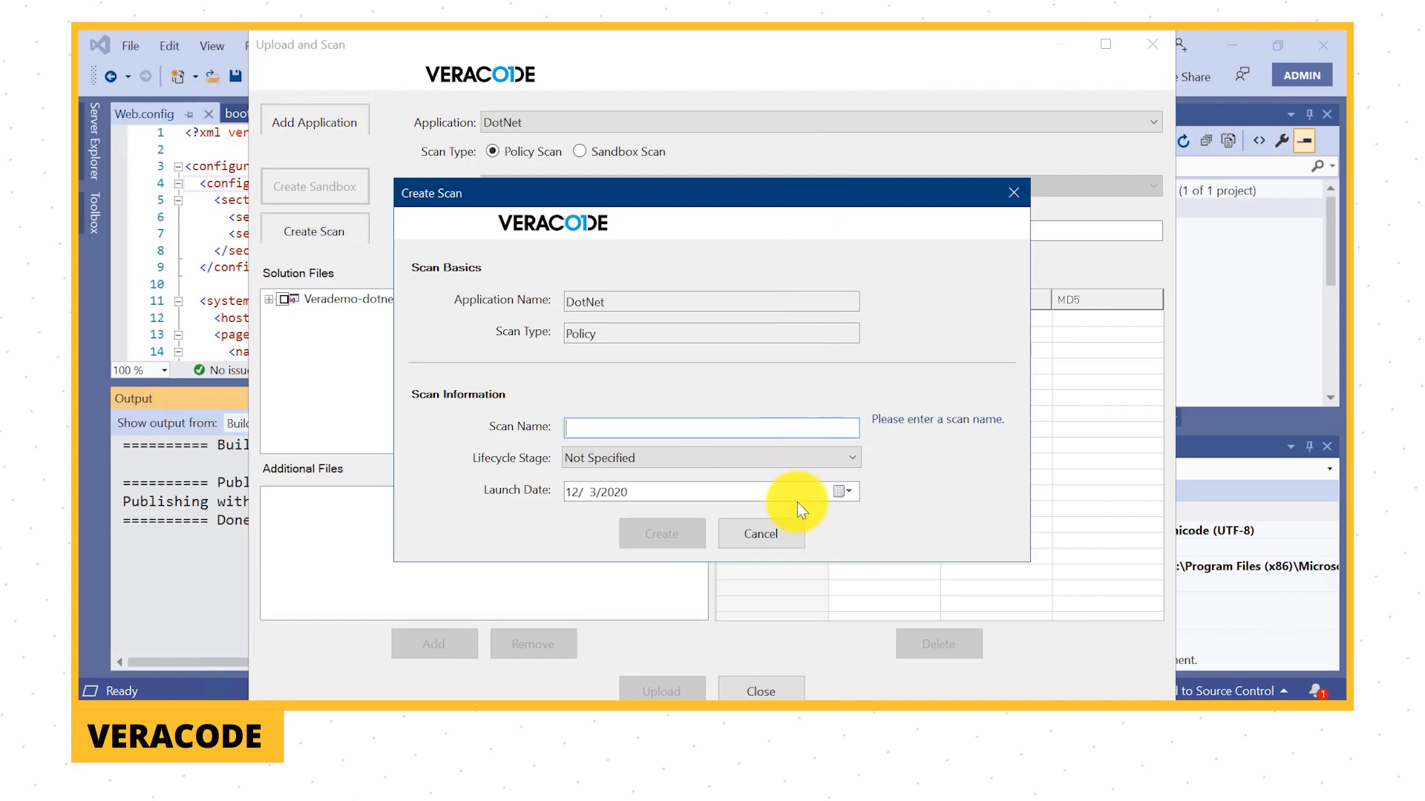
click(760, 533)
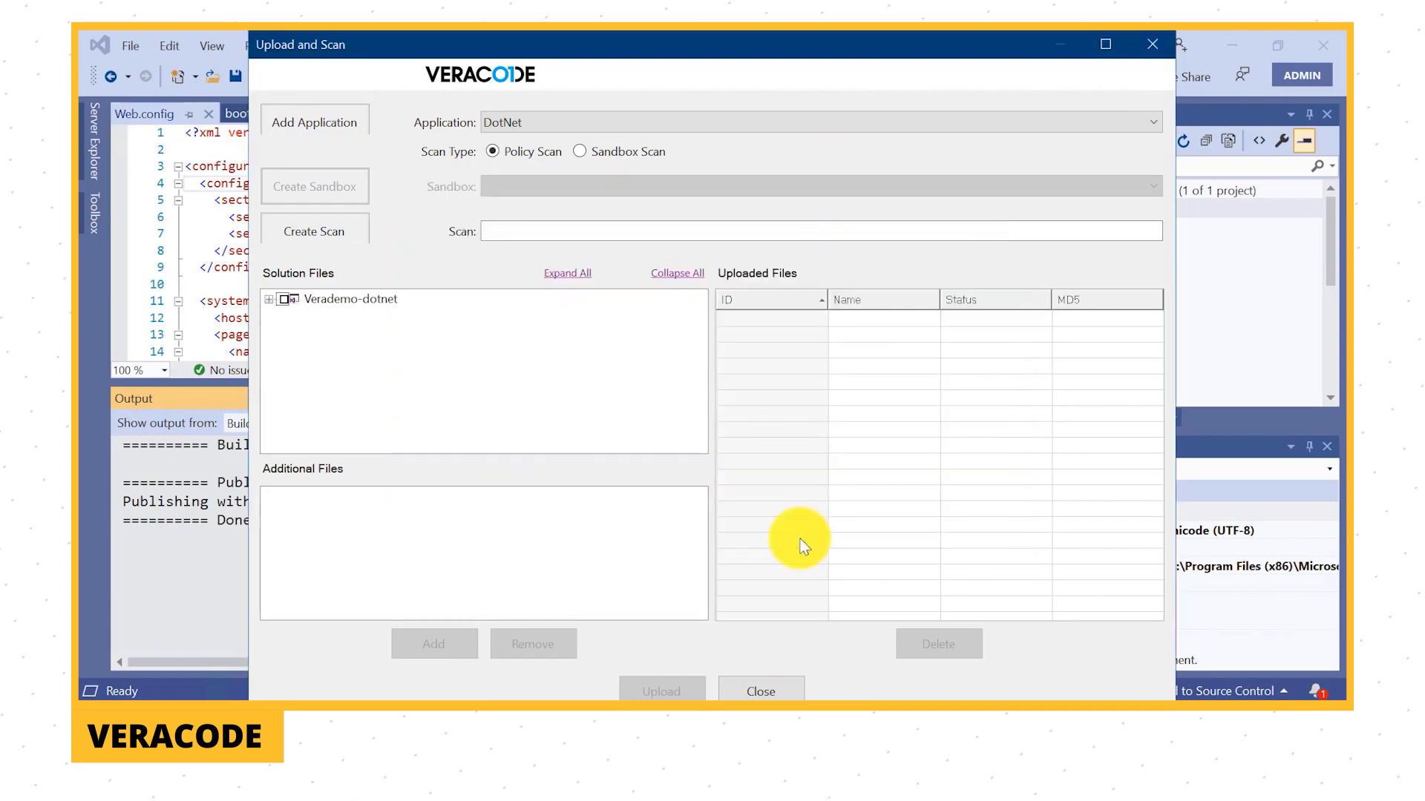
click(1152, 122)
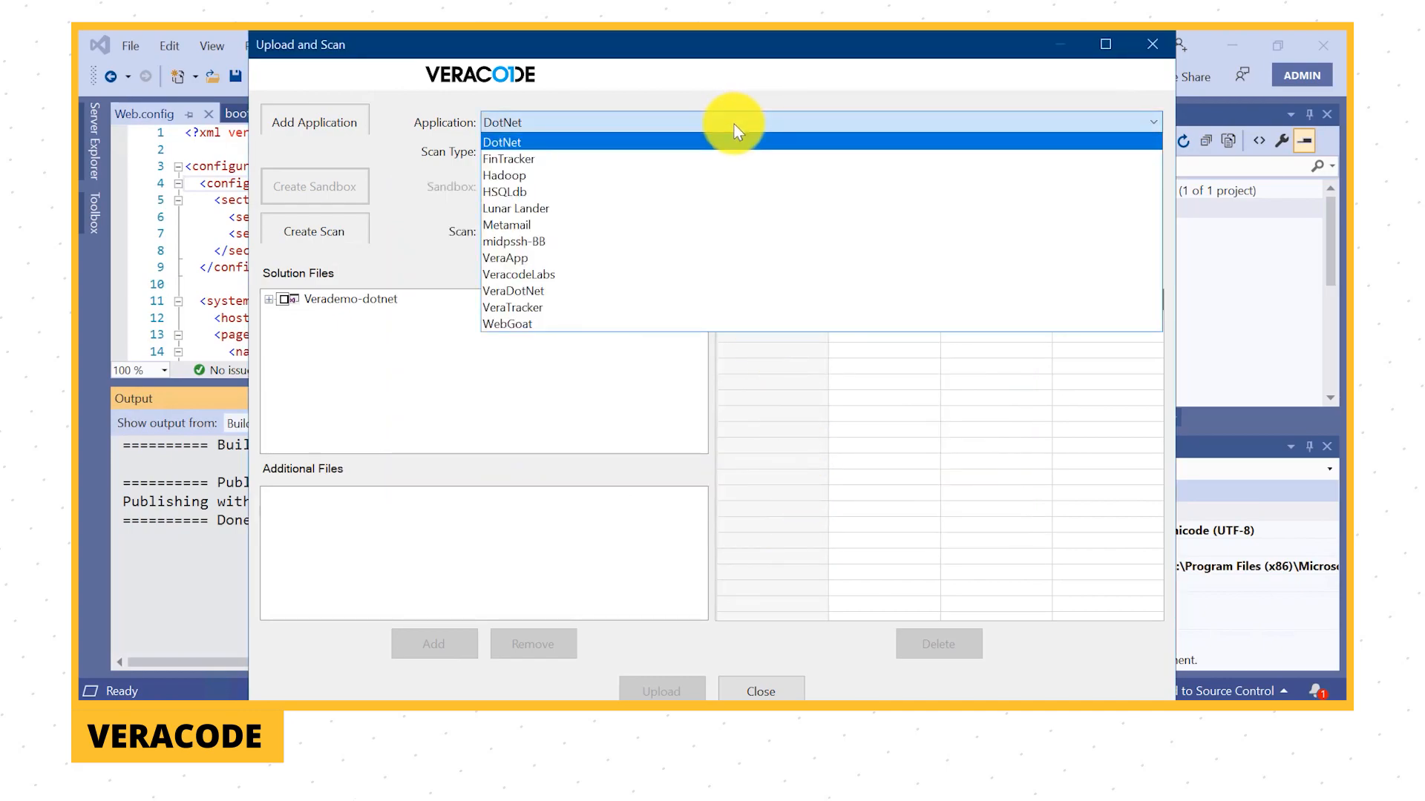
click(509, 158)
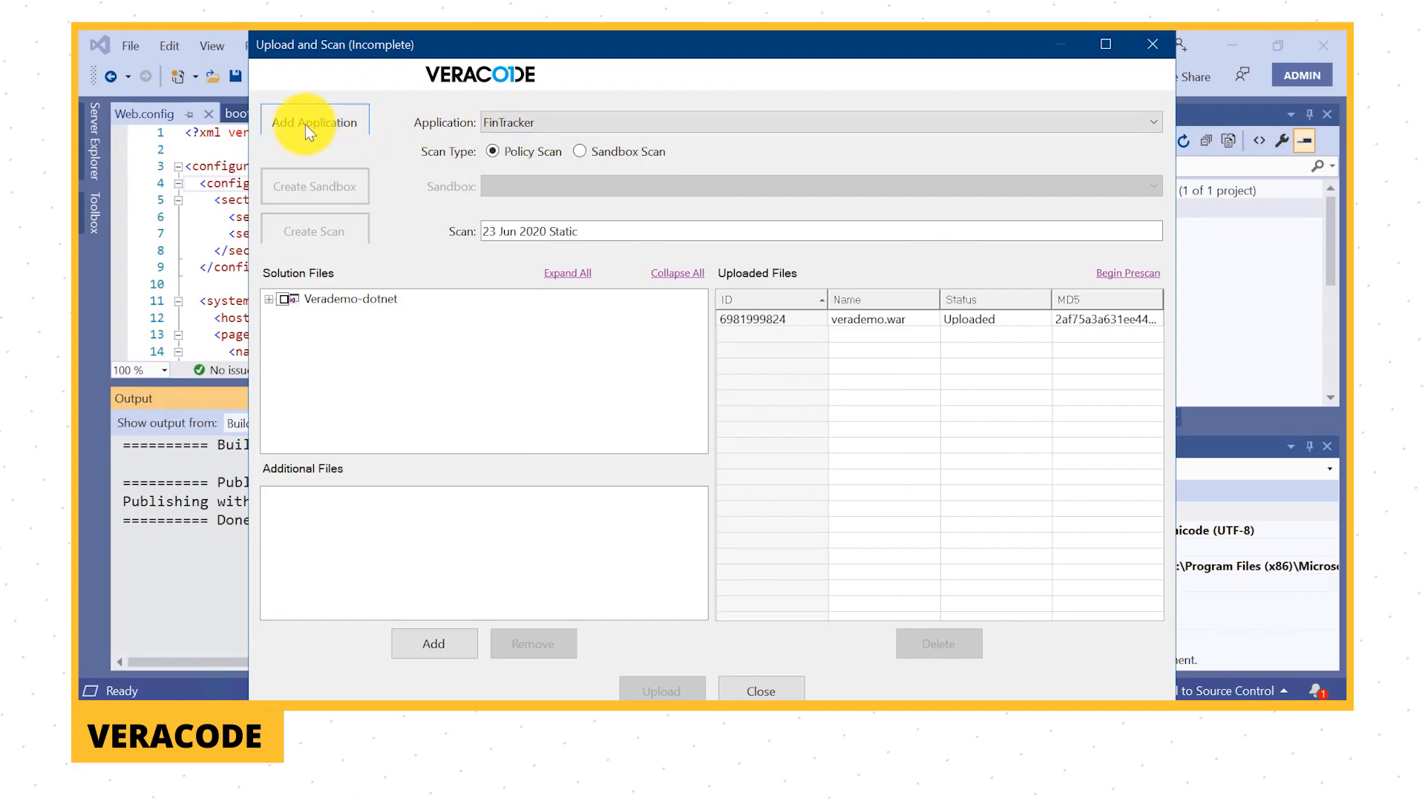
click(315, 123)
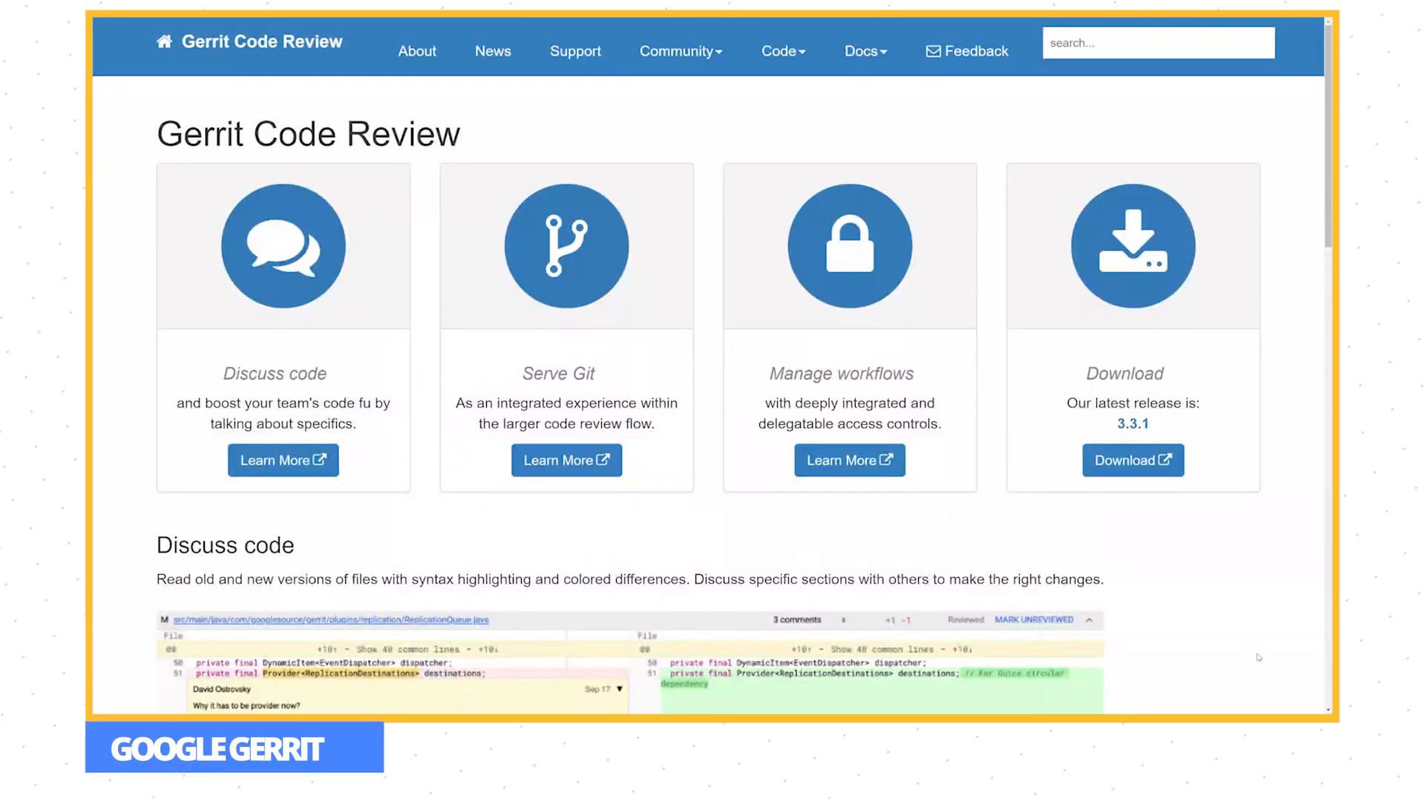
Scroll the Gerrit homepage past the feature cards and Discuss code screenshot to the Manage and serve Git repositories section.
scroll(down, 3)
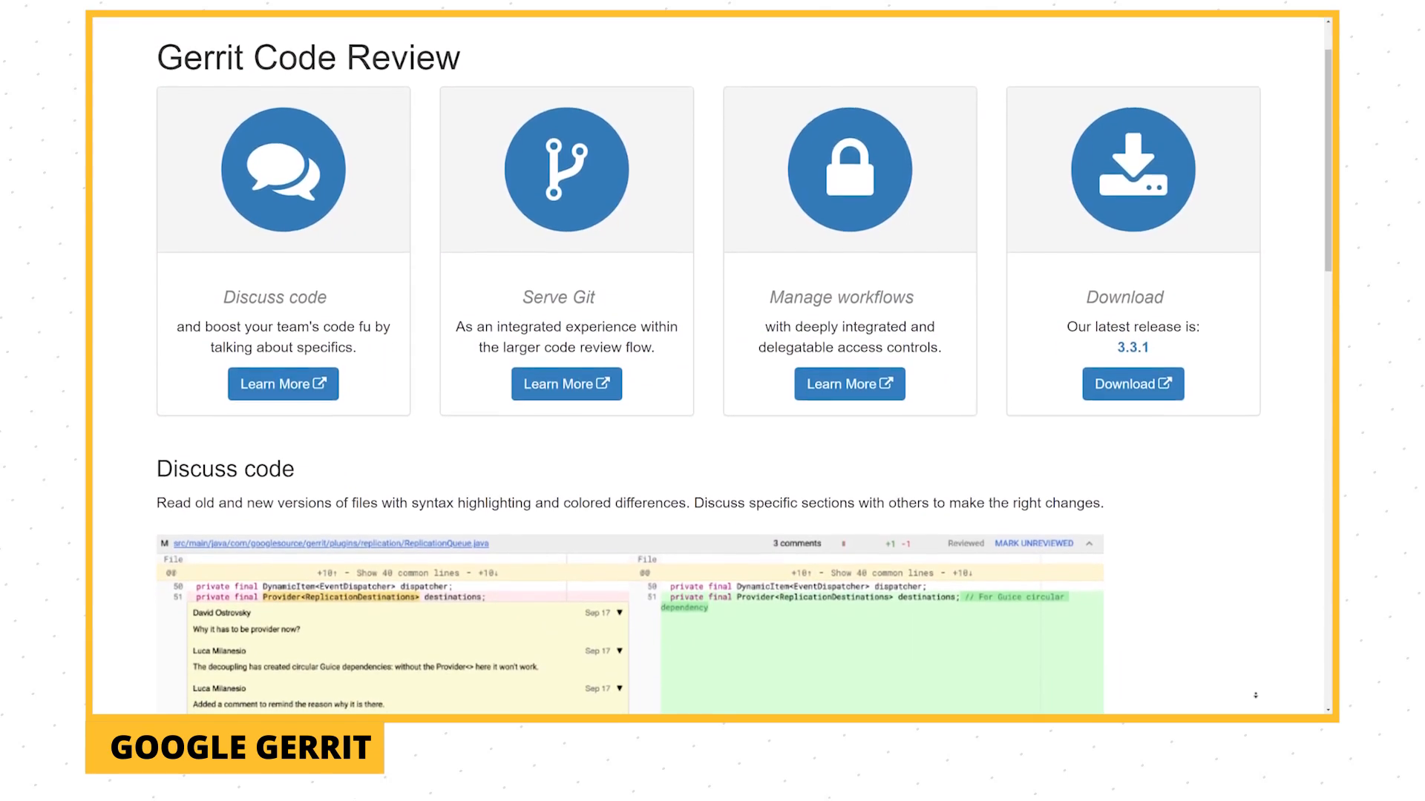
scroll(down, 3)
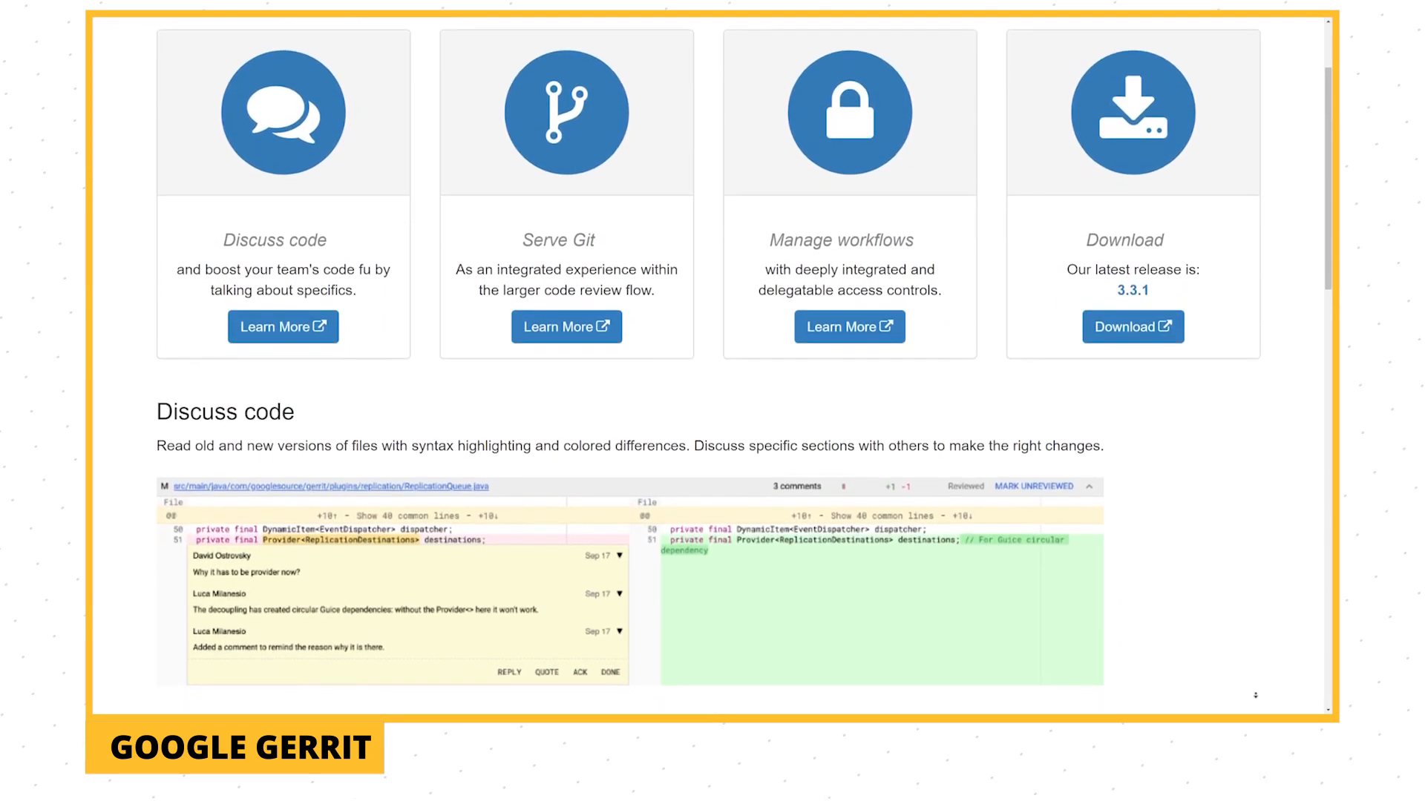
scroll(down, 3)
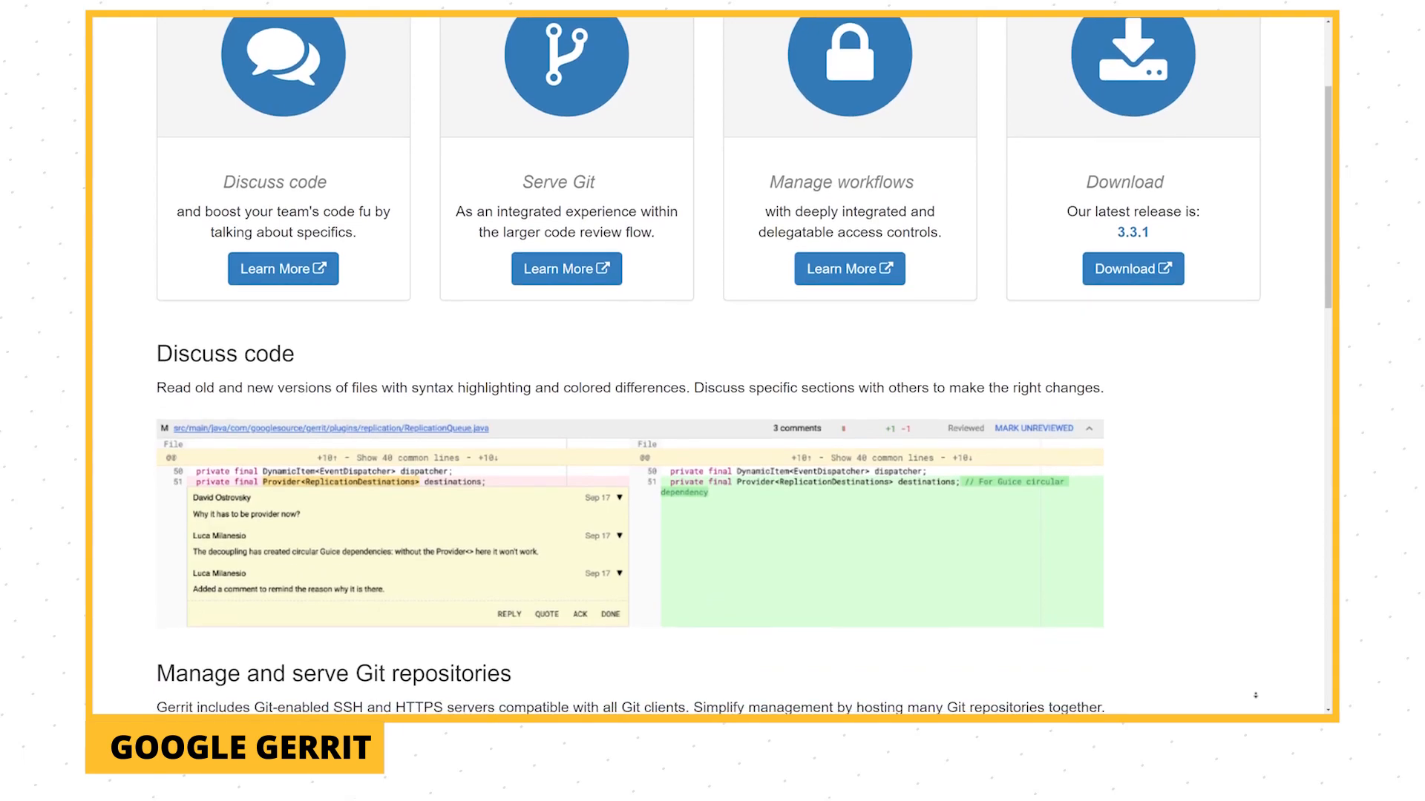
scroll(down, 3)
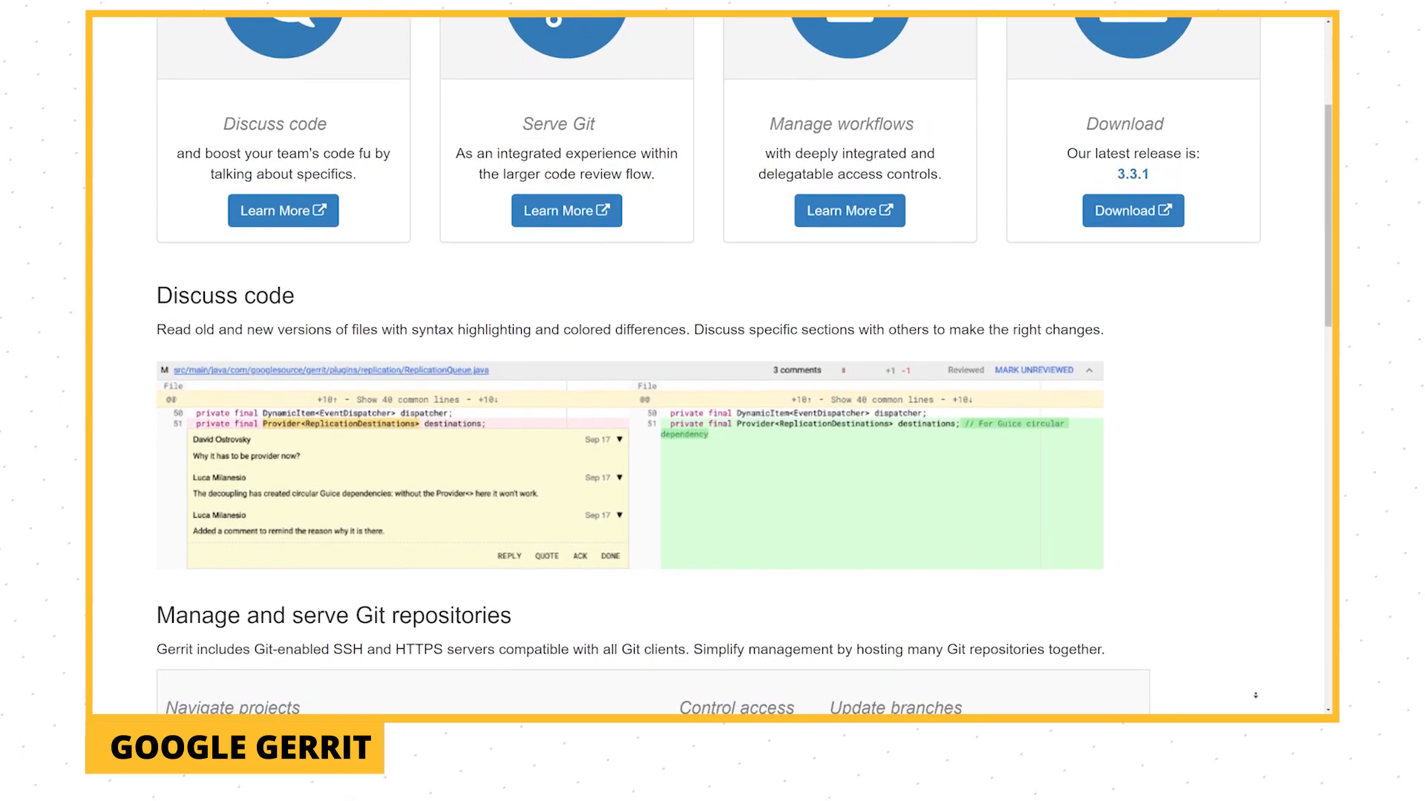
scroll(down, 3)
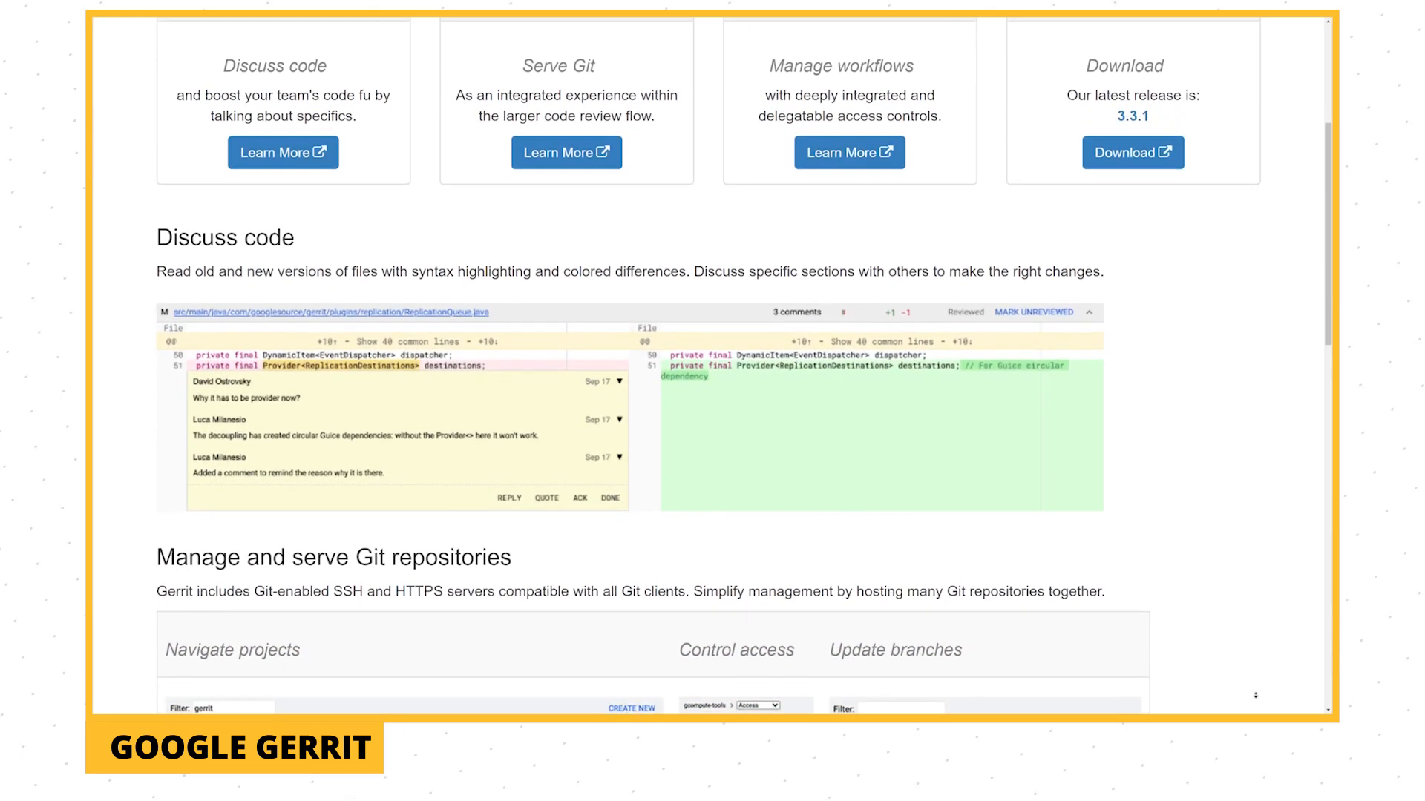
scroll(down, 3)
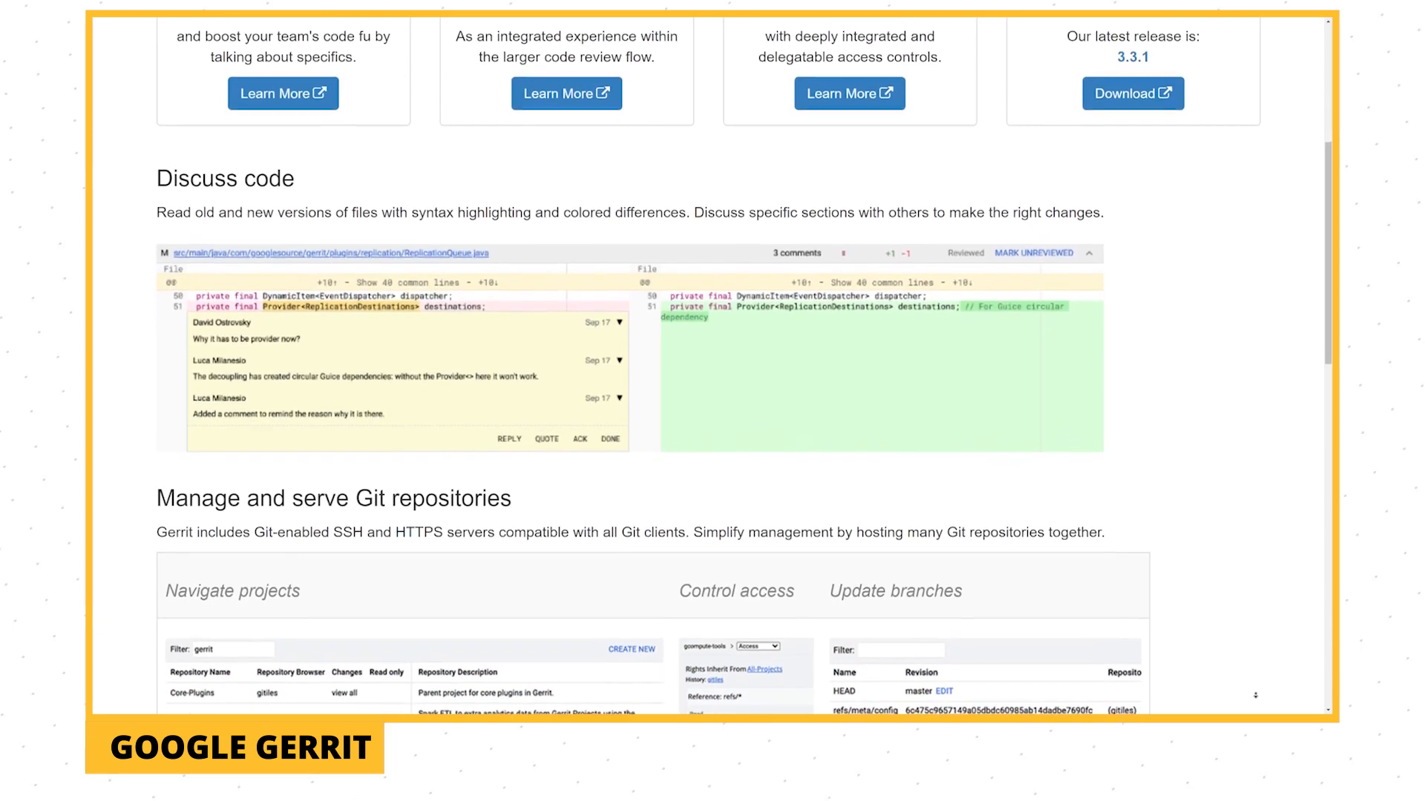
scroll(down, 3)
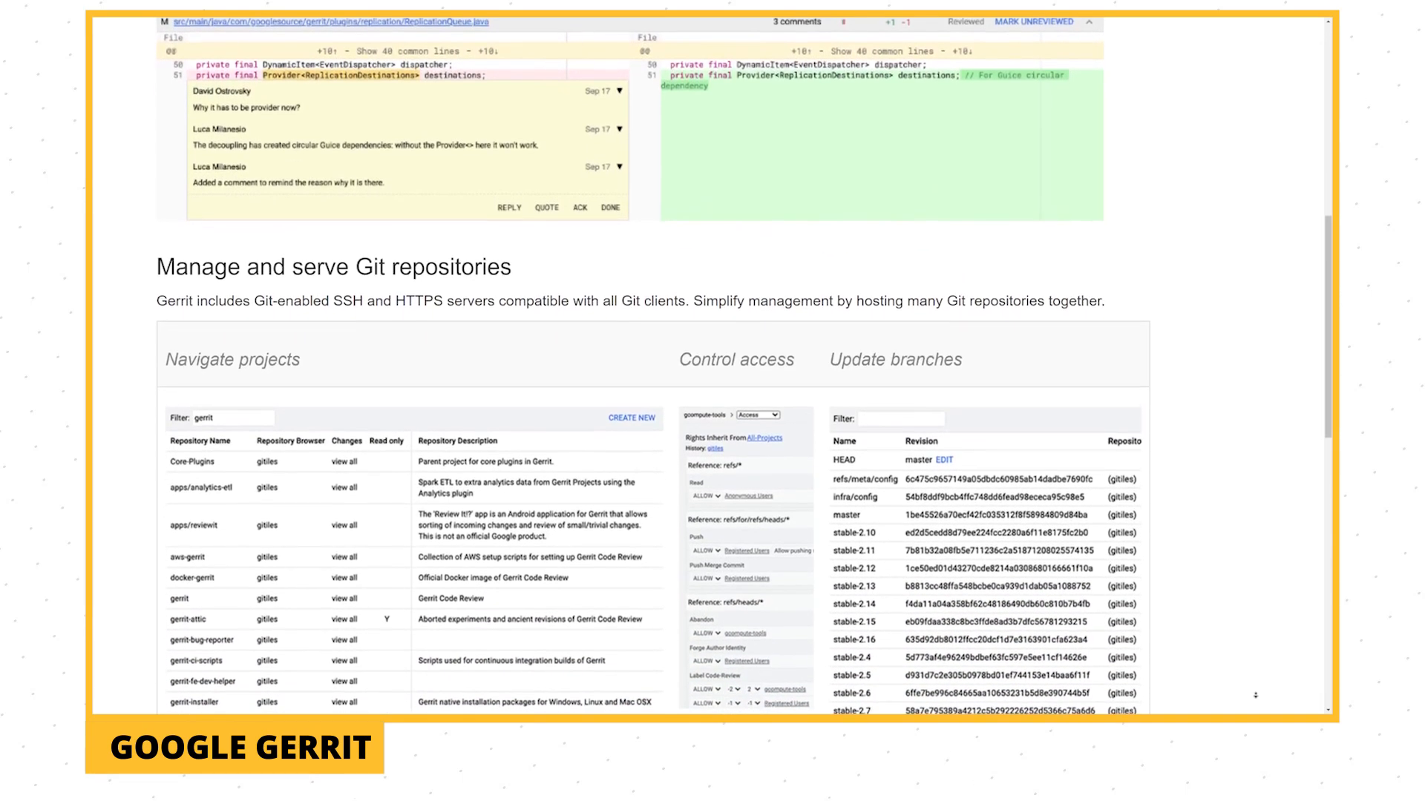
scroll(down, 3)
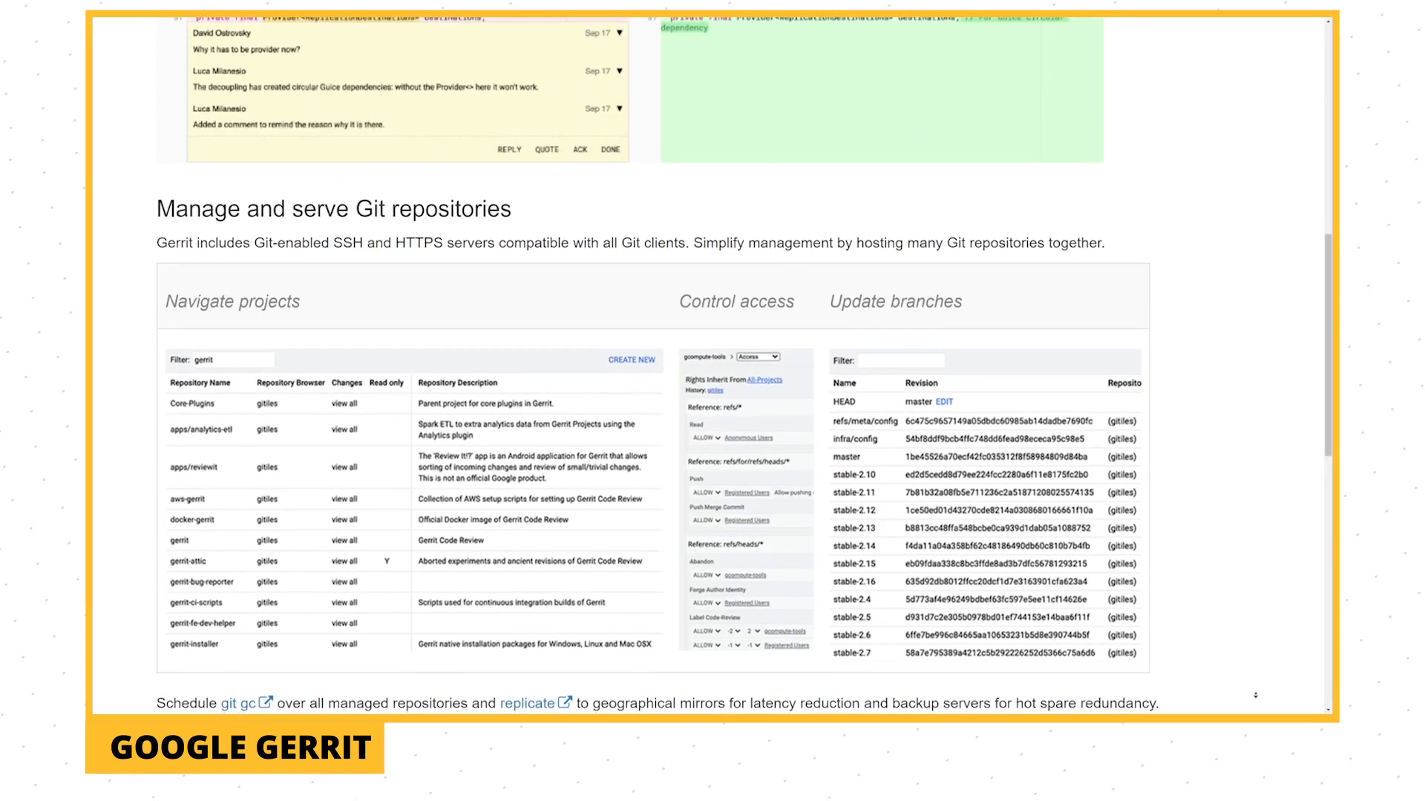
scroll(down, 3)
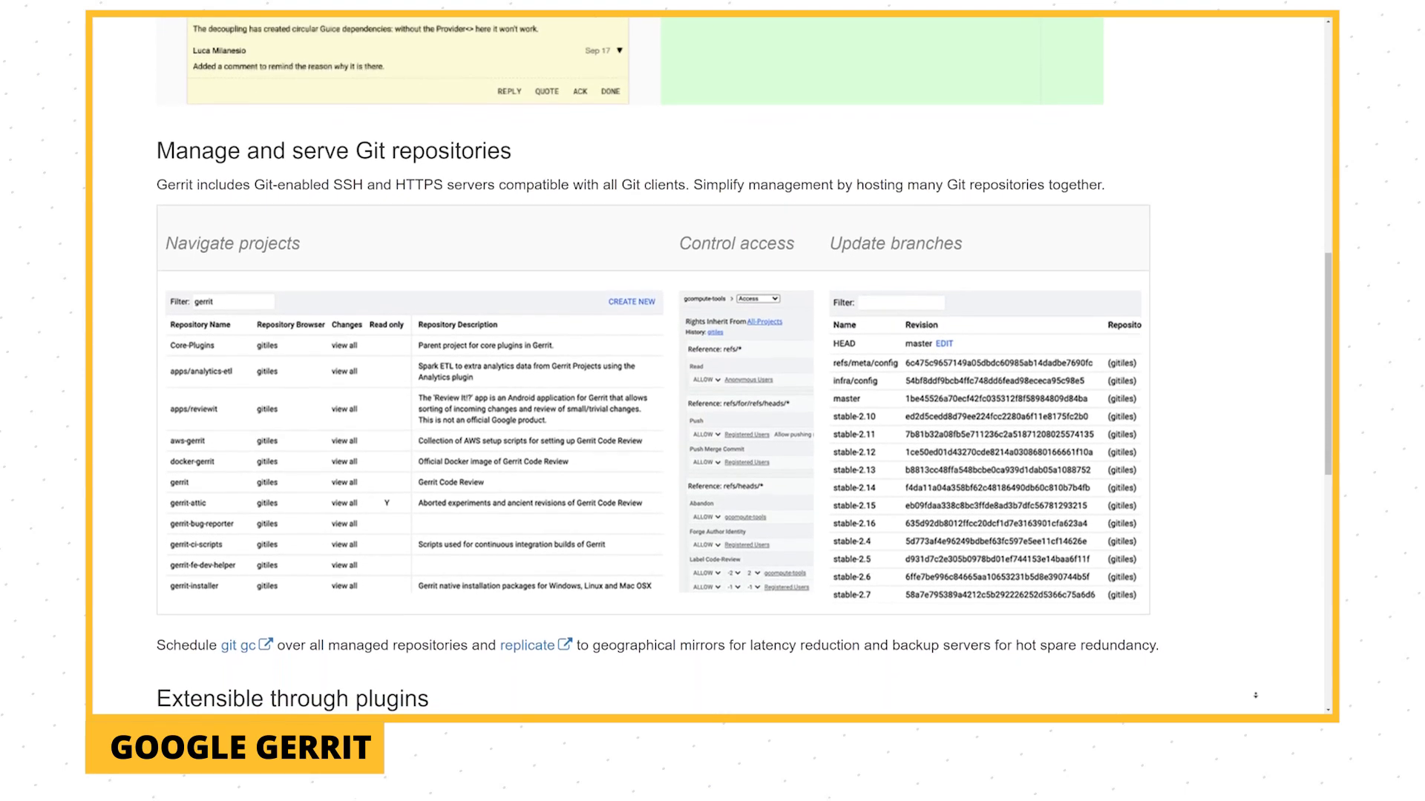
scroll(down, 3)
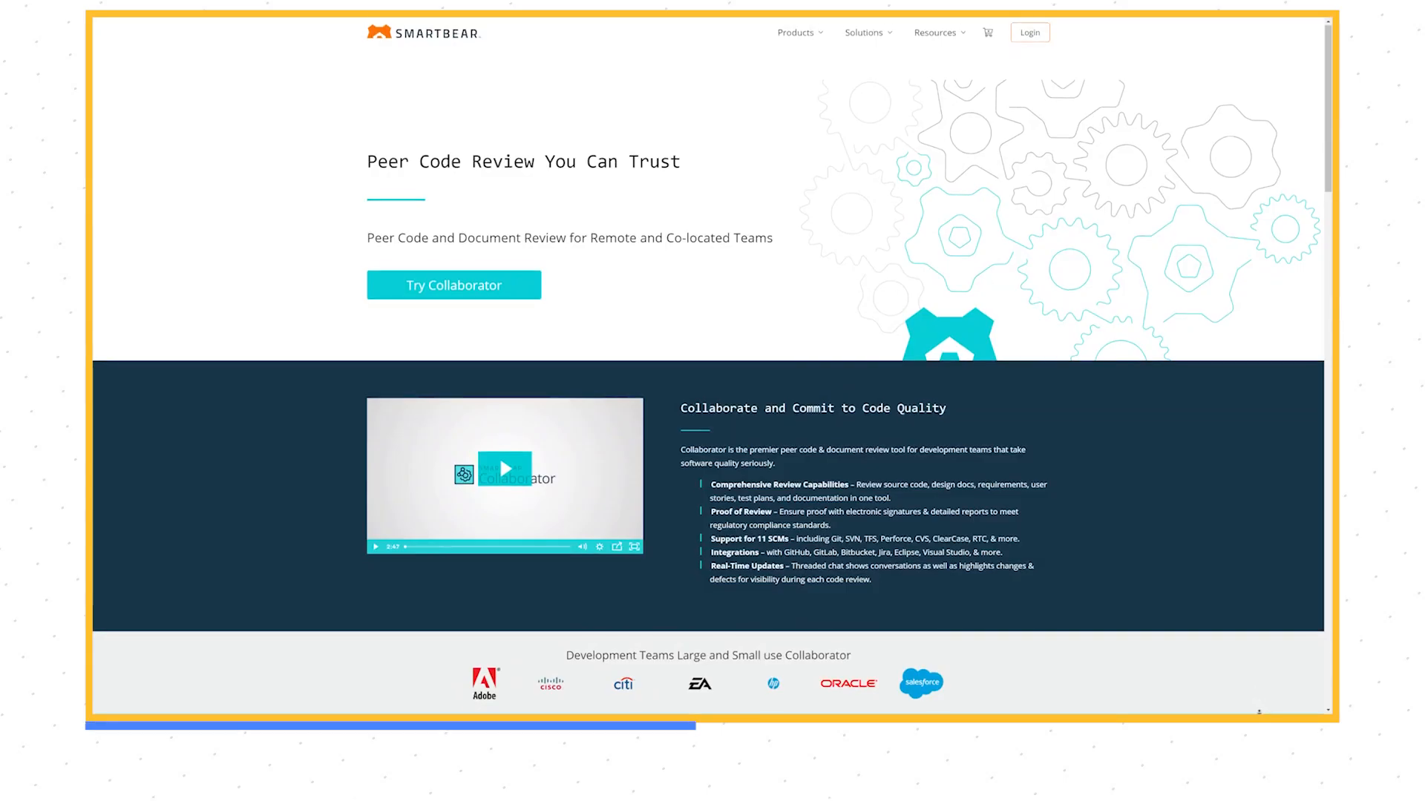
scroll(down, 3)
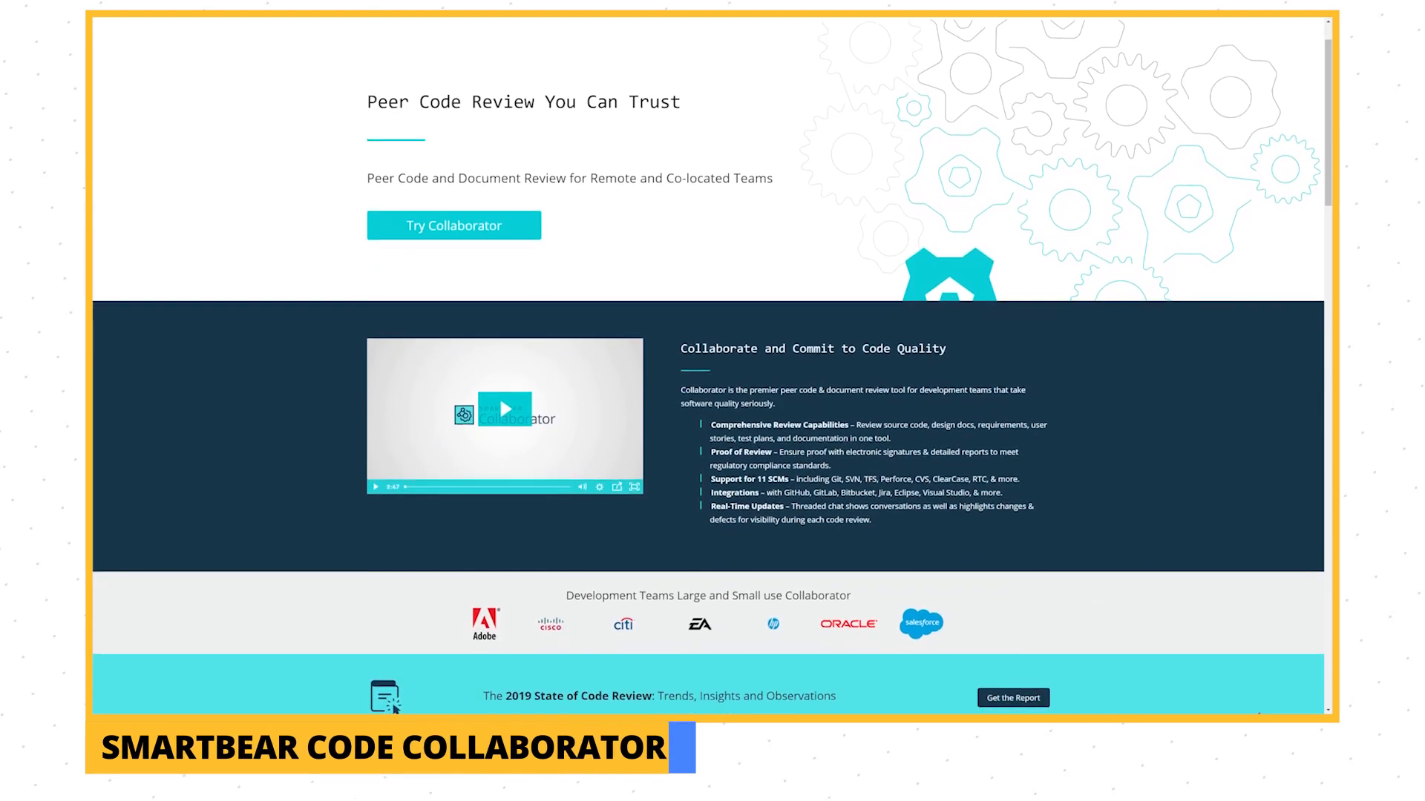
scroll(down, 3)
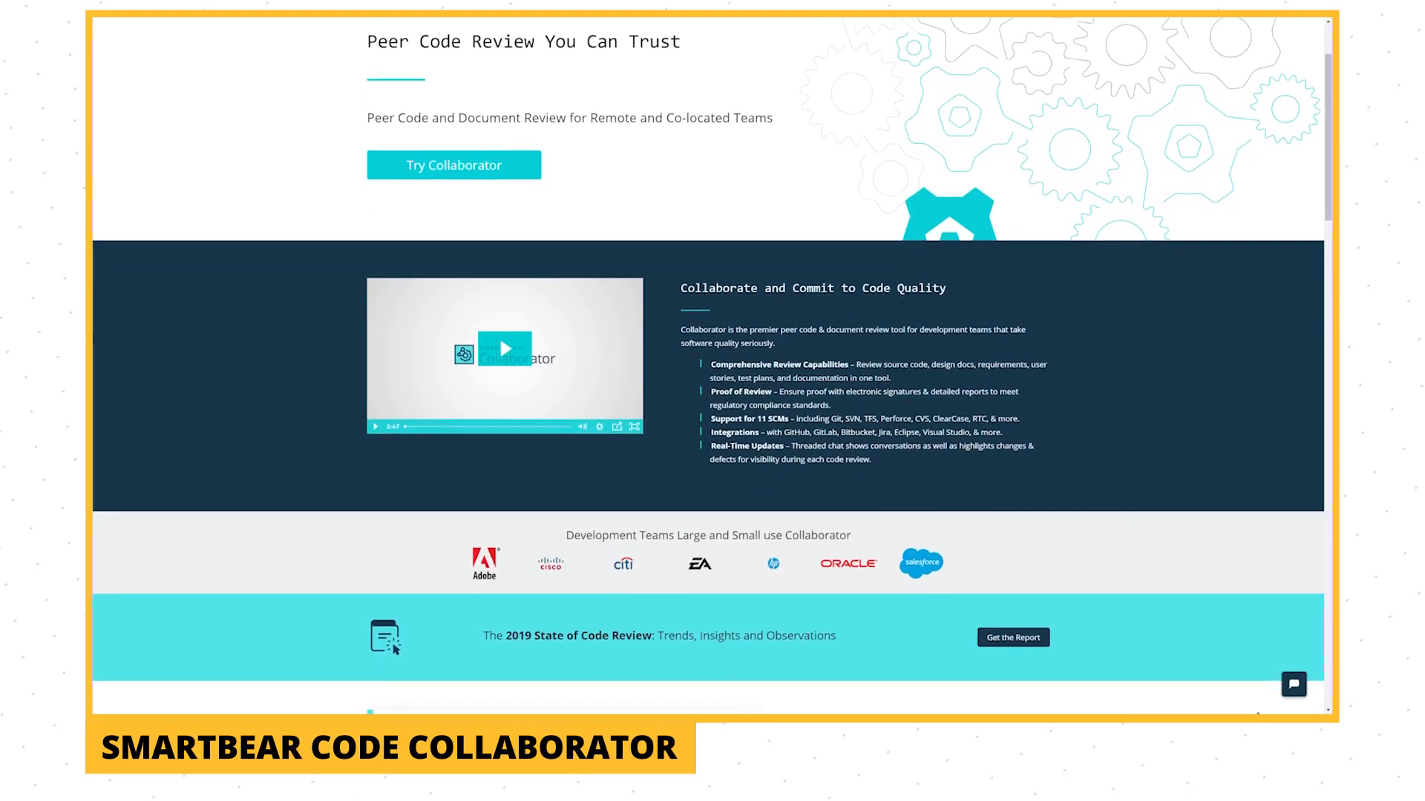
scroll(down, 3)
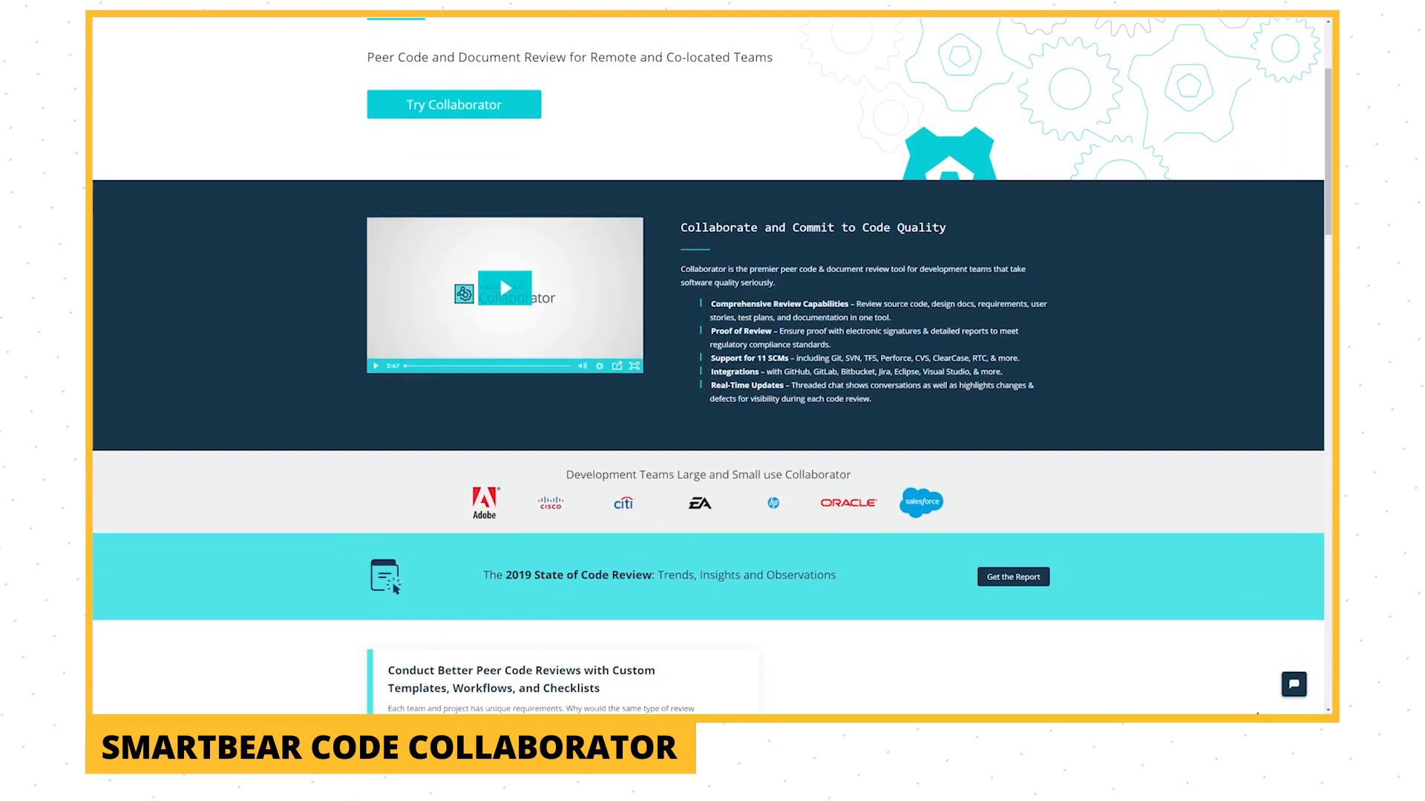
scroll(down, 3)
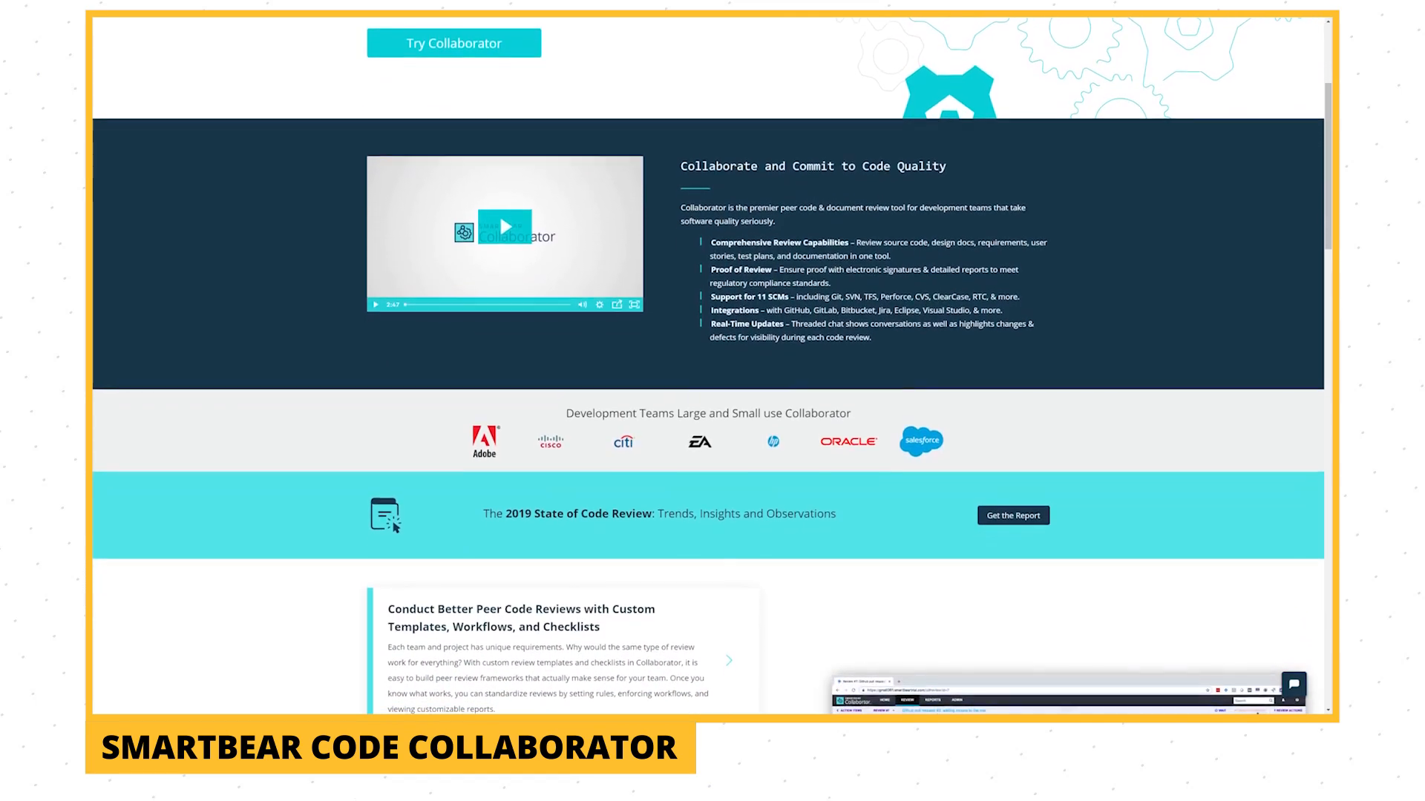
scroll(down, 3)
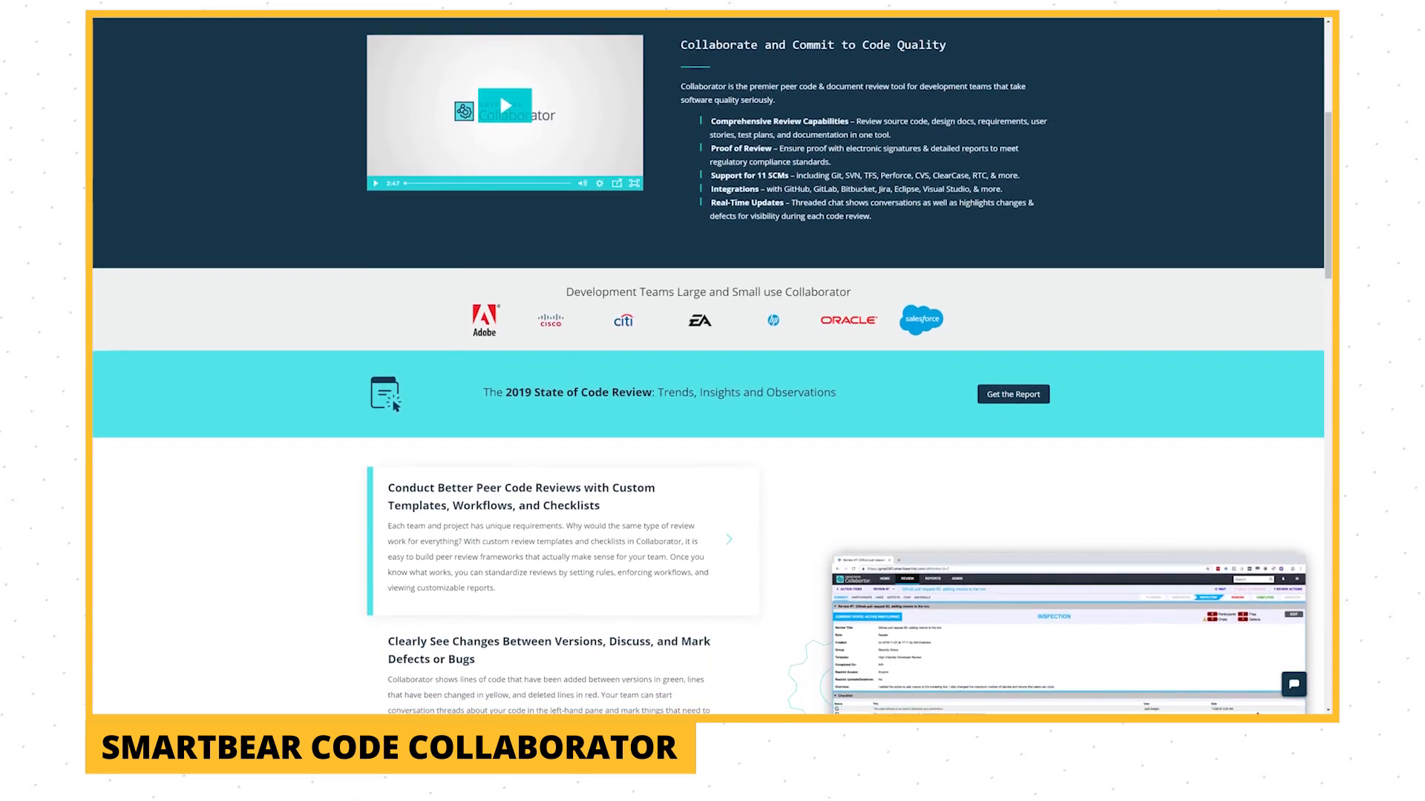
scroll(down, 3)
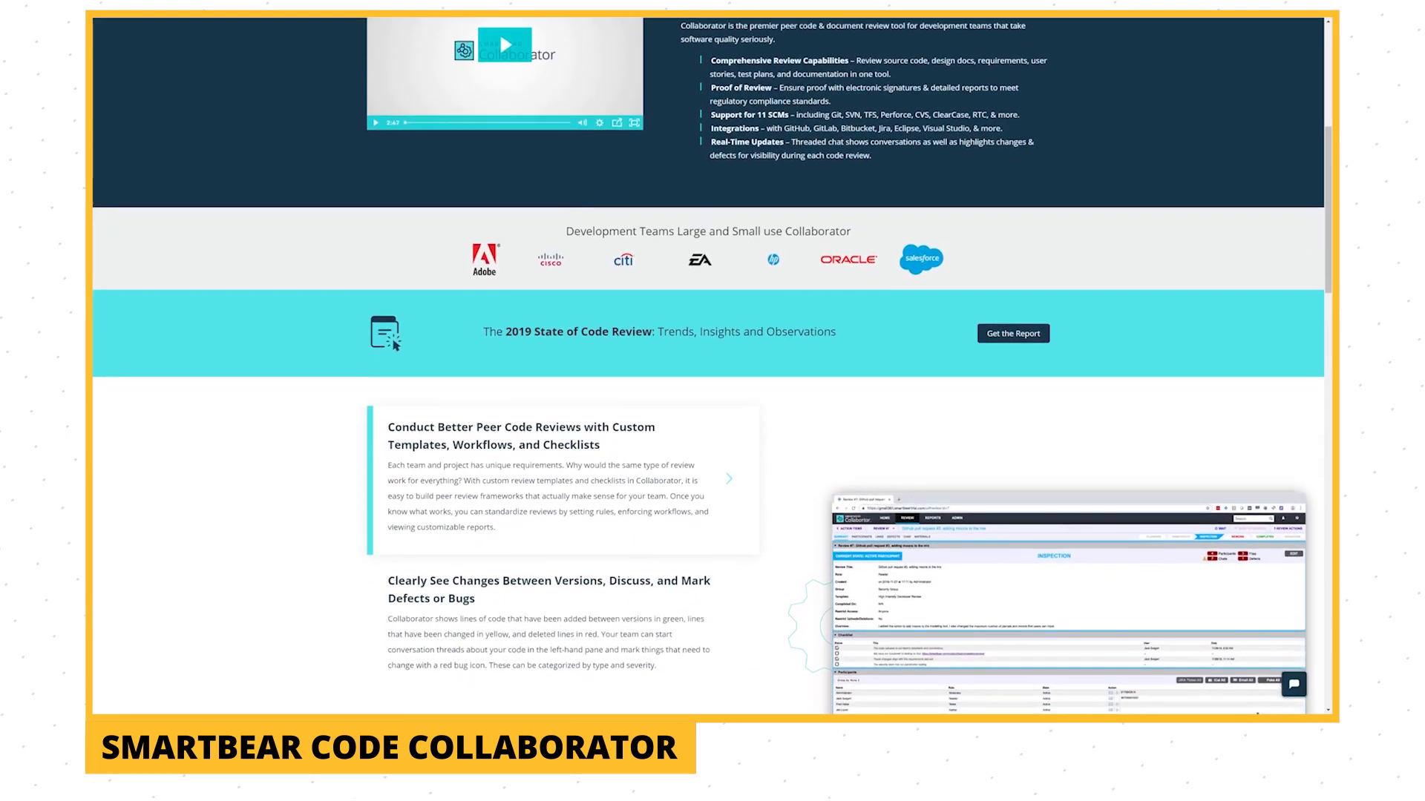
scroll(down, 3)
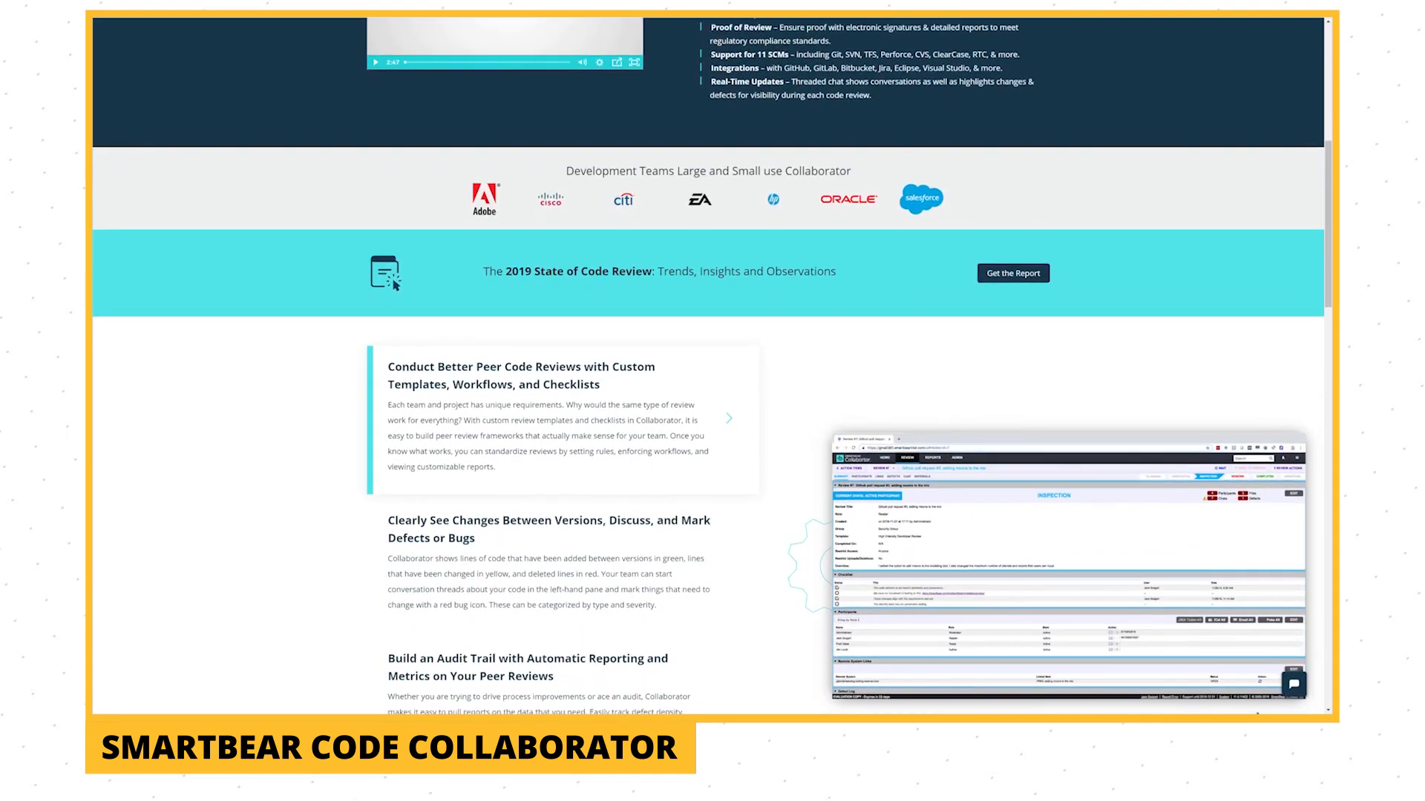
scroll(down, 3)
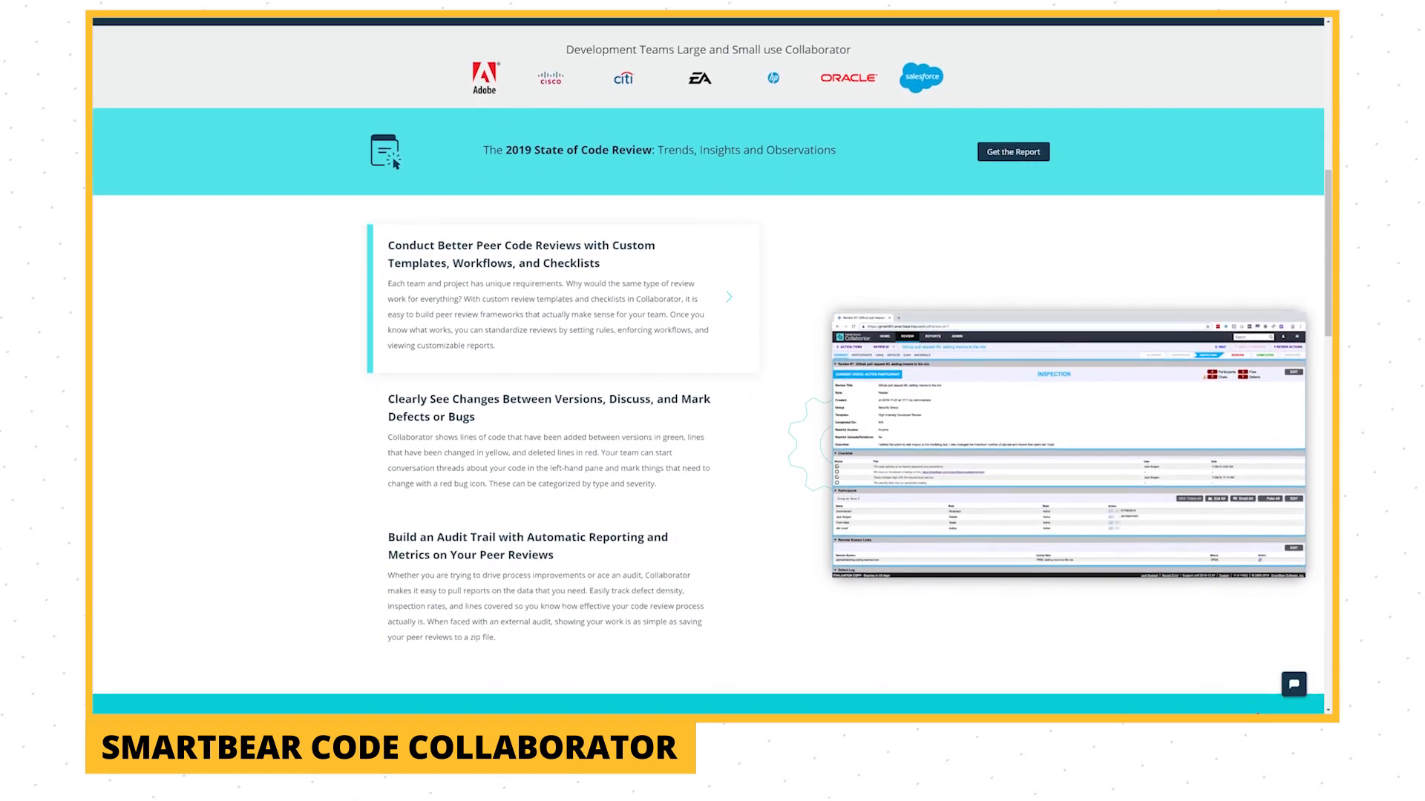
scroll(down, 3)
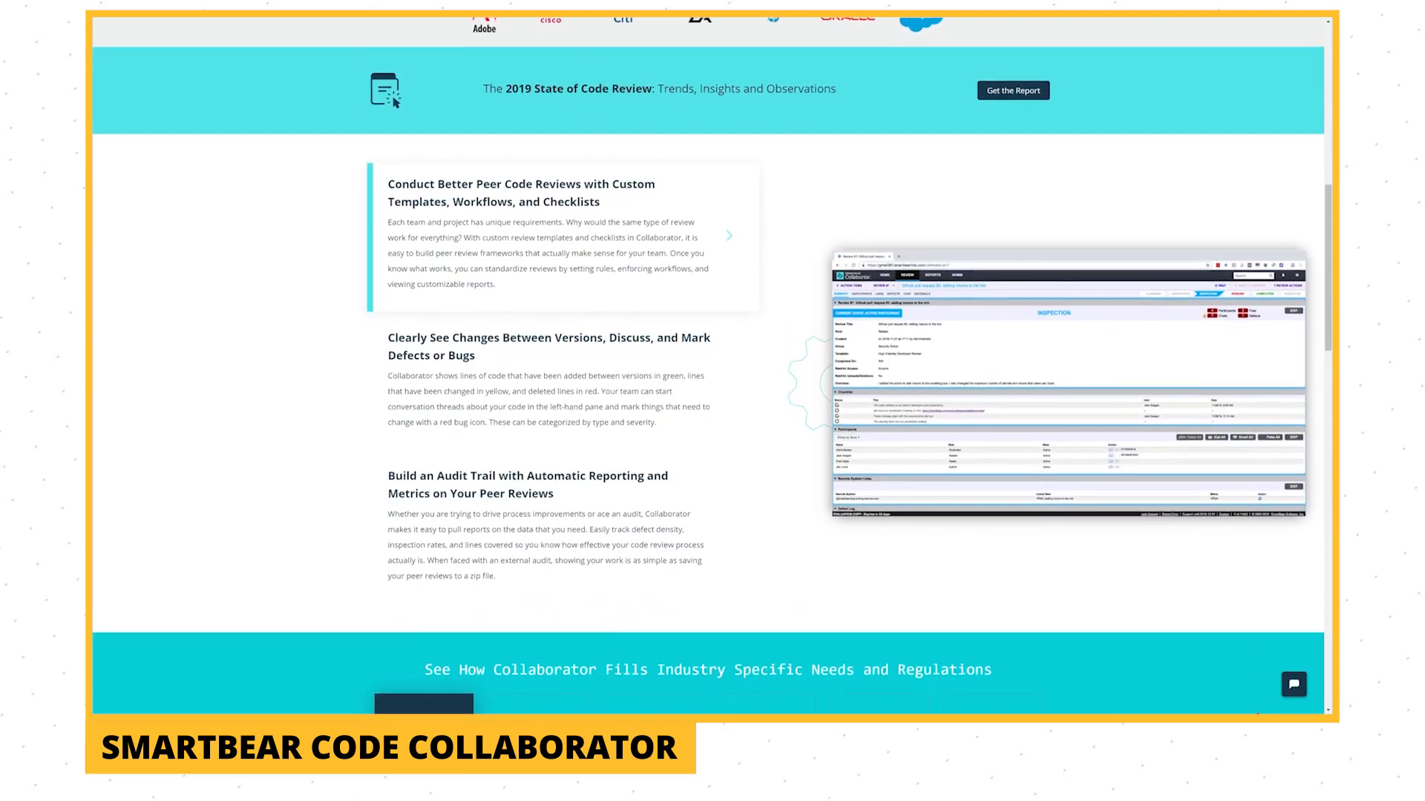
scroll(down, 3)
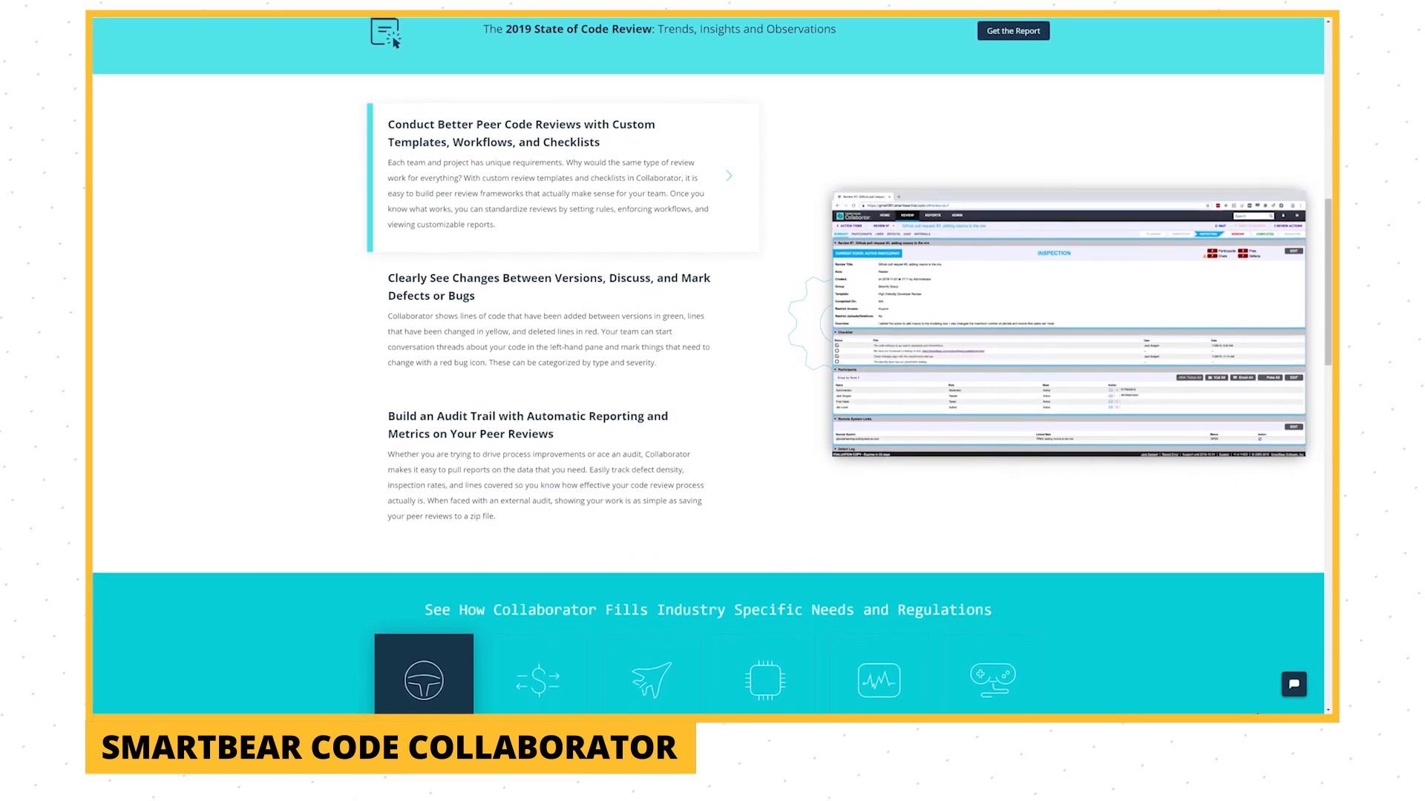
scroll(down, 3)
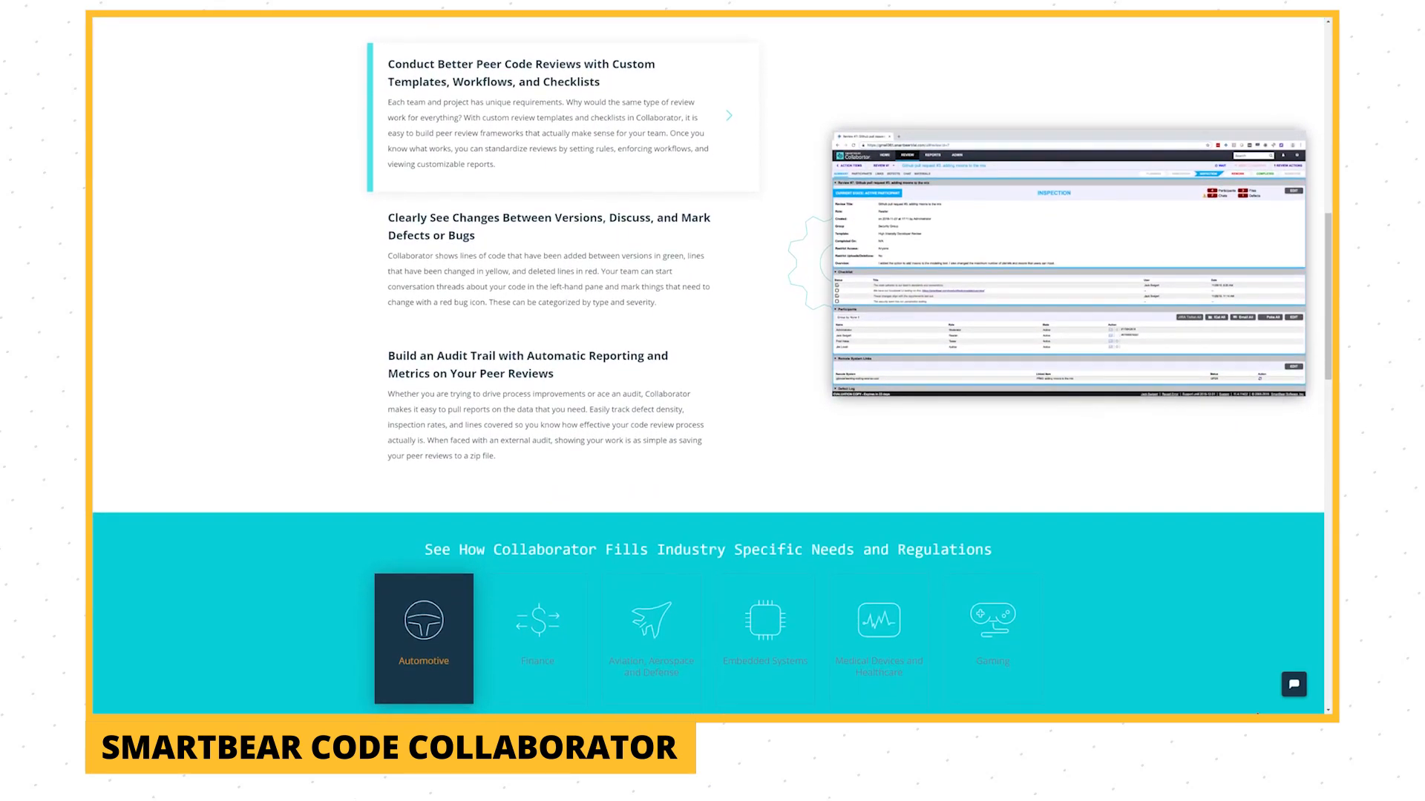
scroll(down, 3)
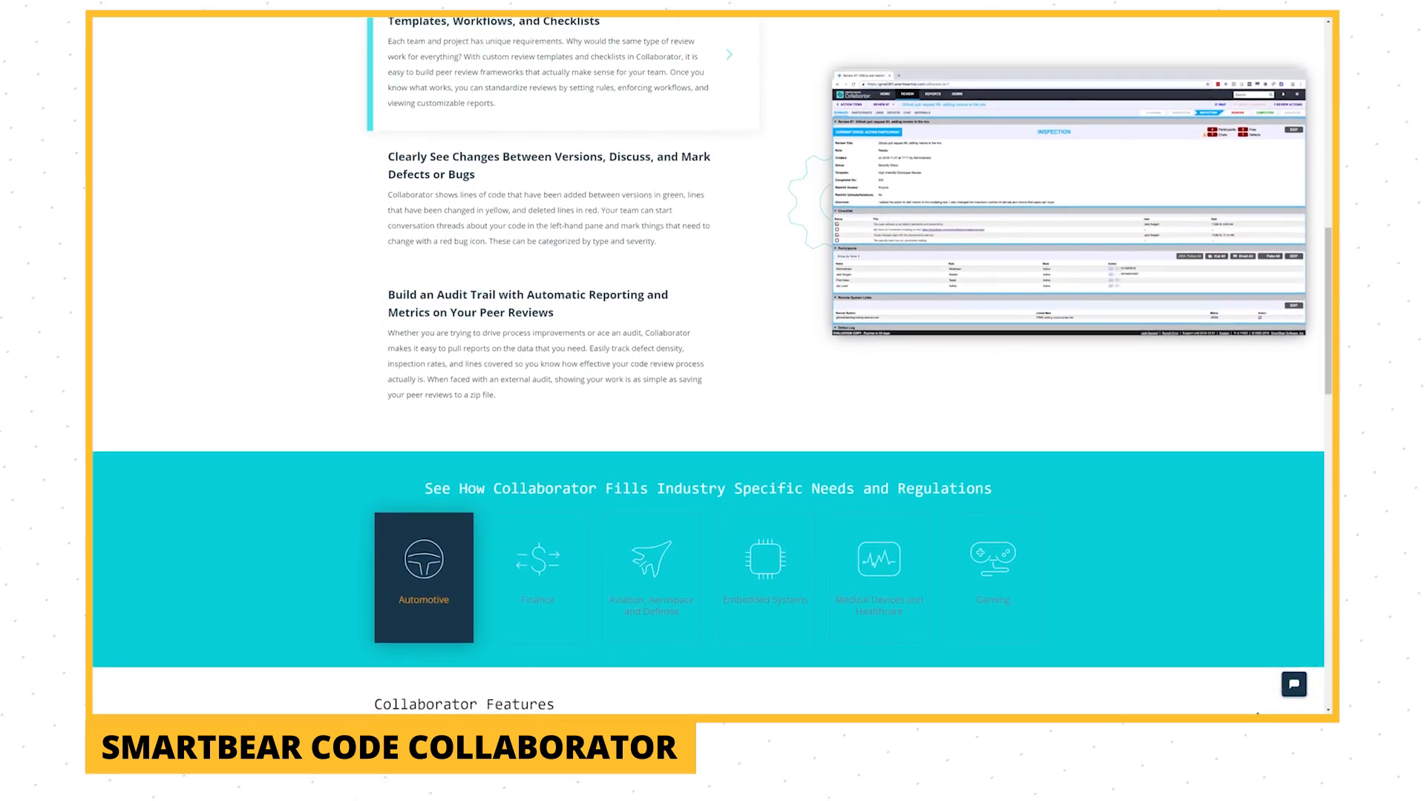
scroll(down, 3)
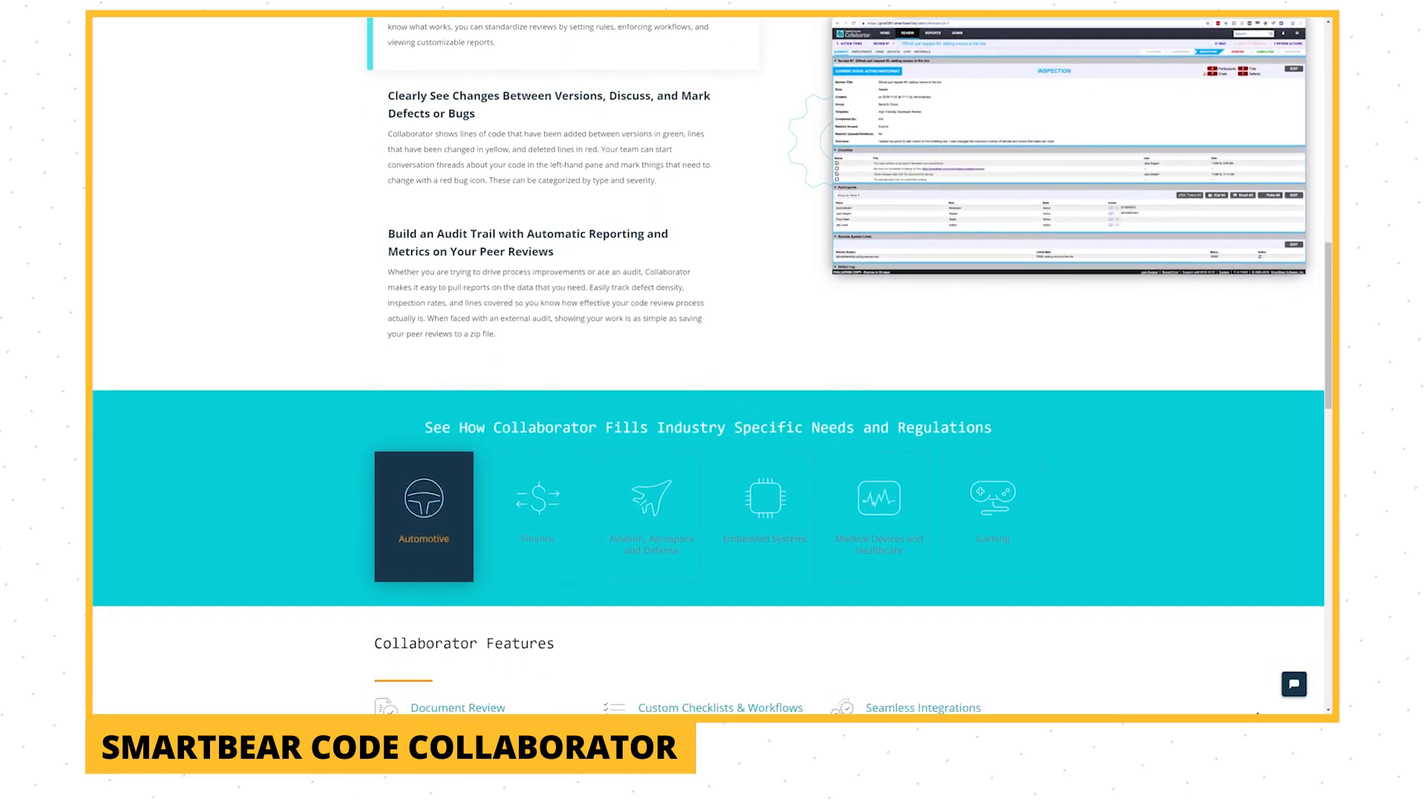
scroll(down, 3)
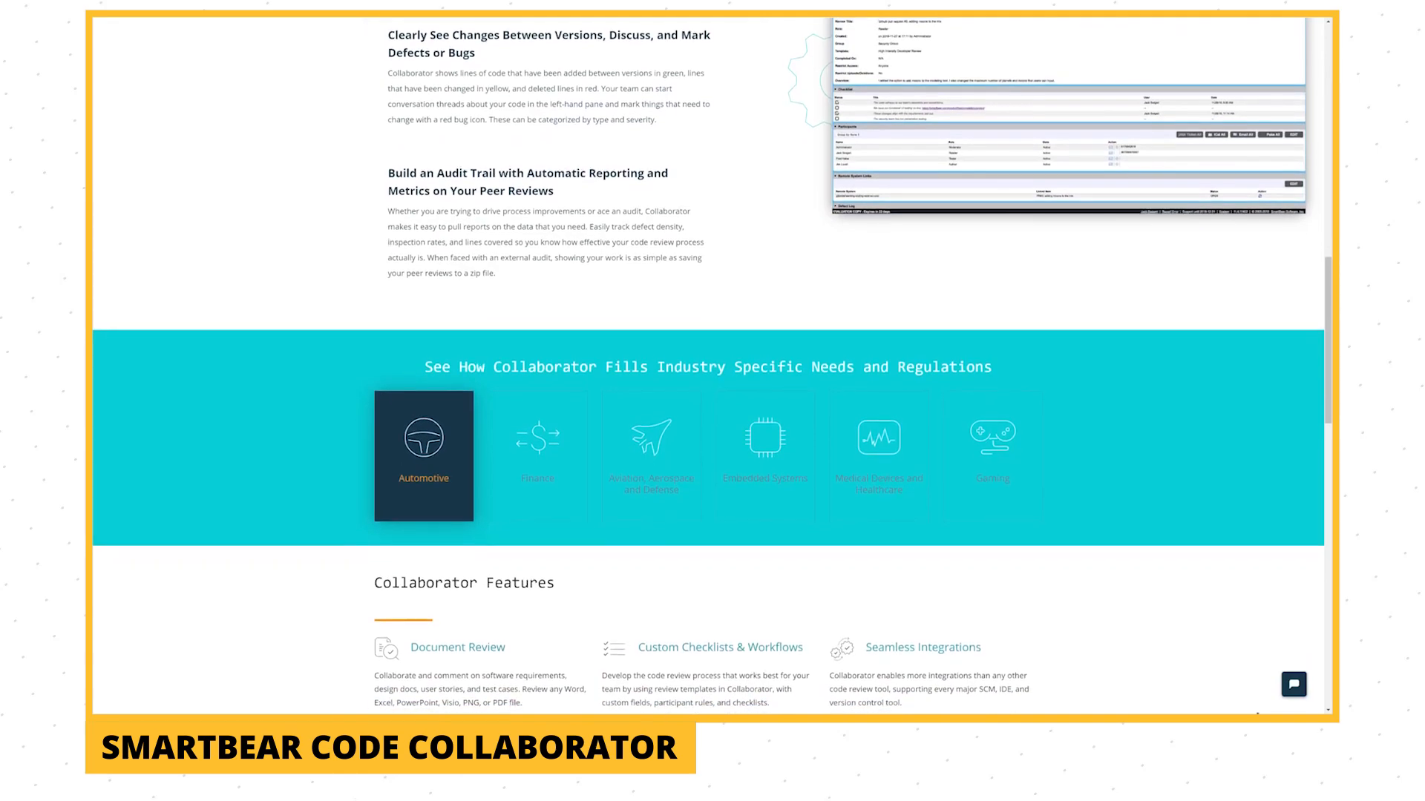
scroll(down, 3)
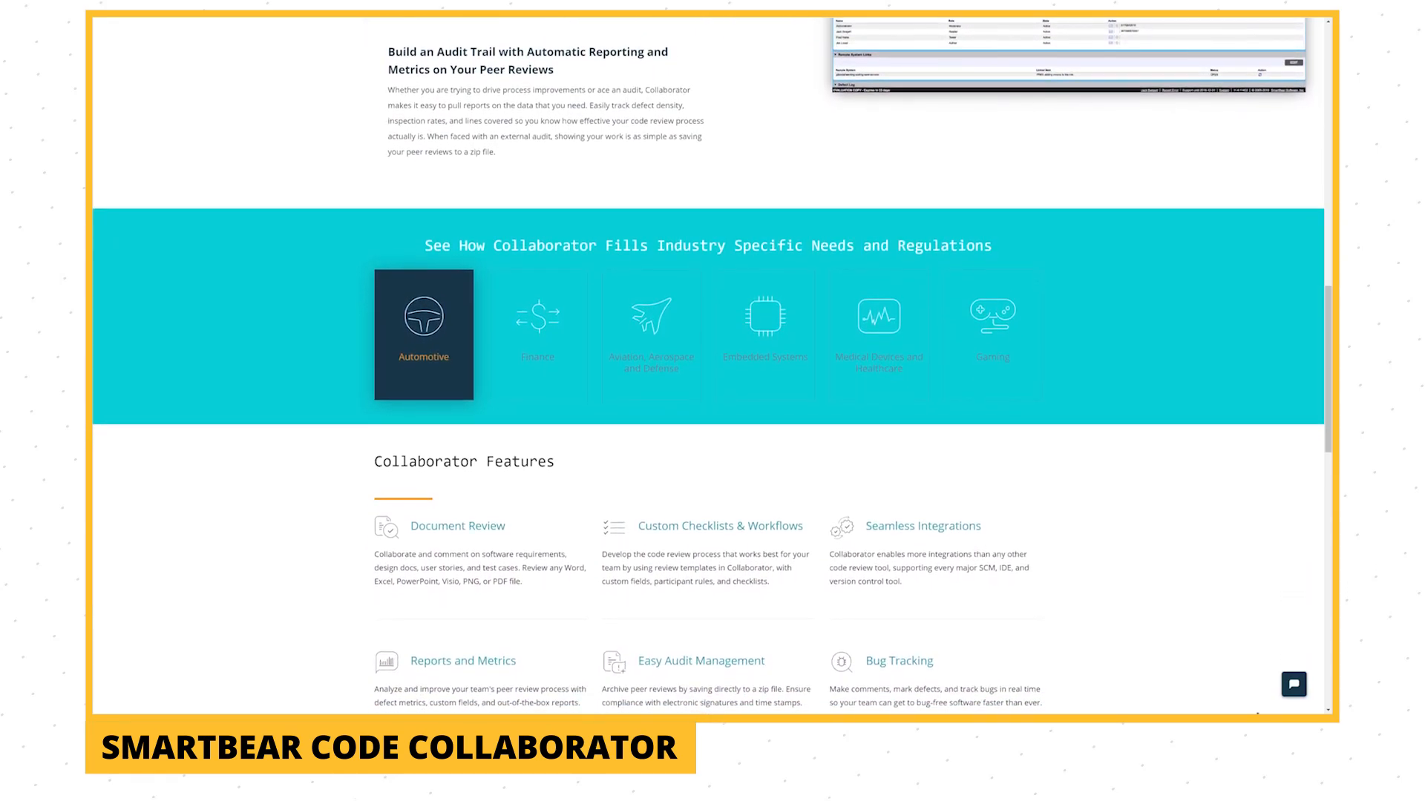
scroll(down, 3)
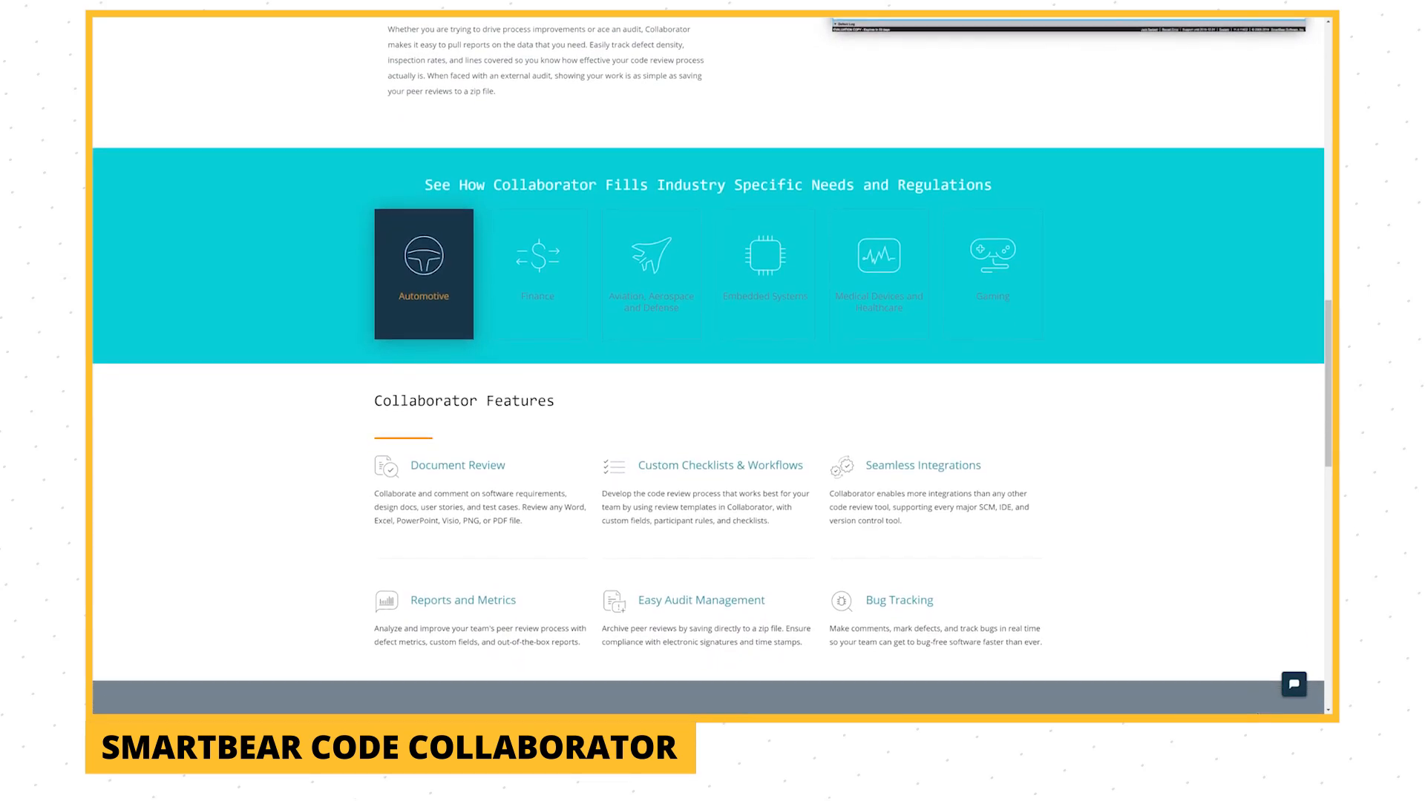
scroll(down, 3)
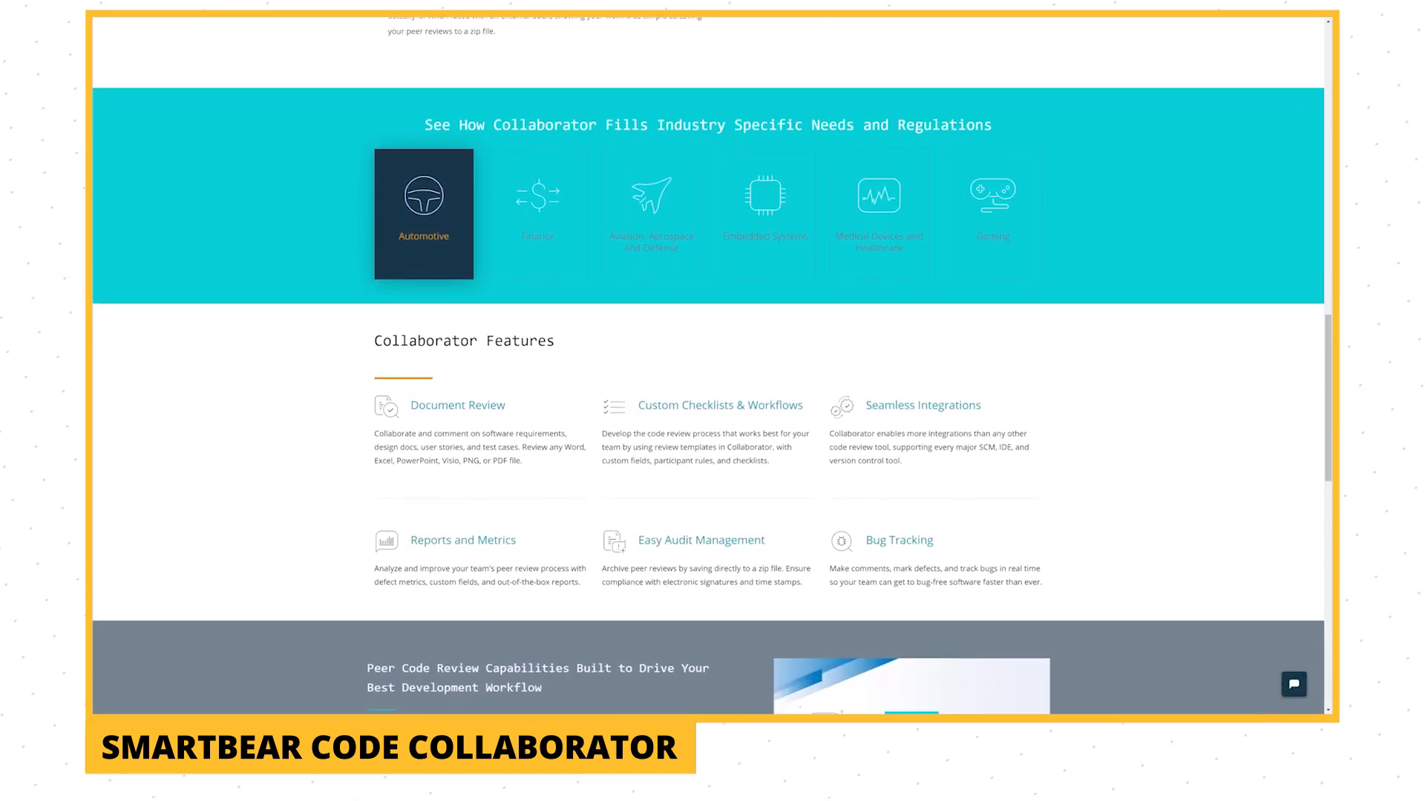
scroll(down, 3)
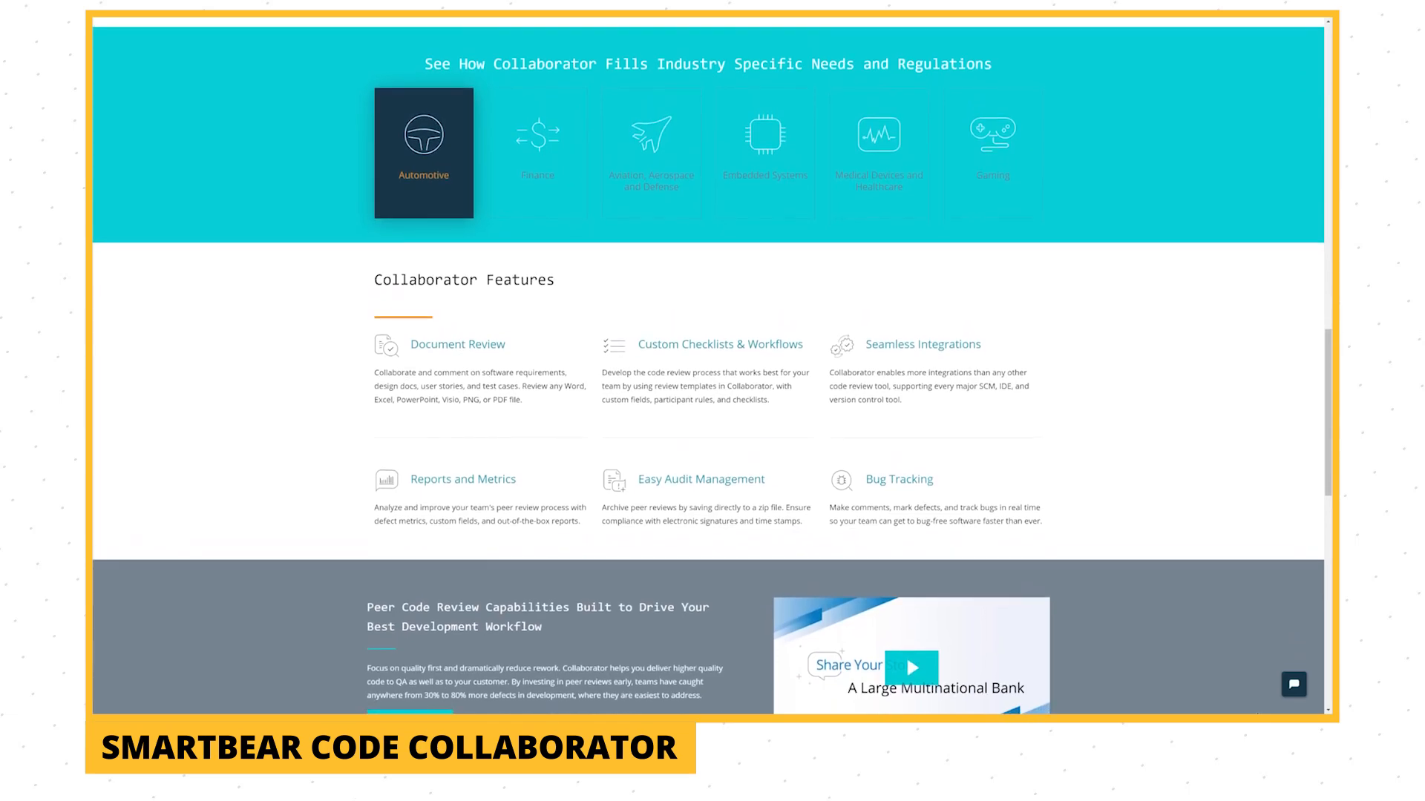
scroll(down, 3)
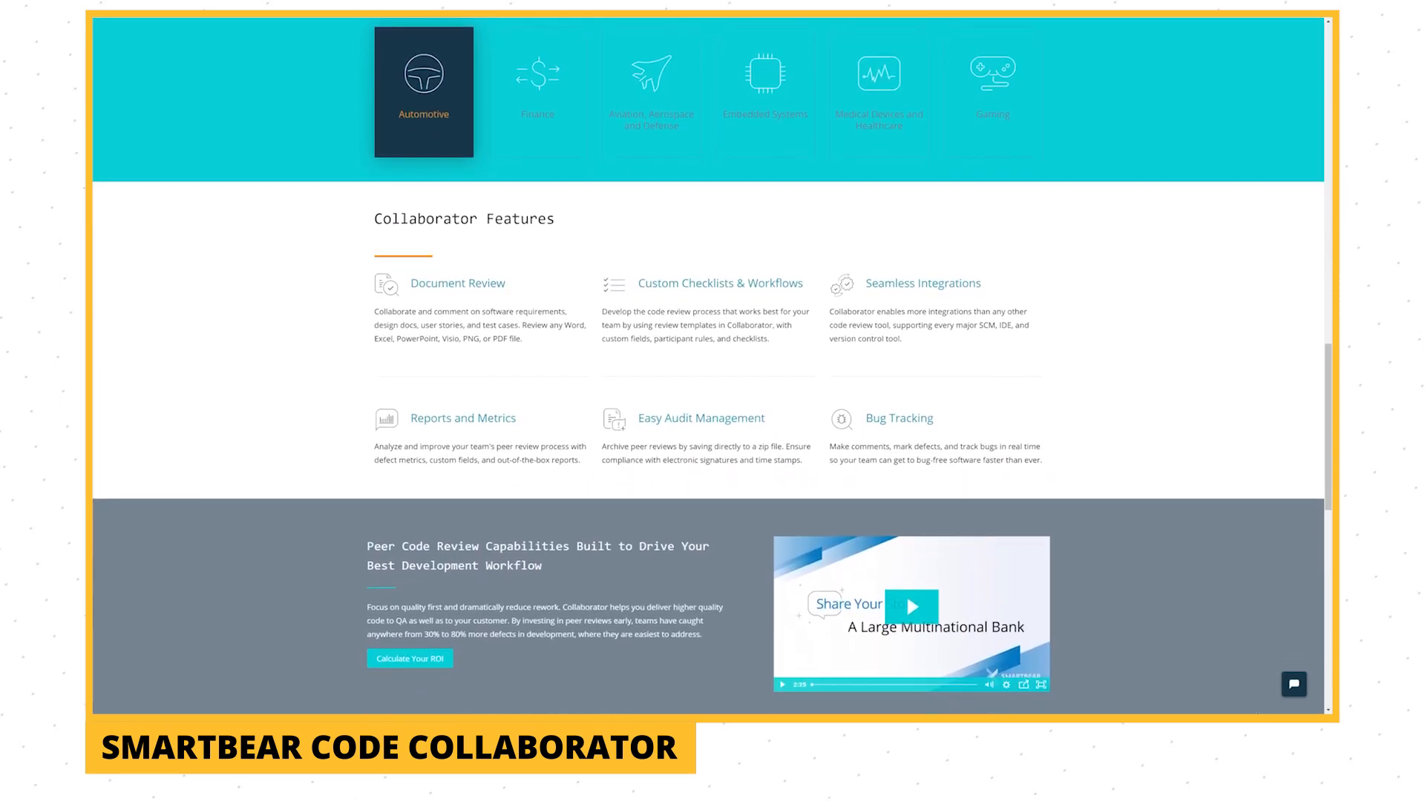
scroll(down, 3)
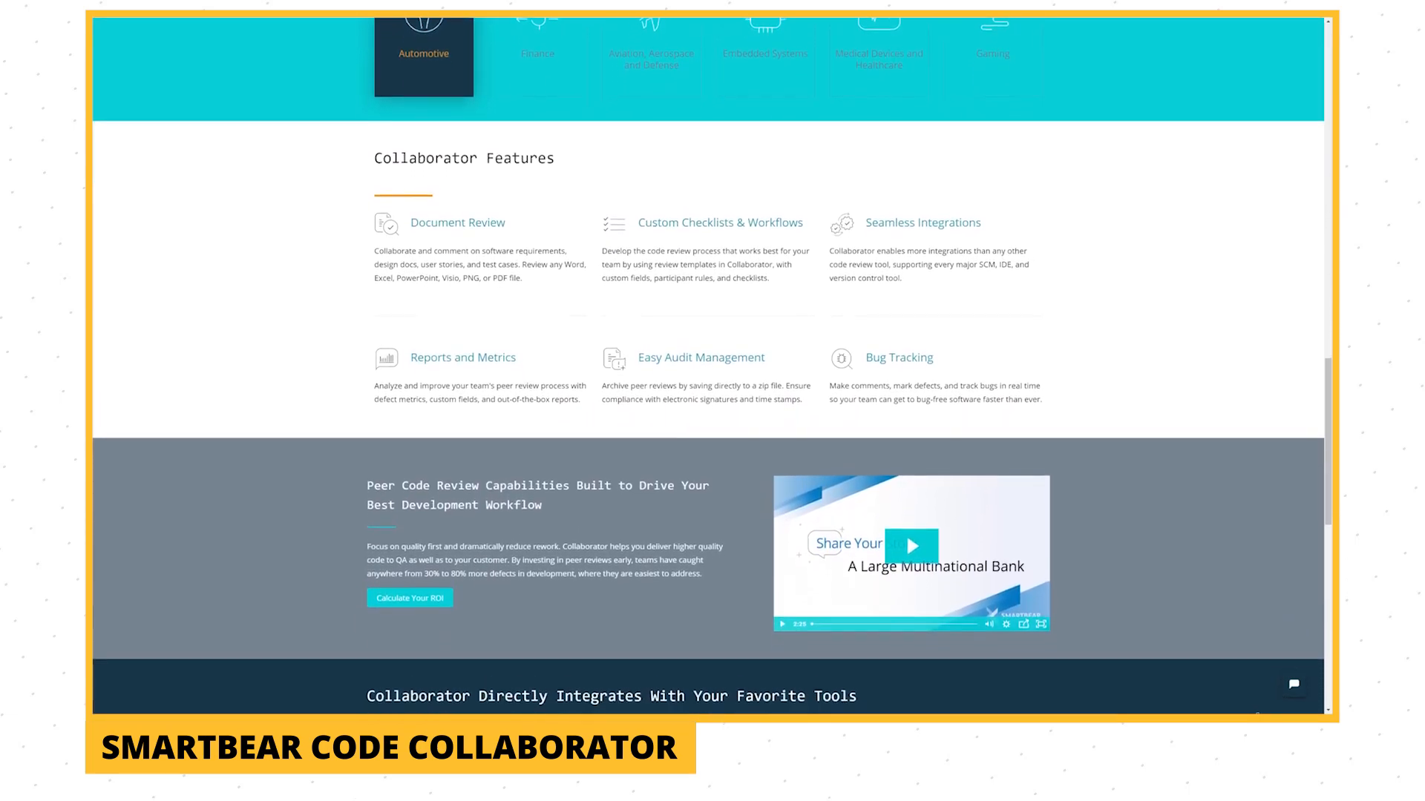
scroll(down, 3)
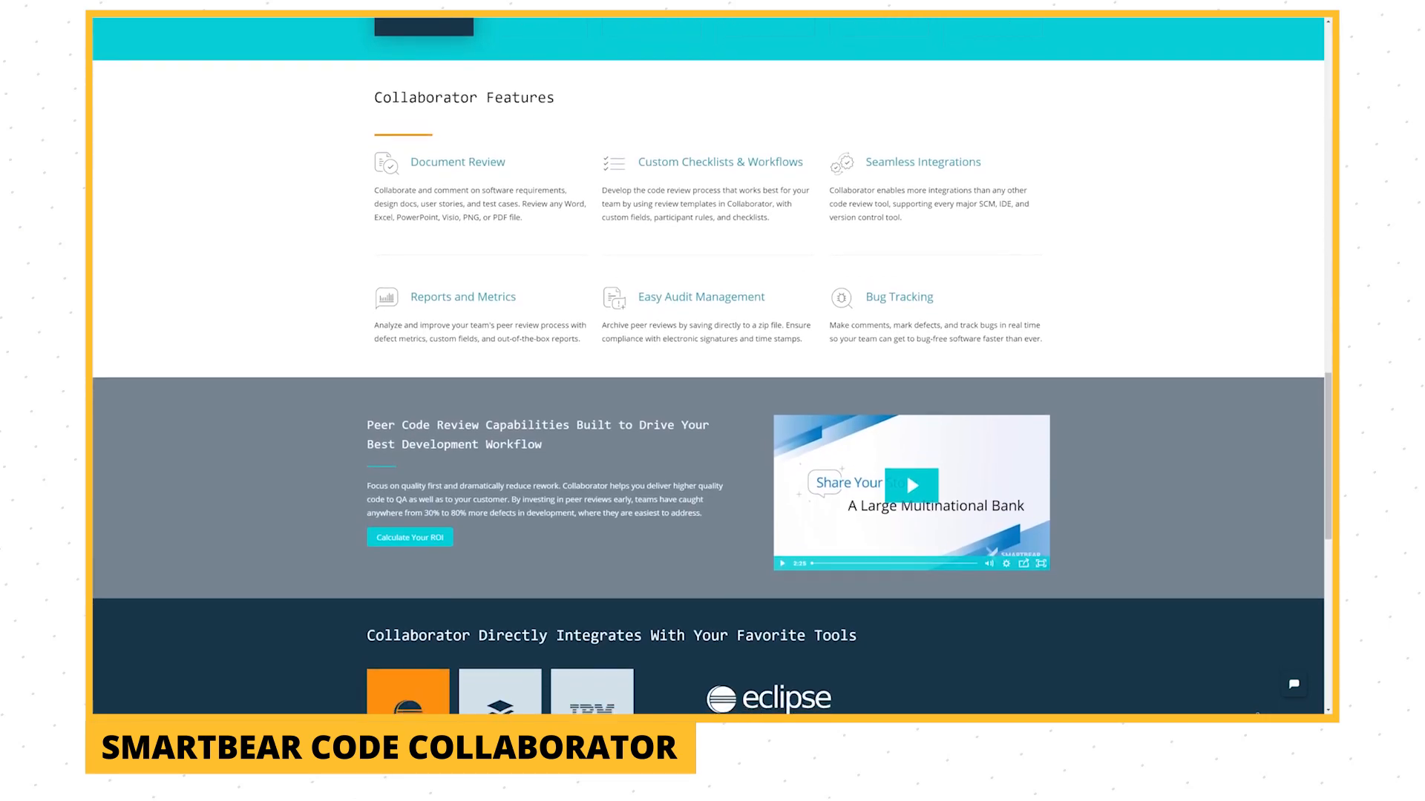
scroll(down, 3)
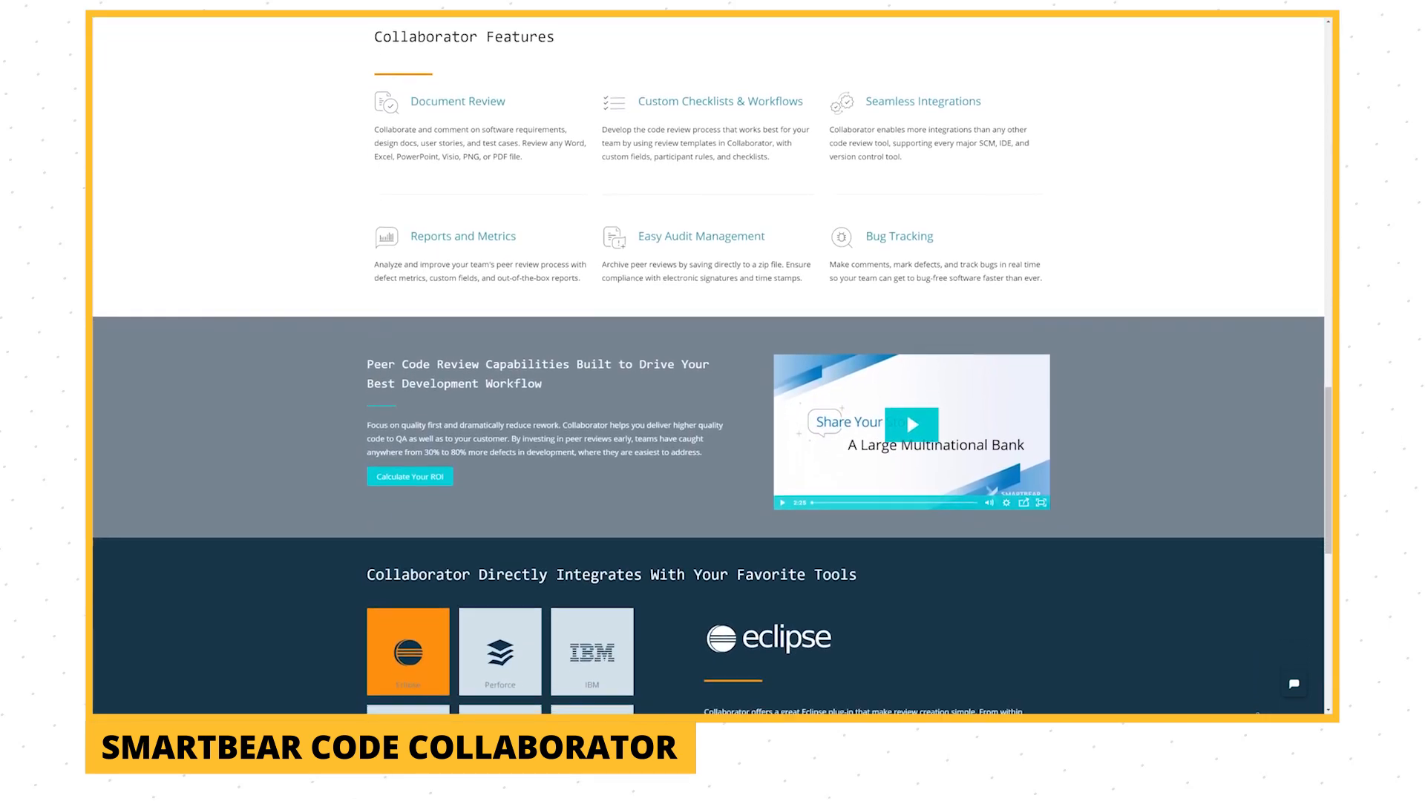
scroll(down, 3)
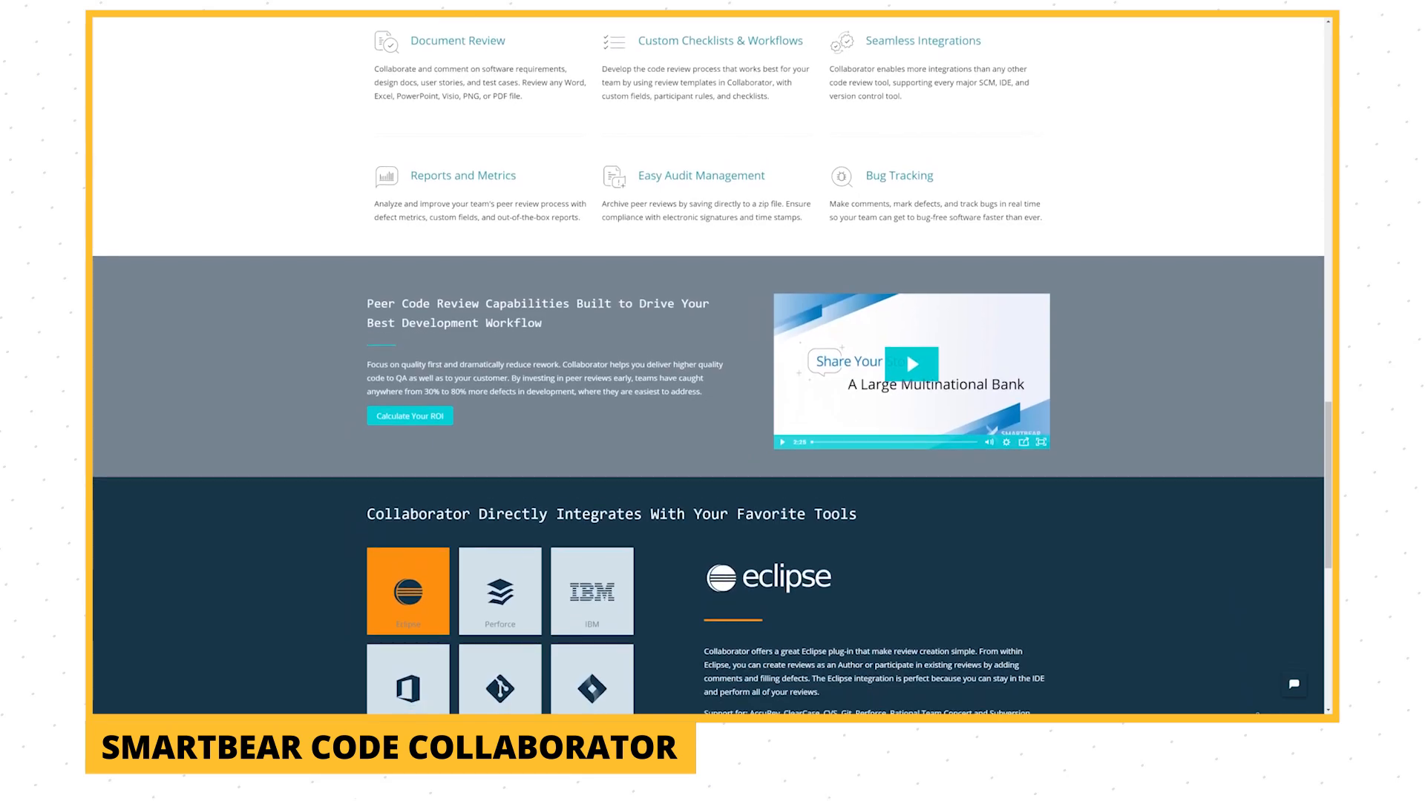
scroll(down, 3)
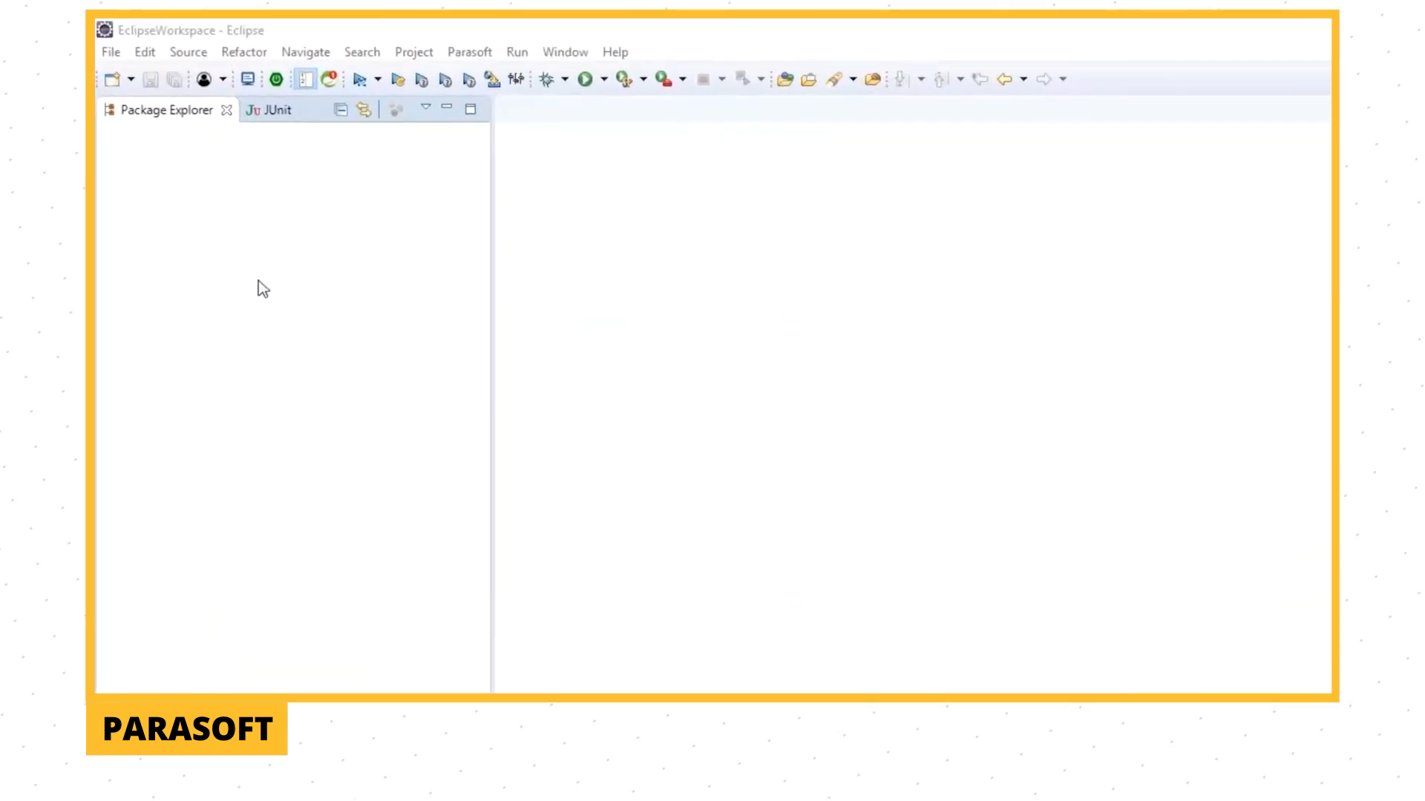
Create the jtest-examples project from the Jtest Example Project wizard in Package Explorer.
right_click(264, 289)
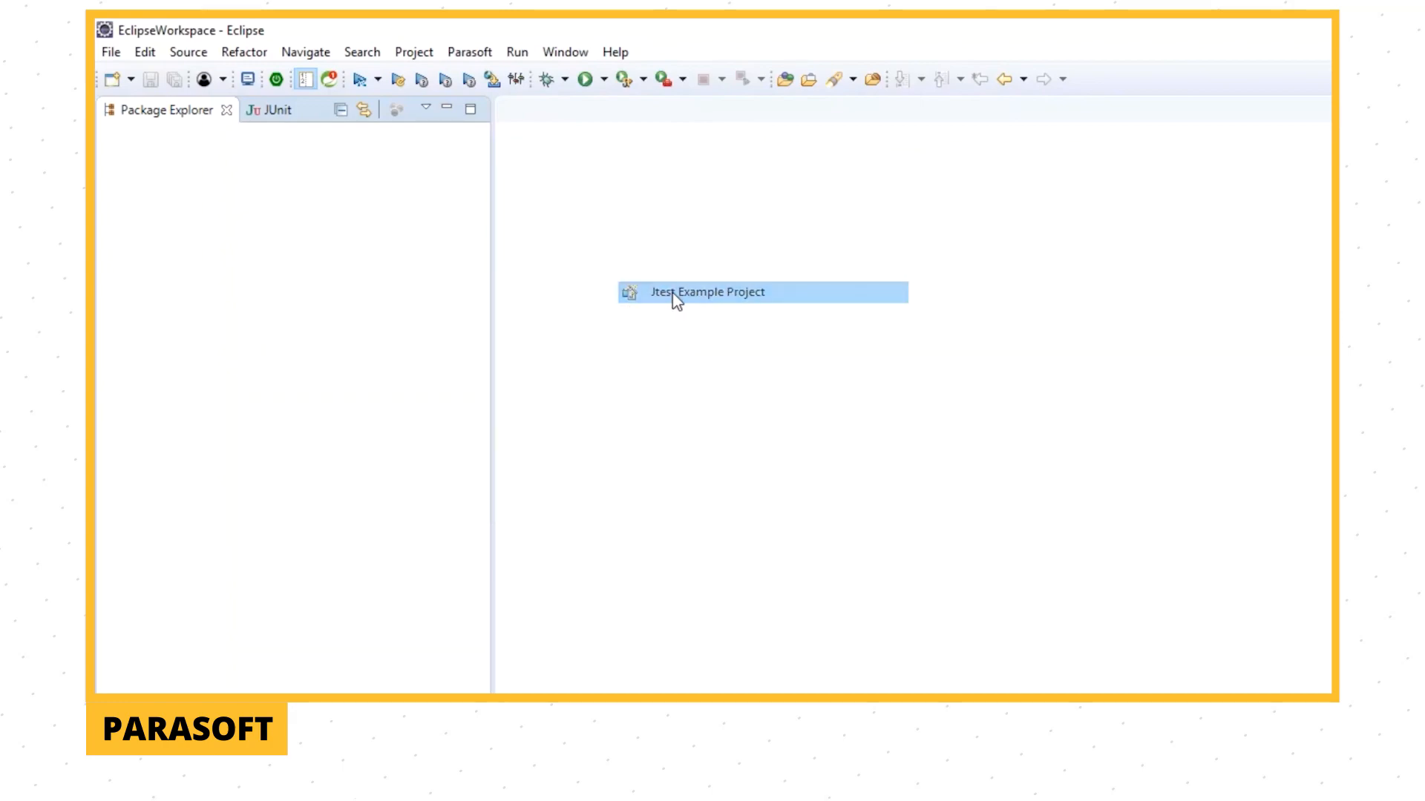
double_click(708, 293)
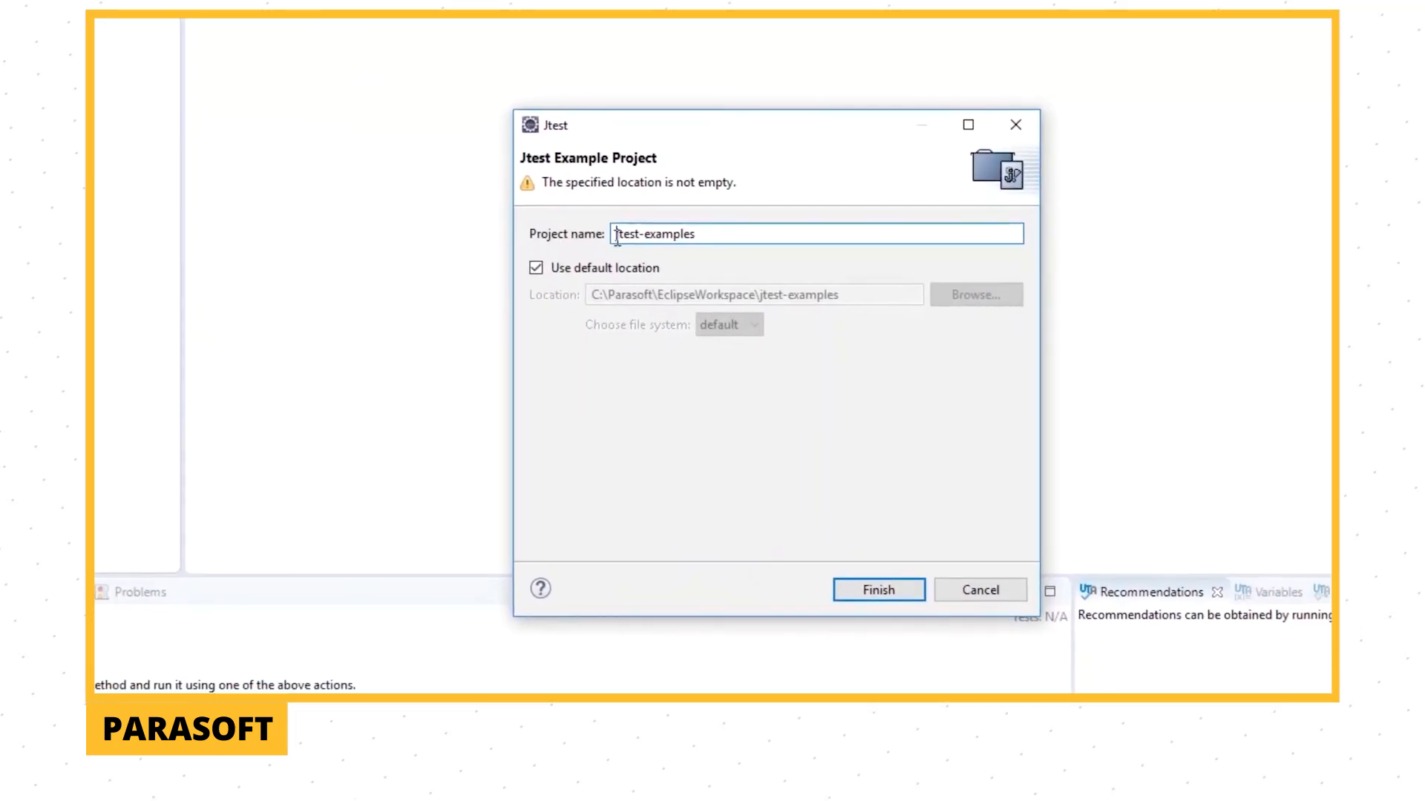
click(877, 589)
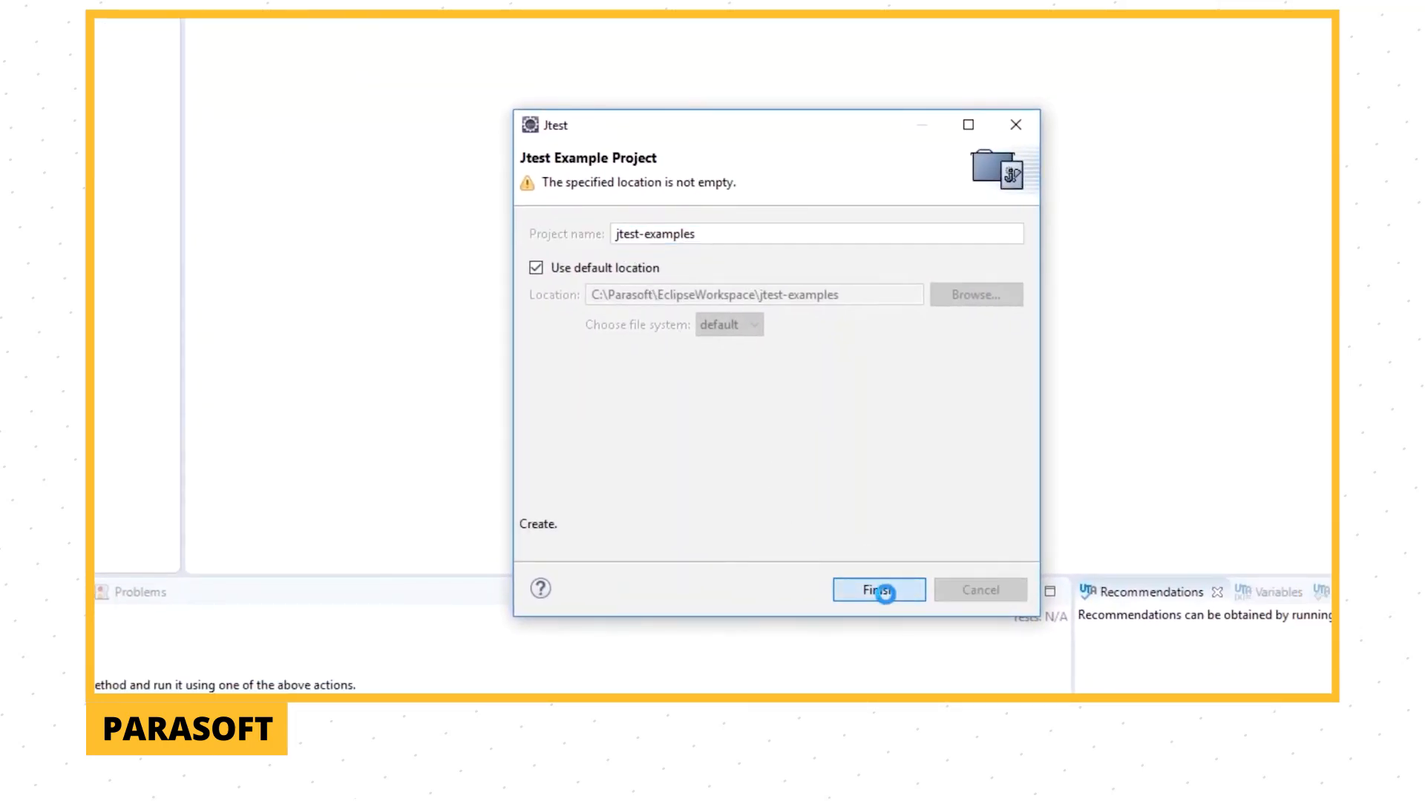
click(877, 589)
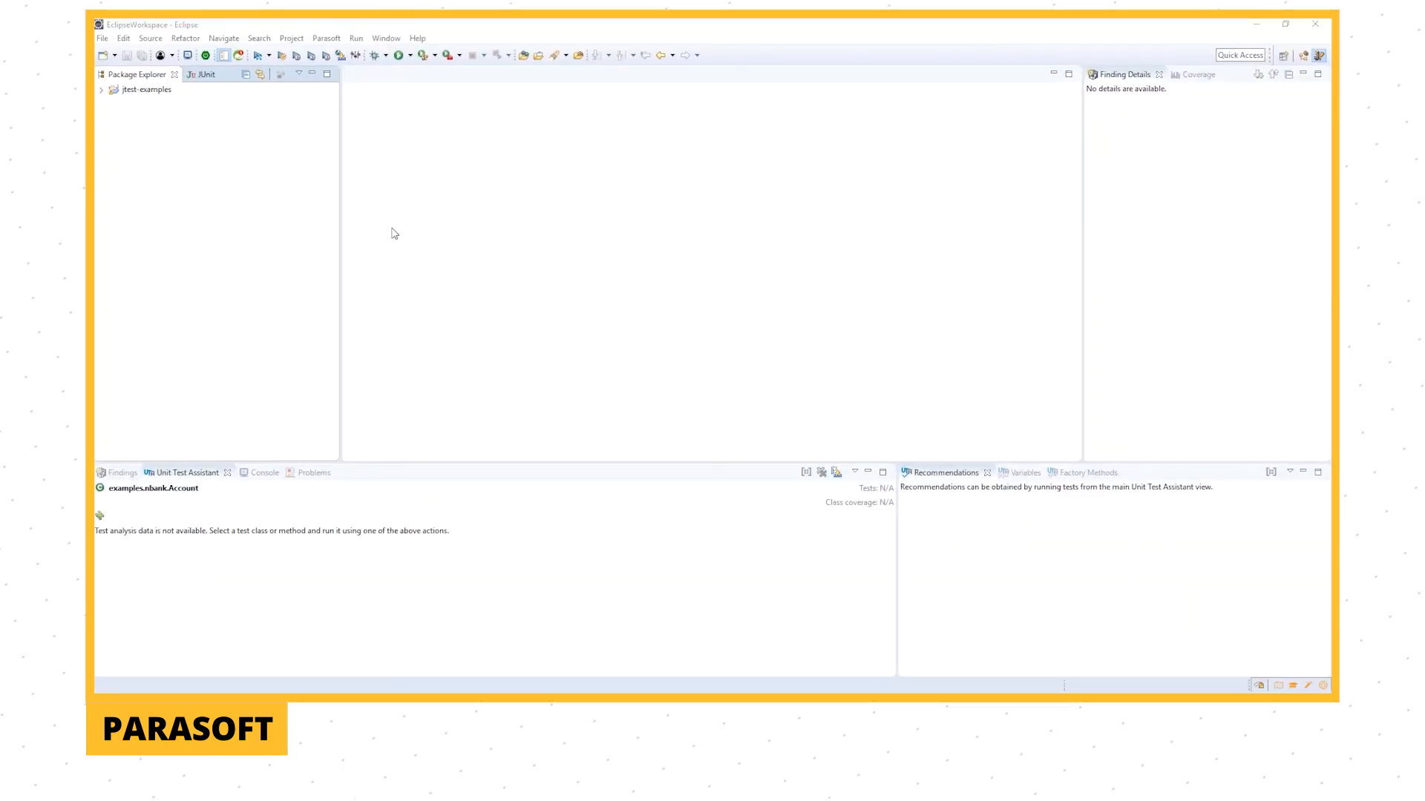
mouse_move(124, 119)
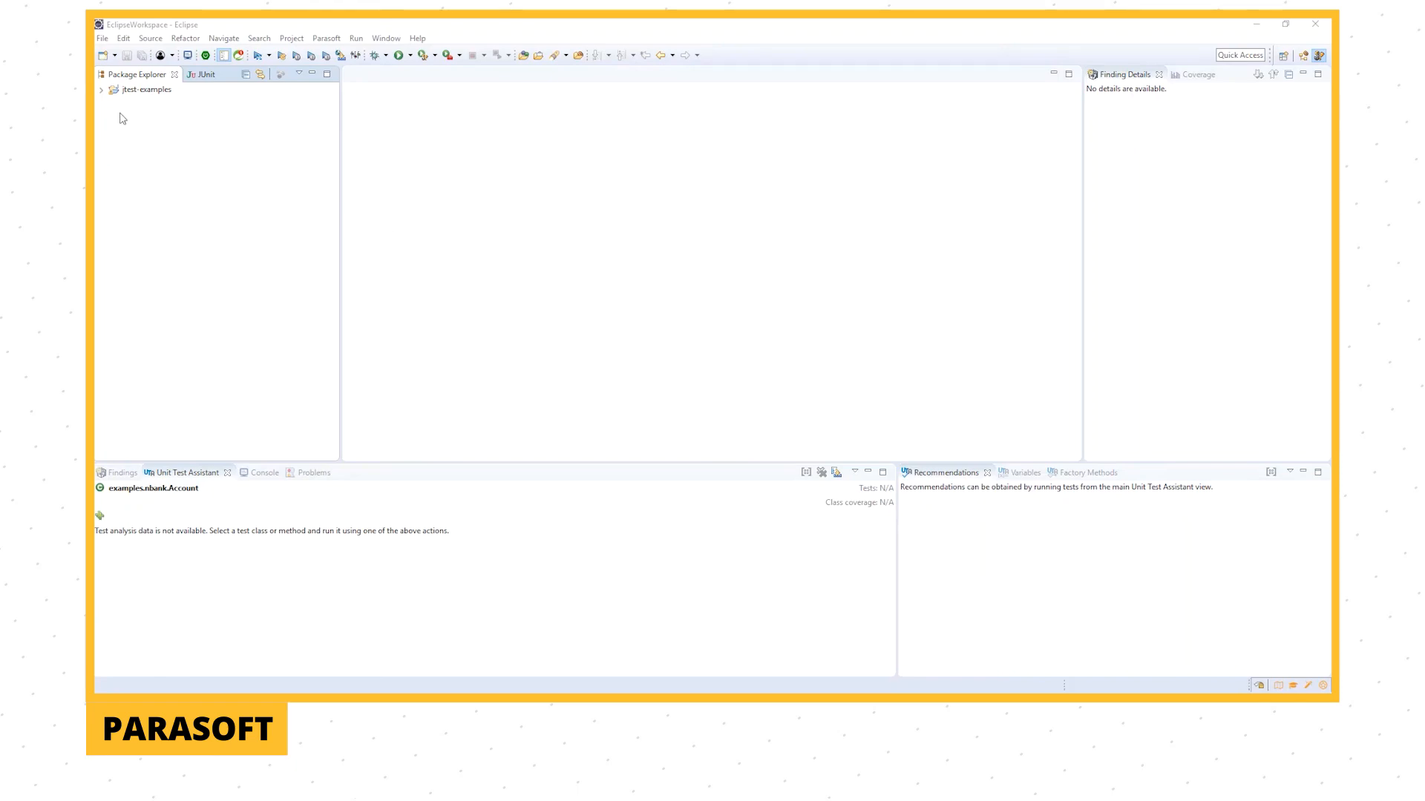
Expand src/main/java > examples.nbank and open Account.java in the editor, scrolling through it.
click(101, 89)
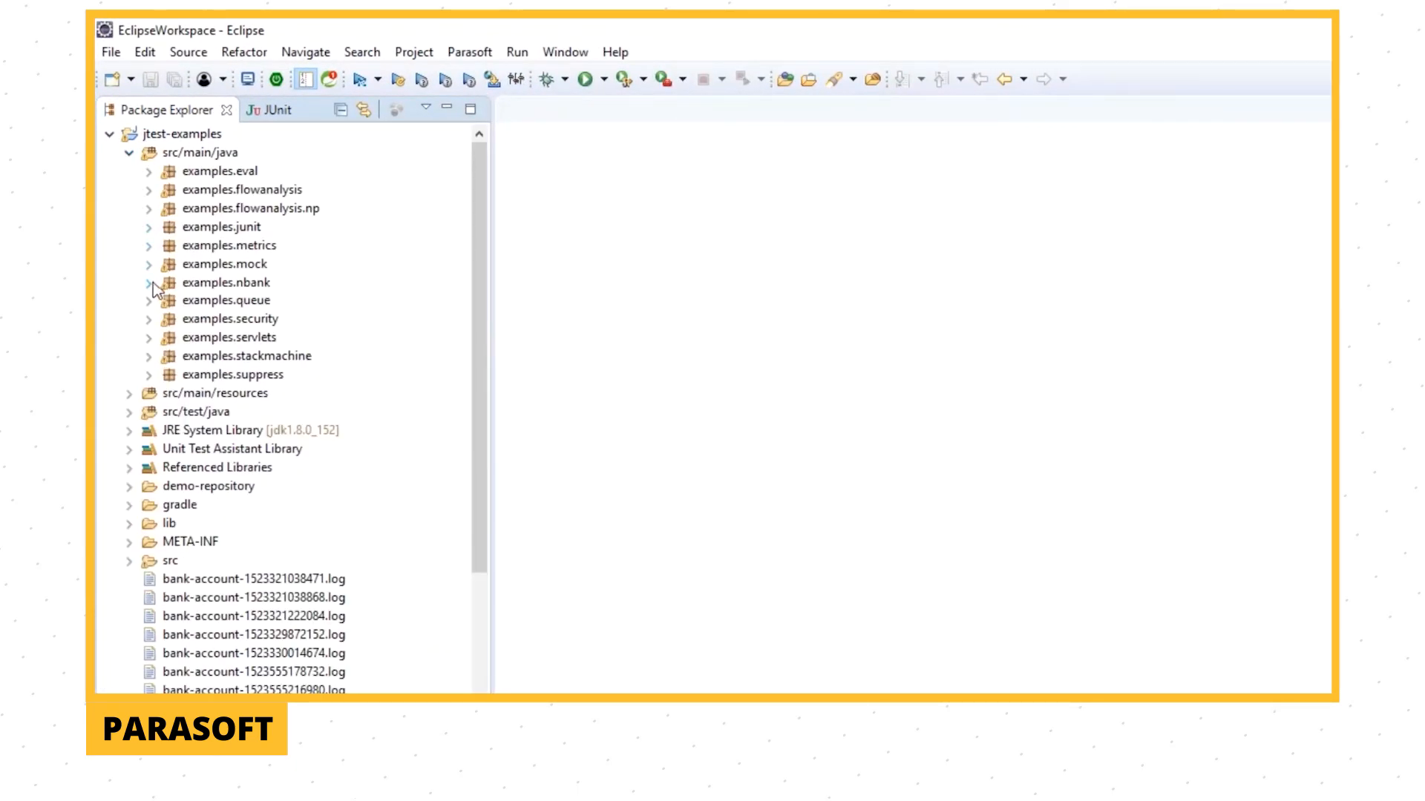
click(147, 282)
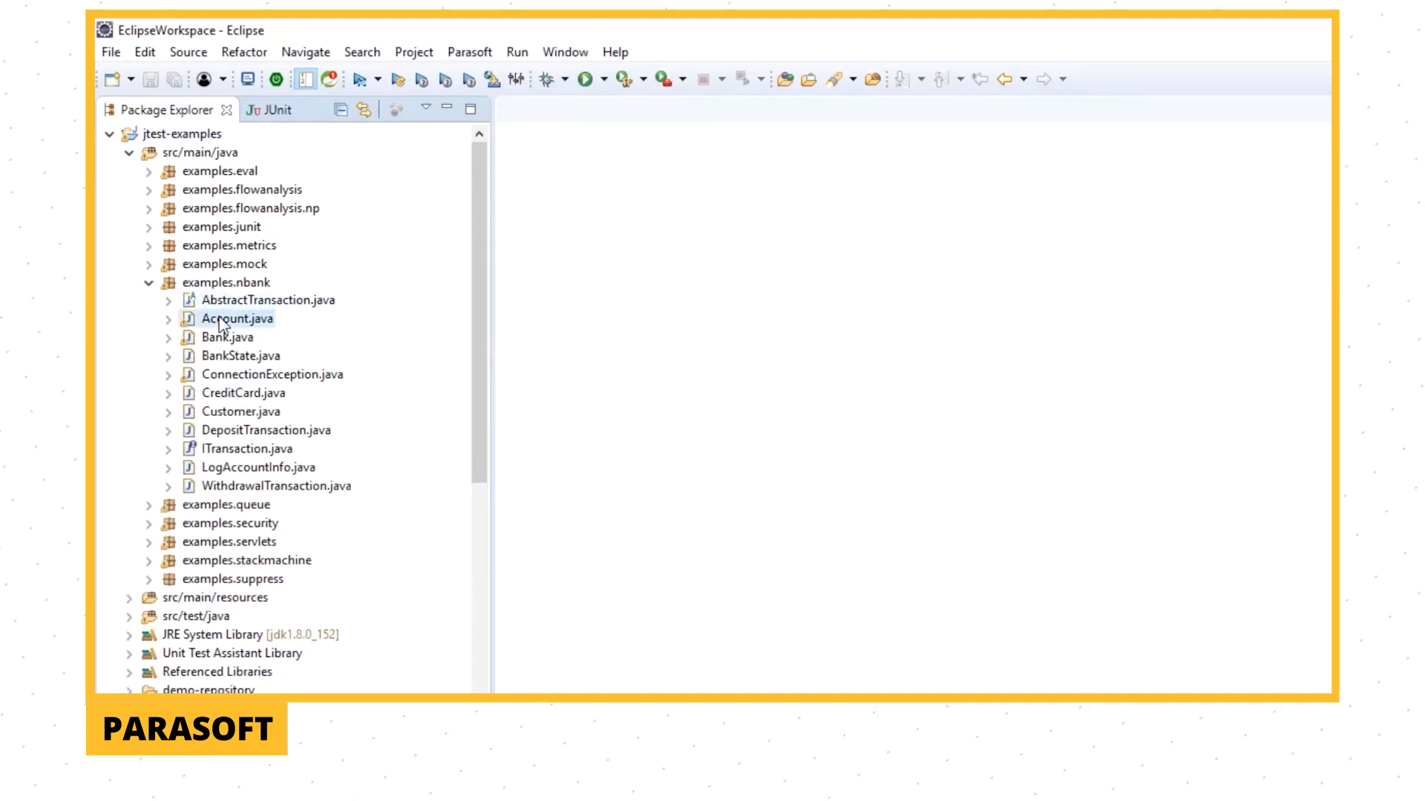
double_click(238, 318)
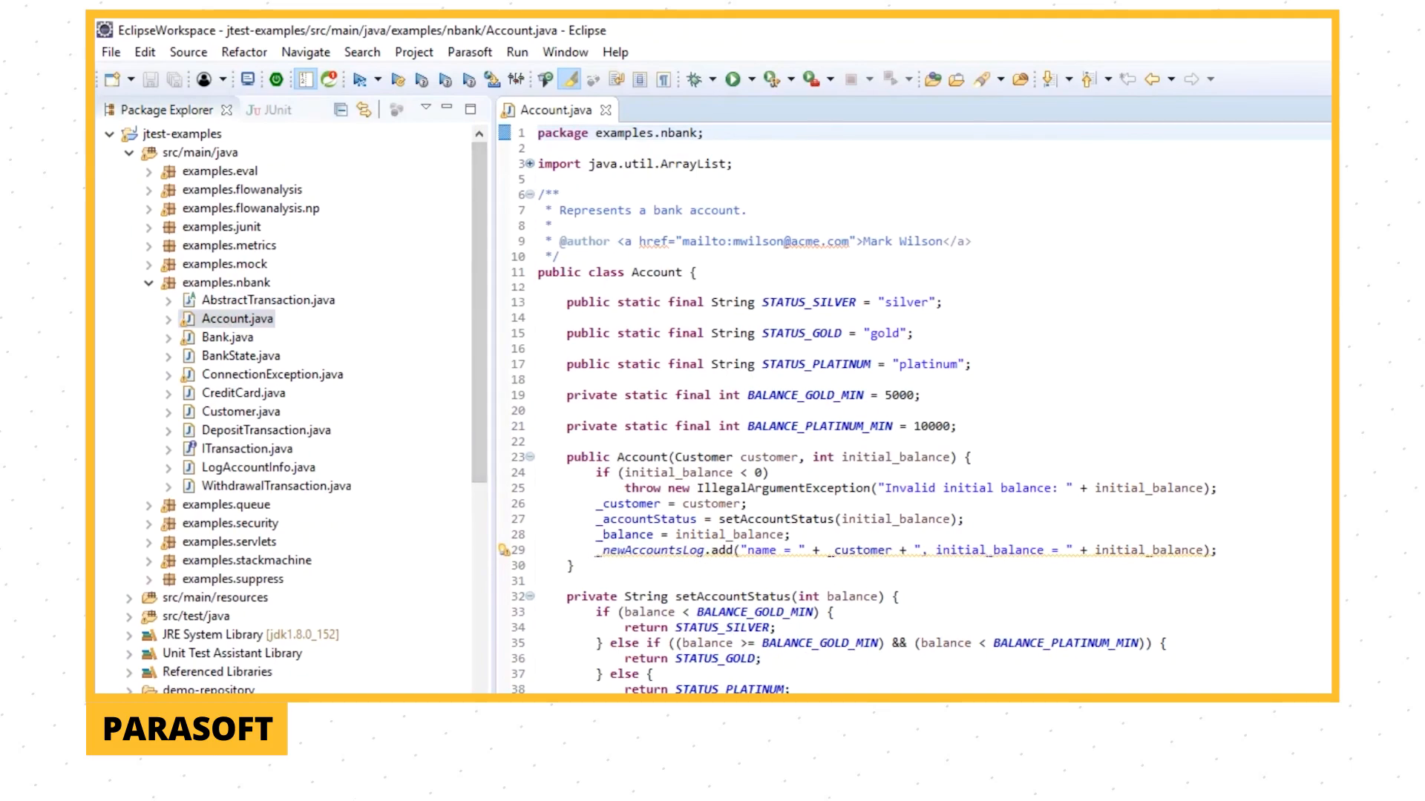
scroll(down, 3)
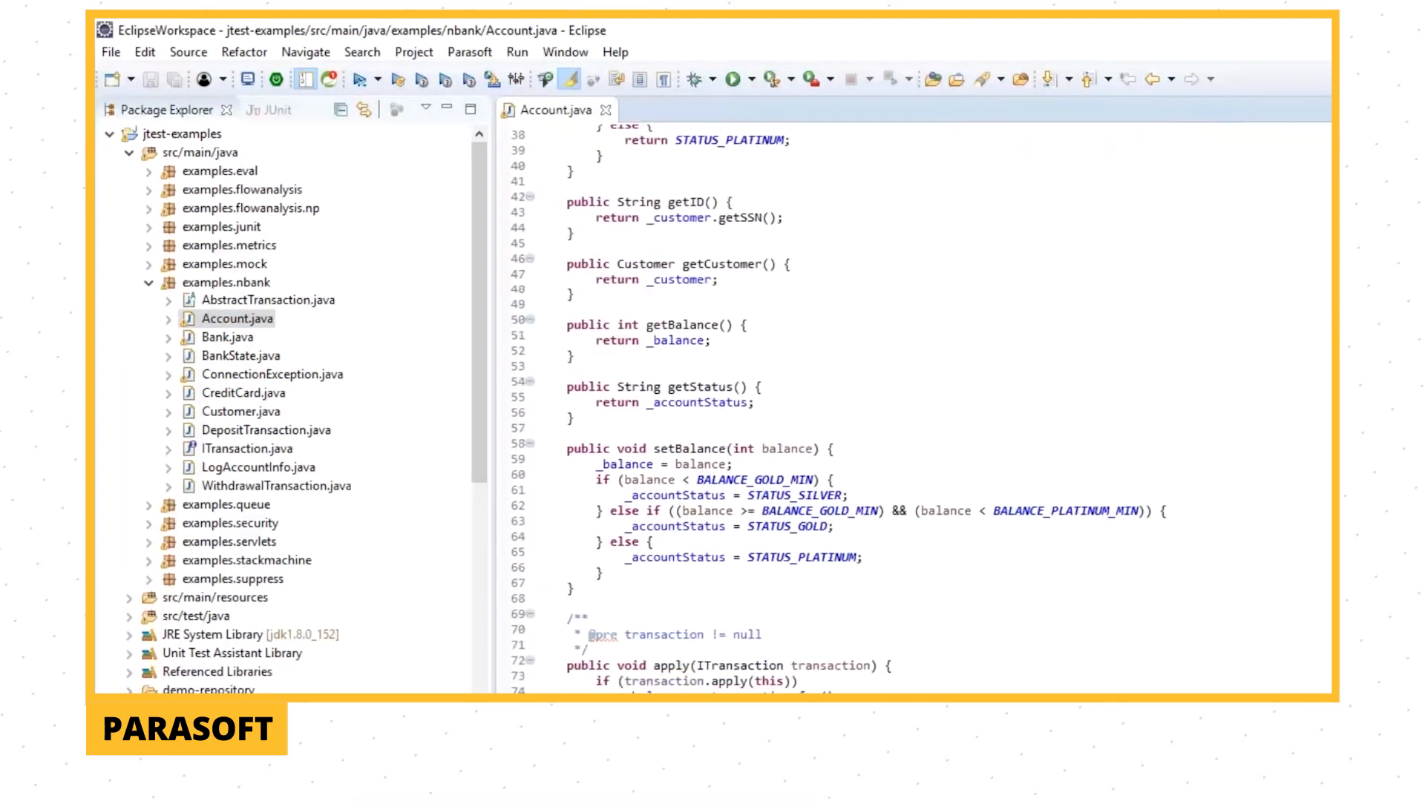
scroll(down, 3)
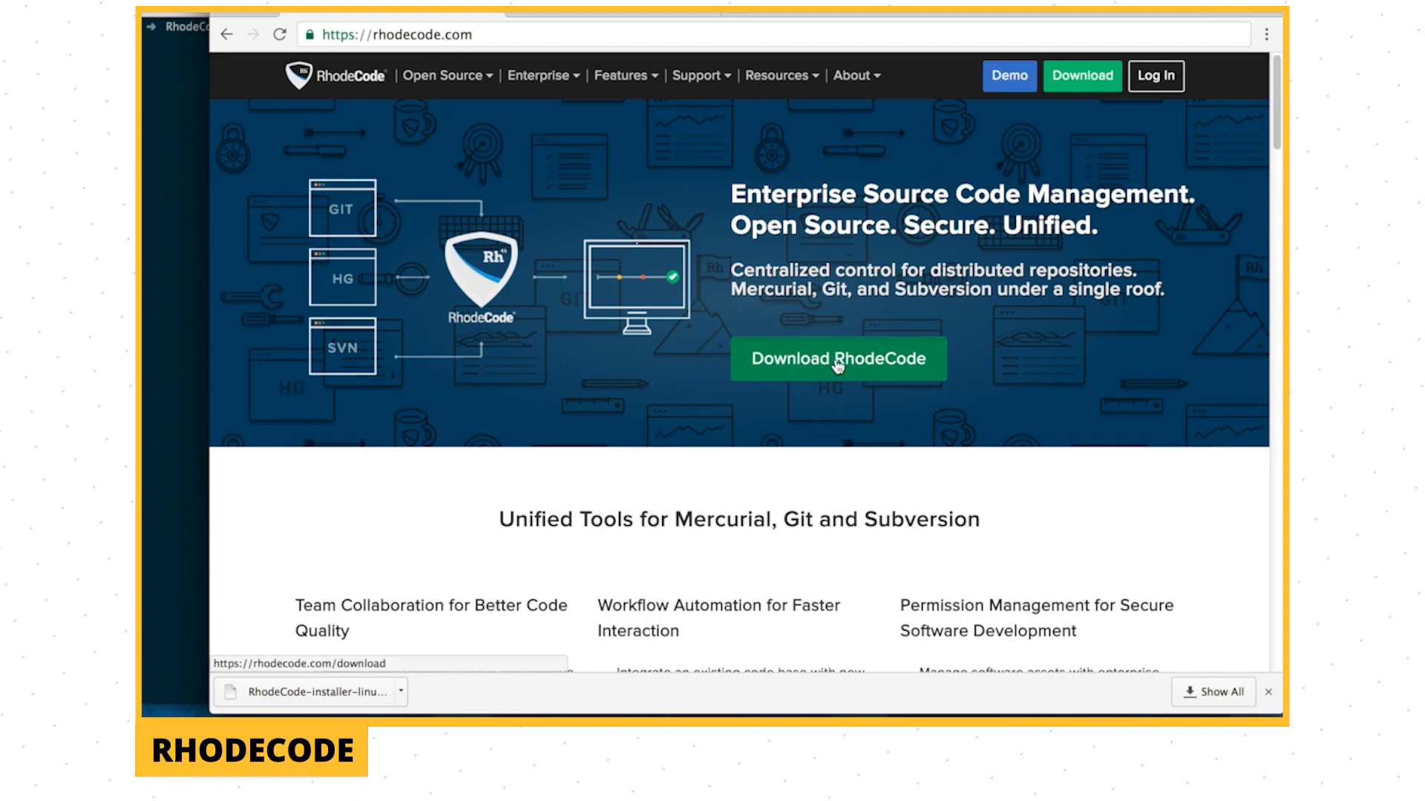
Download the RhodeCode installer, chmod 775 it and run it to install RhodeCode Control.
click(837, 360)
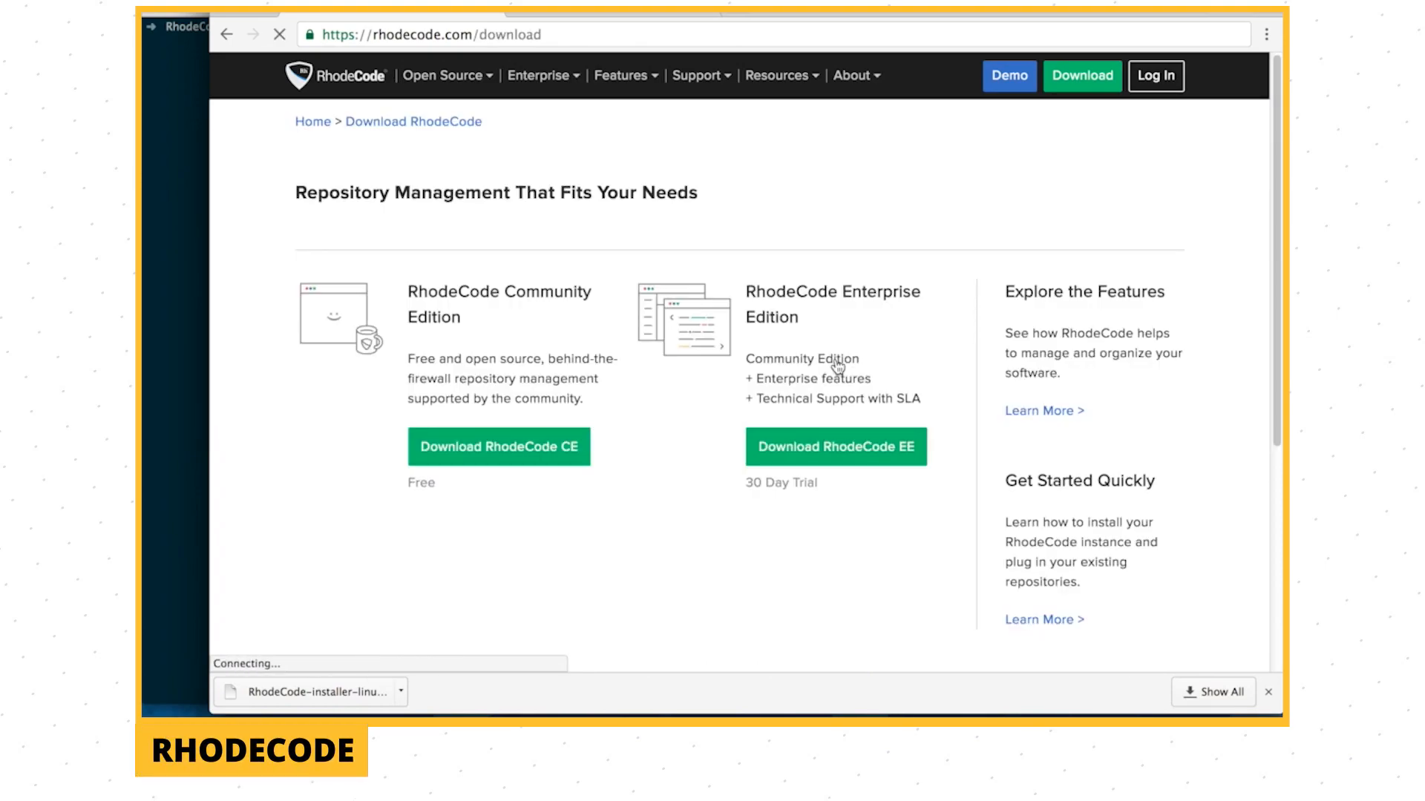
click(498, 447)
text(c)
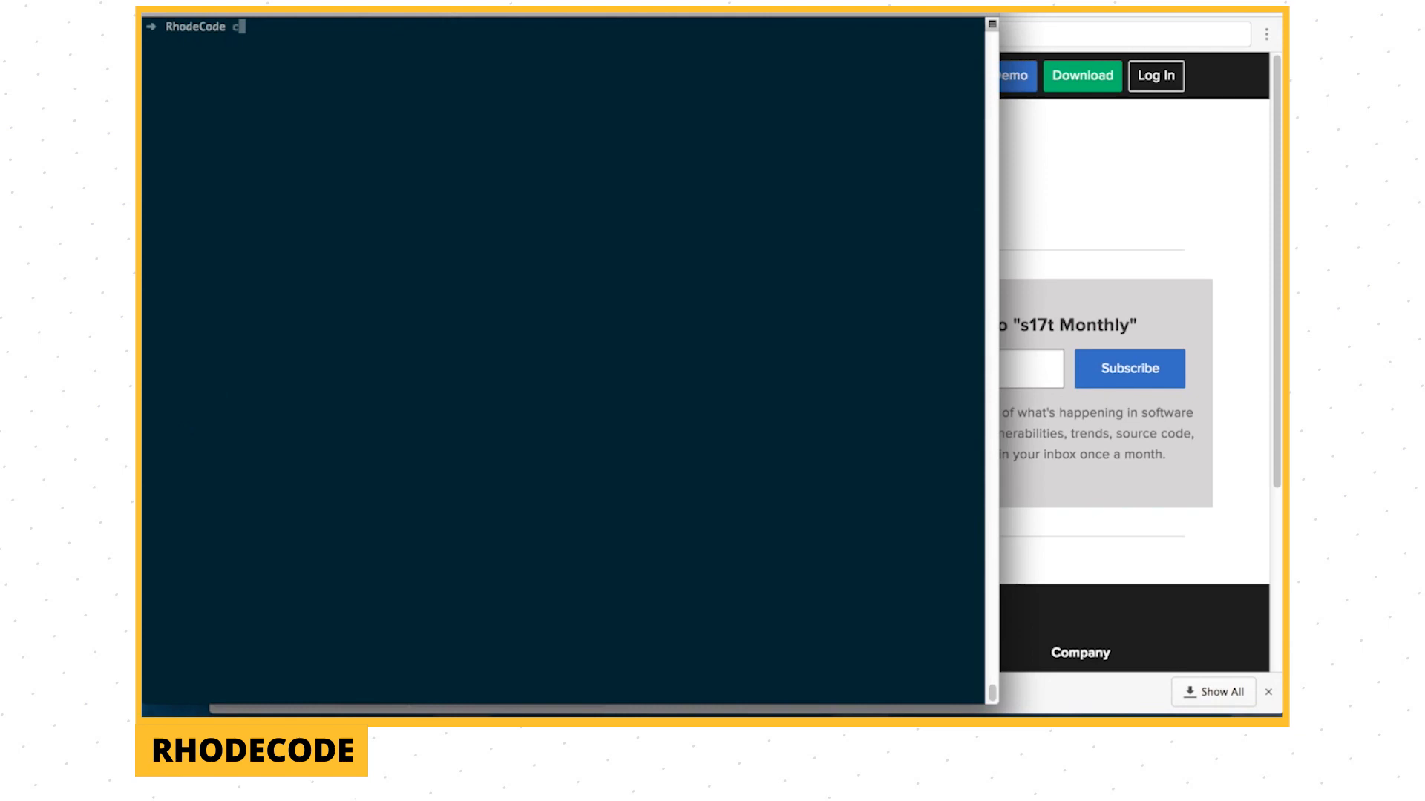
text(hmod 77)
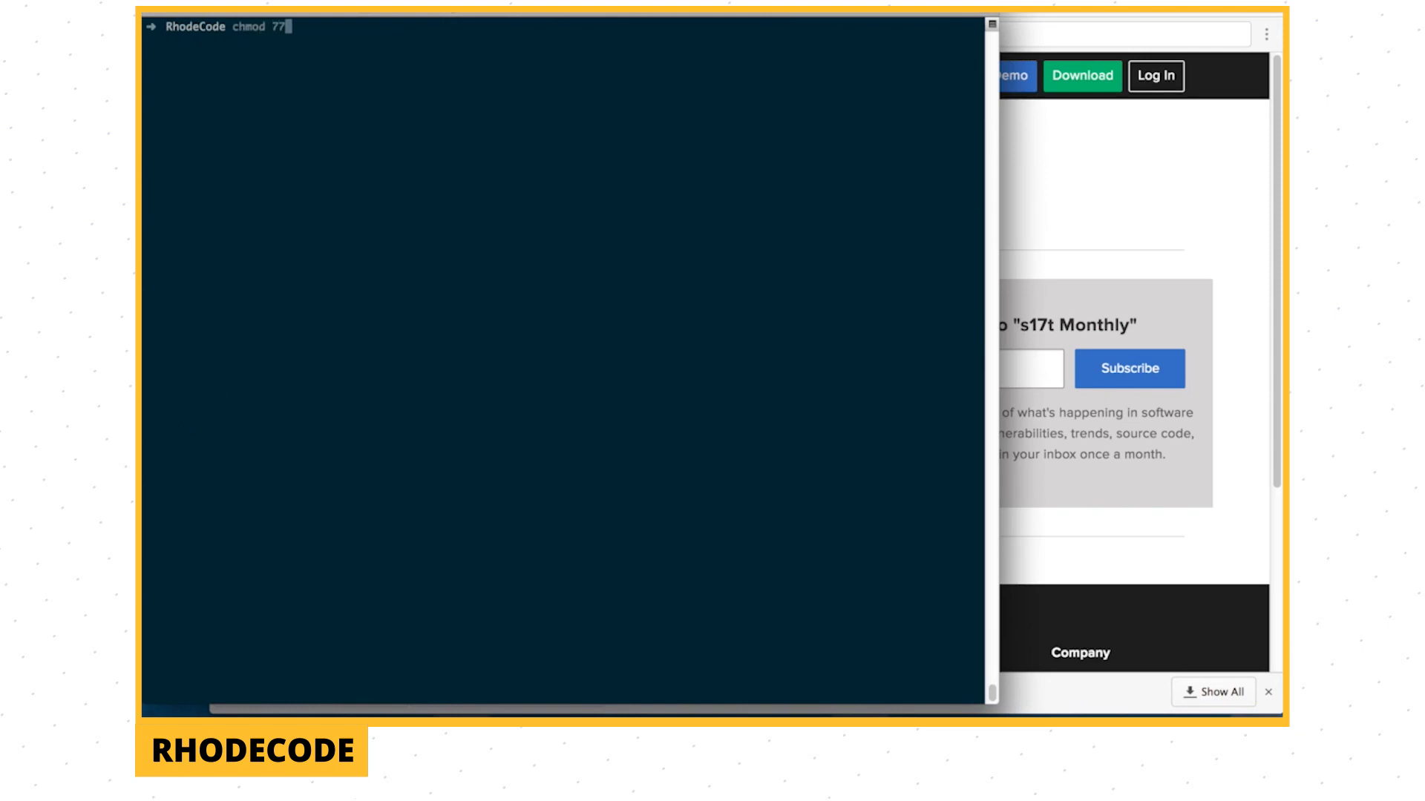
text(5 RhodeCode-install)
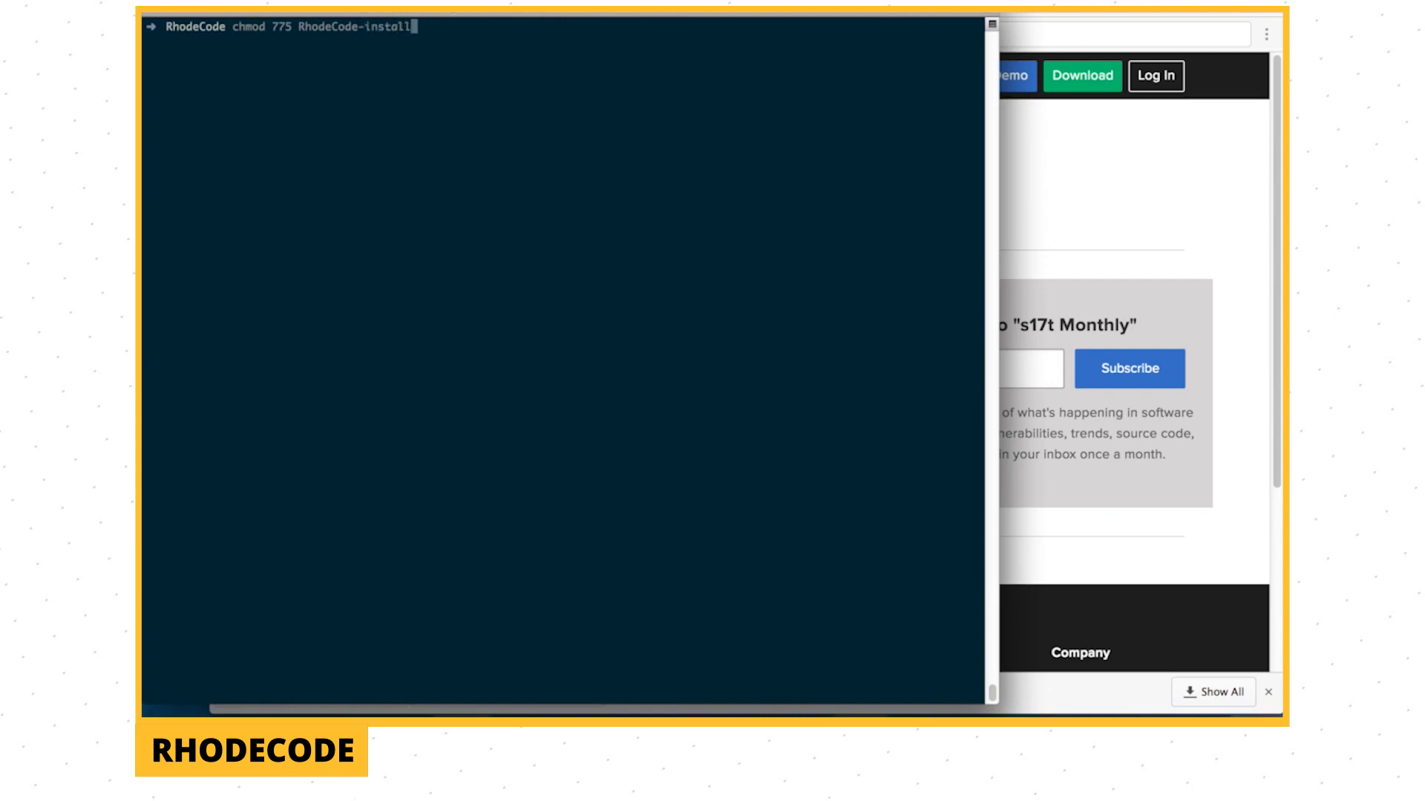
text(./Rh)
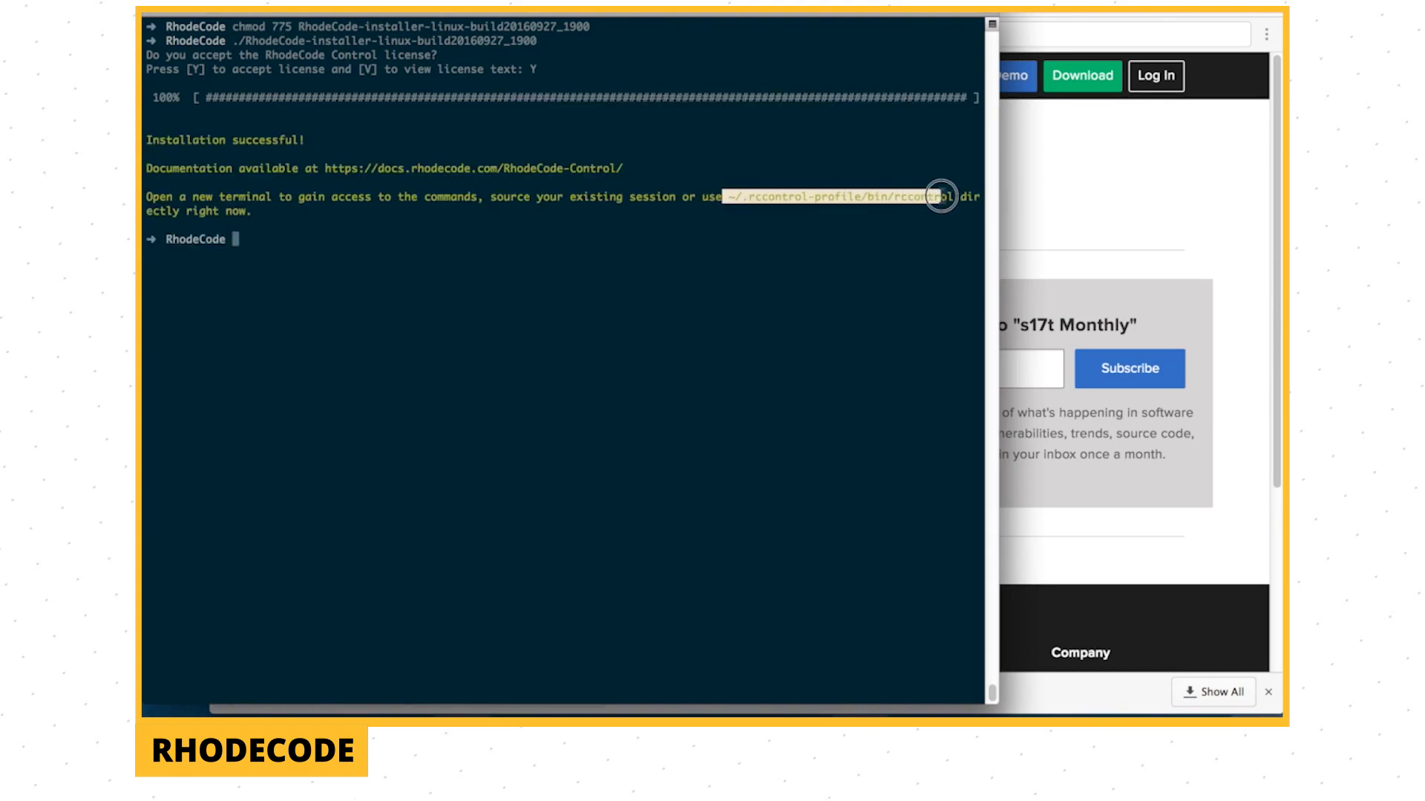
Run ~/.rccontrol-profile/bin/rccontrol install VCSServer and accept the default server address.
text(~/.rccontrol-profile/bin/rccontrol)
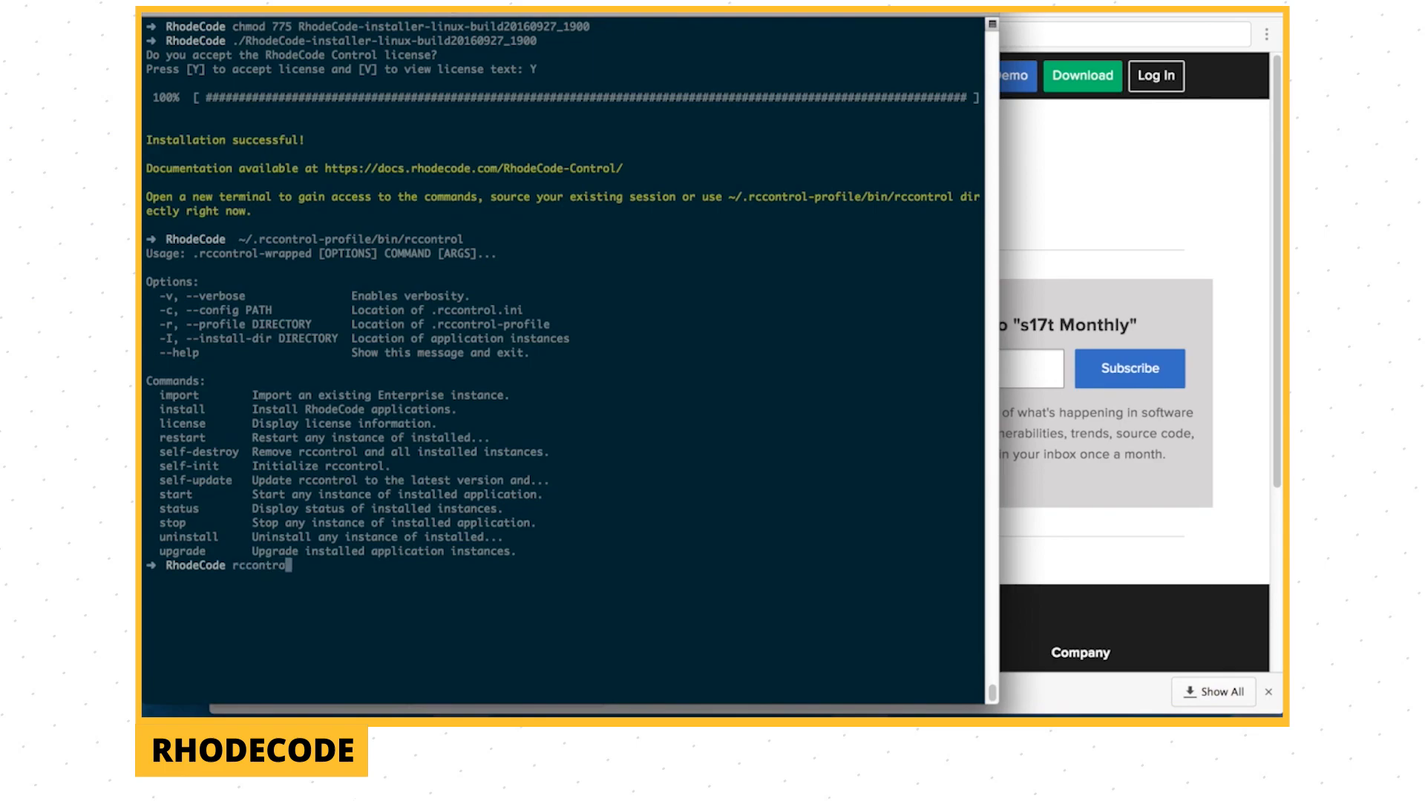
text(install VCSServer)
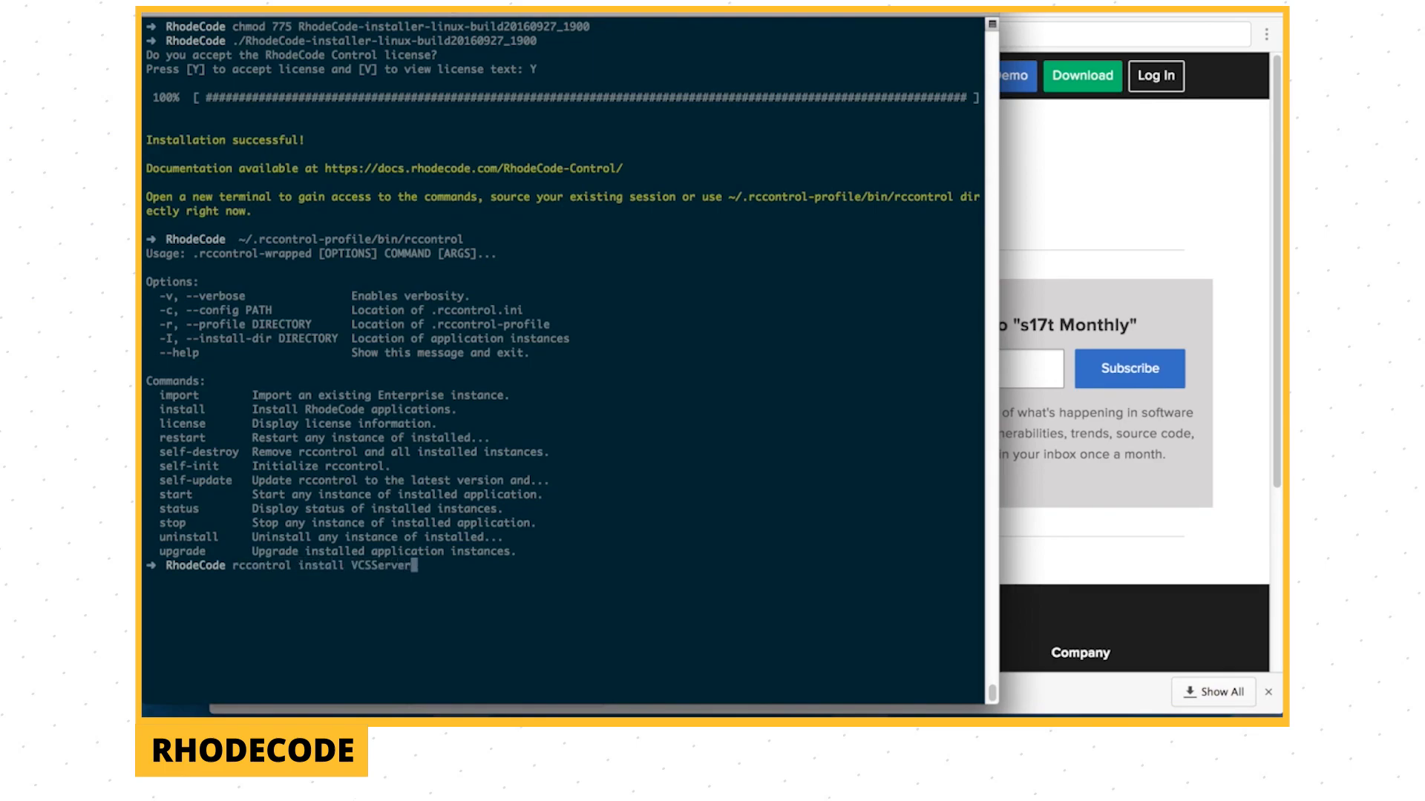
key(Return)
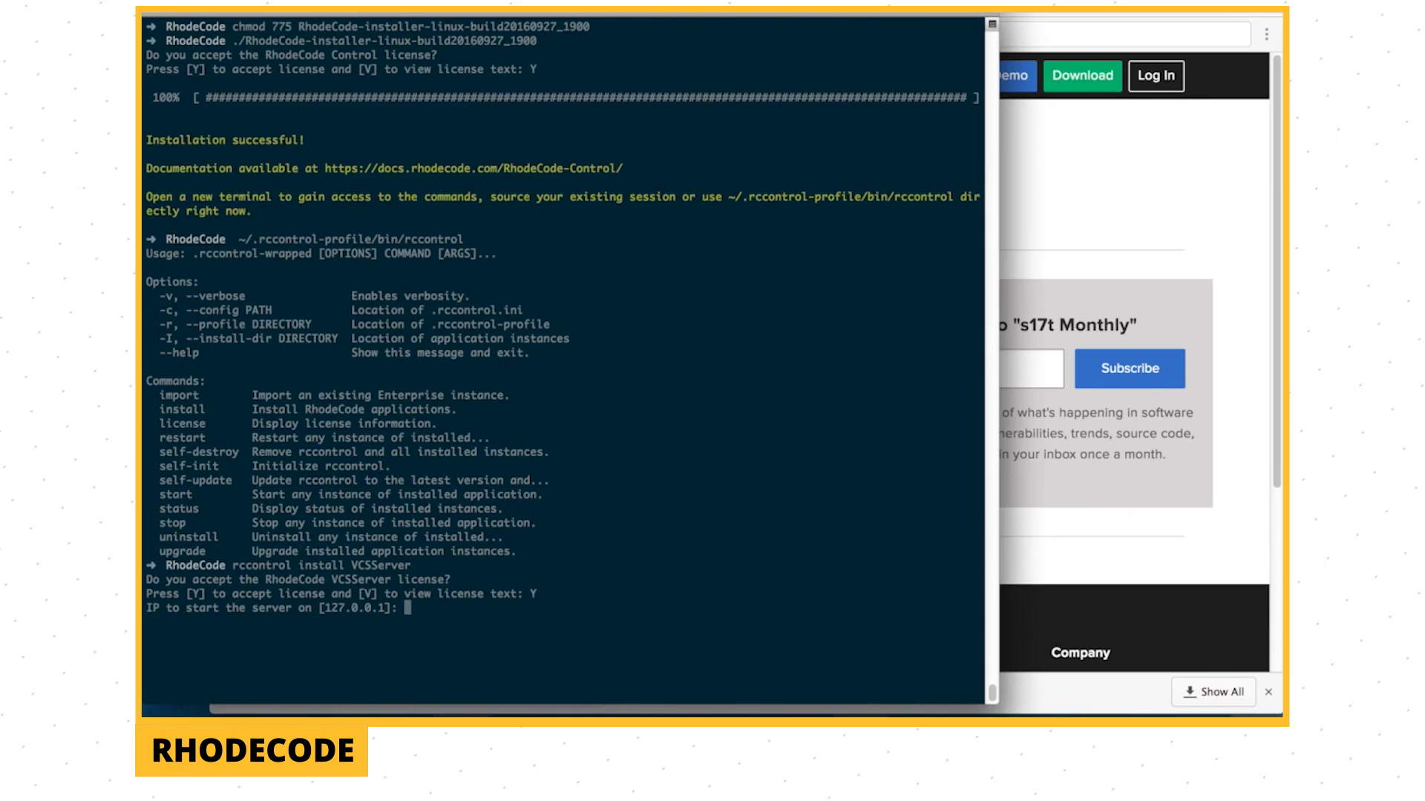
key(Return)
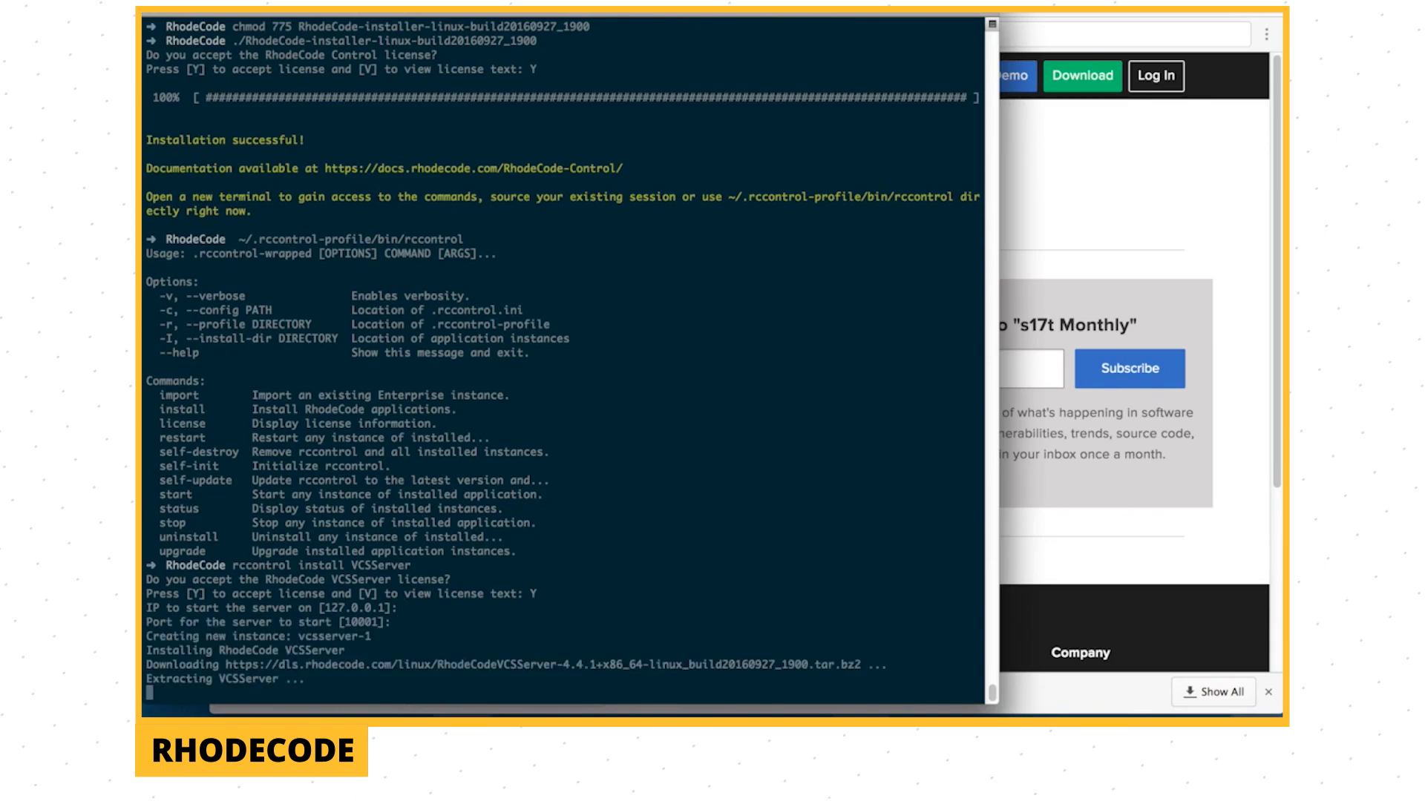
scroll(down, 3)
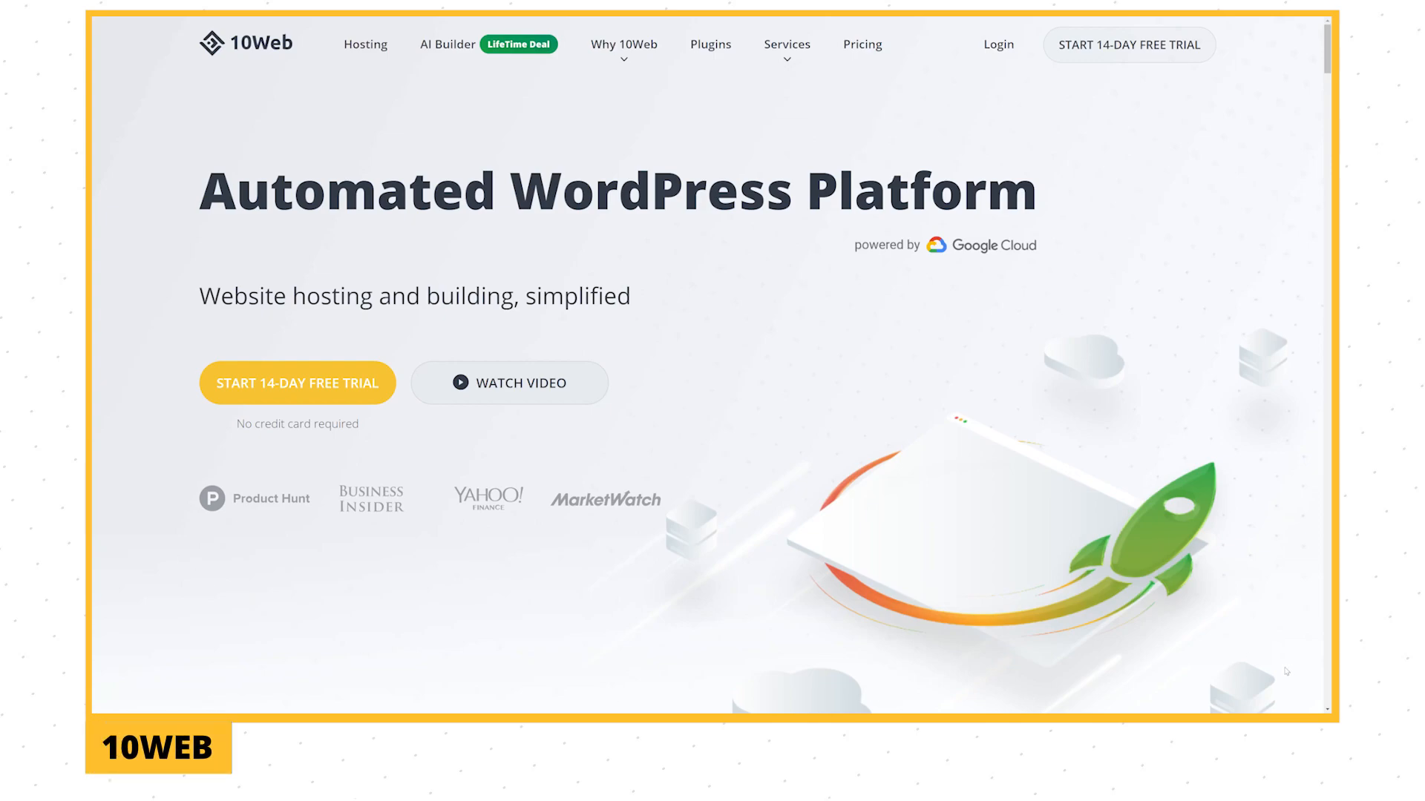
scroll(up, 3)
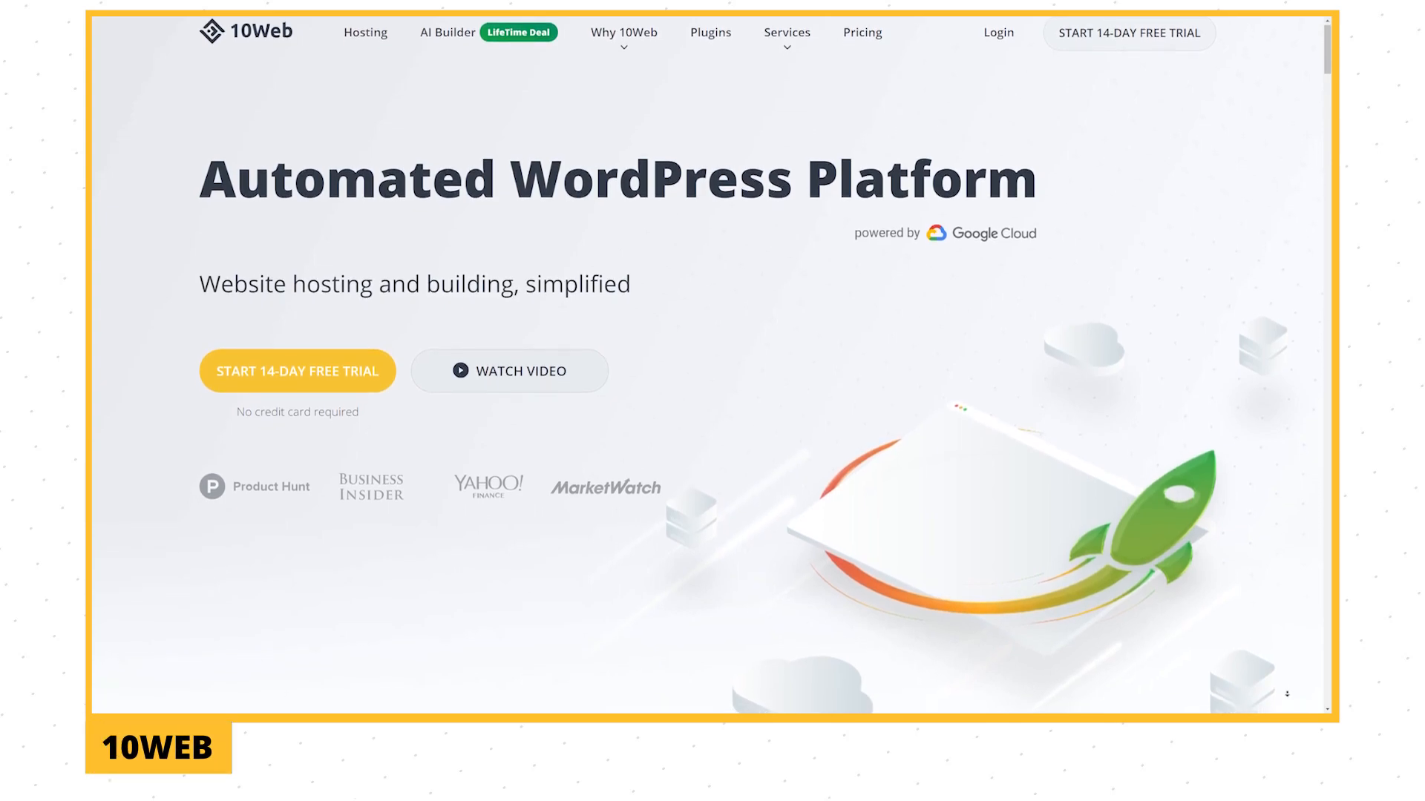
scroll(down, 3)
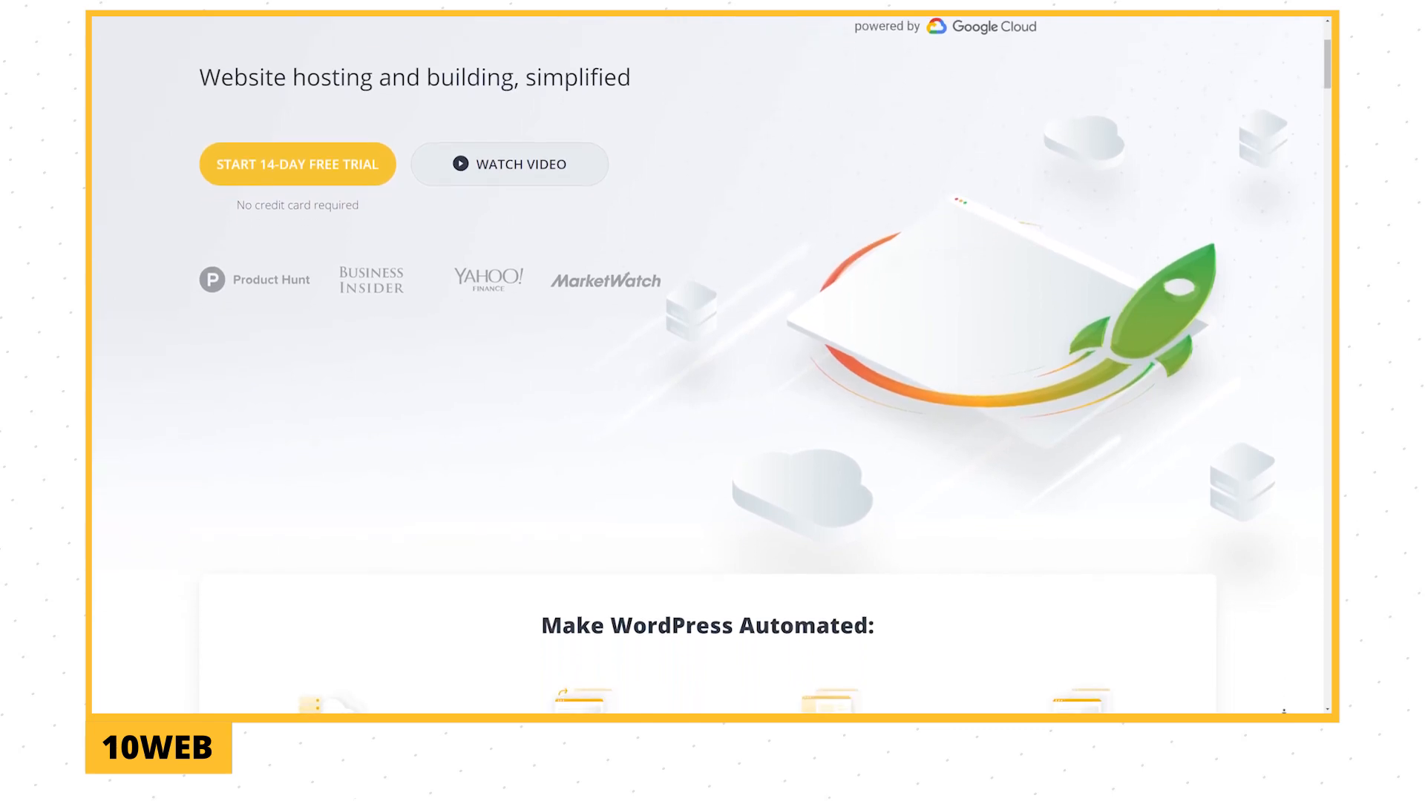
scroll(down, 3)
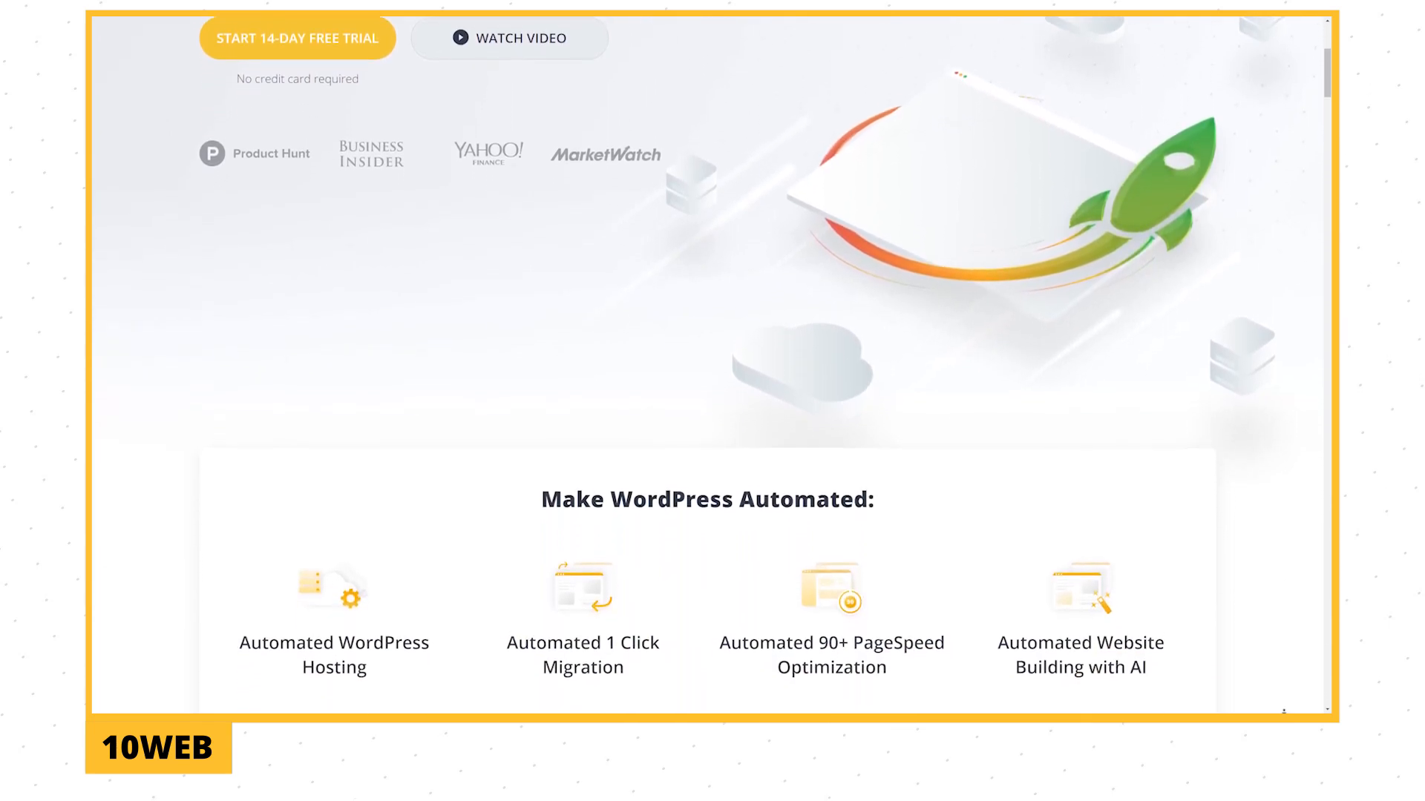
scroll(down, 3)
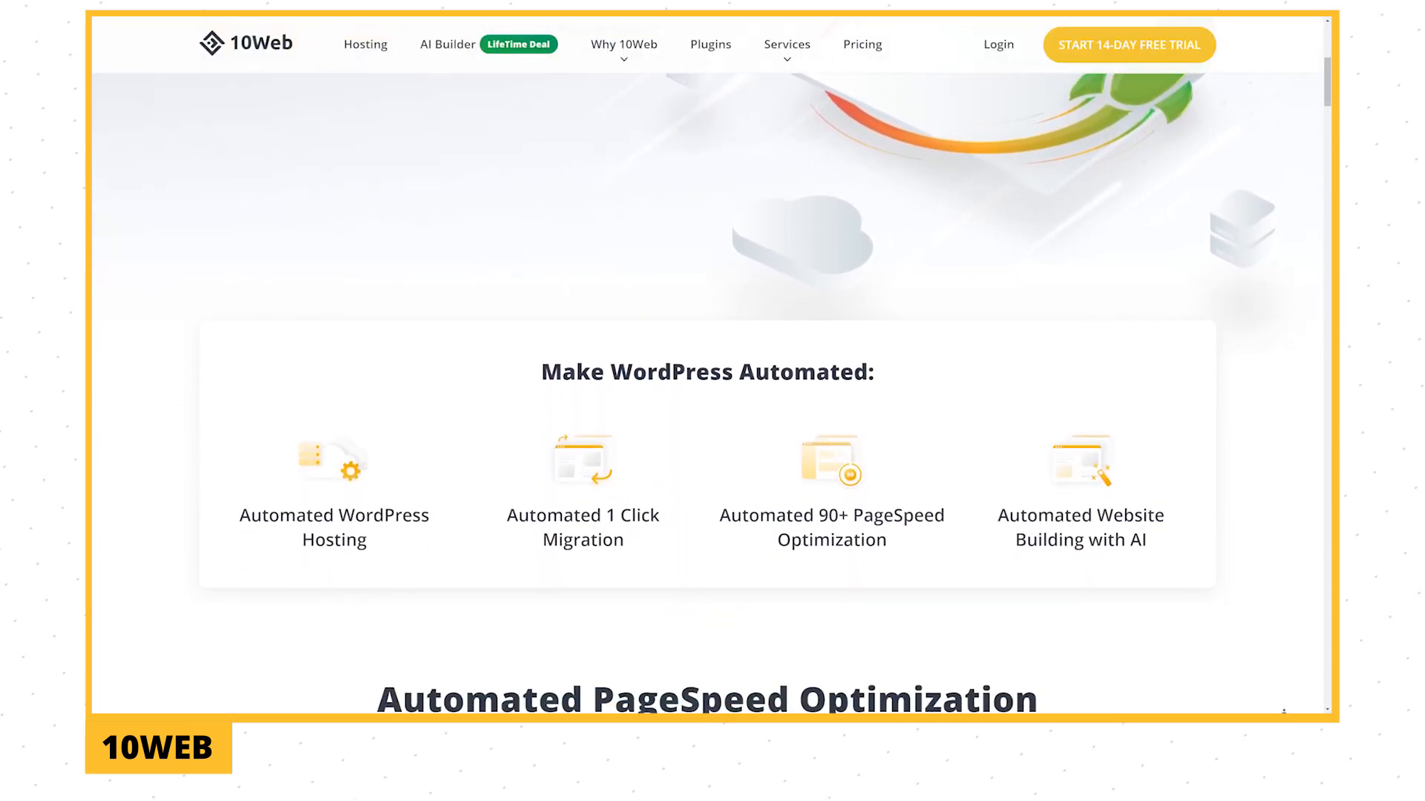
scroll(down, 3)
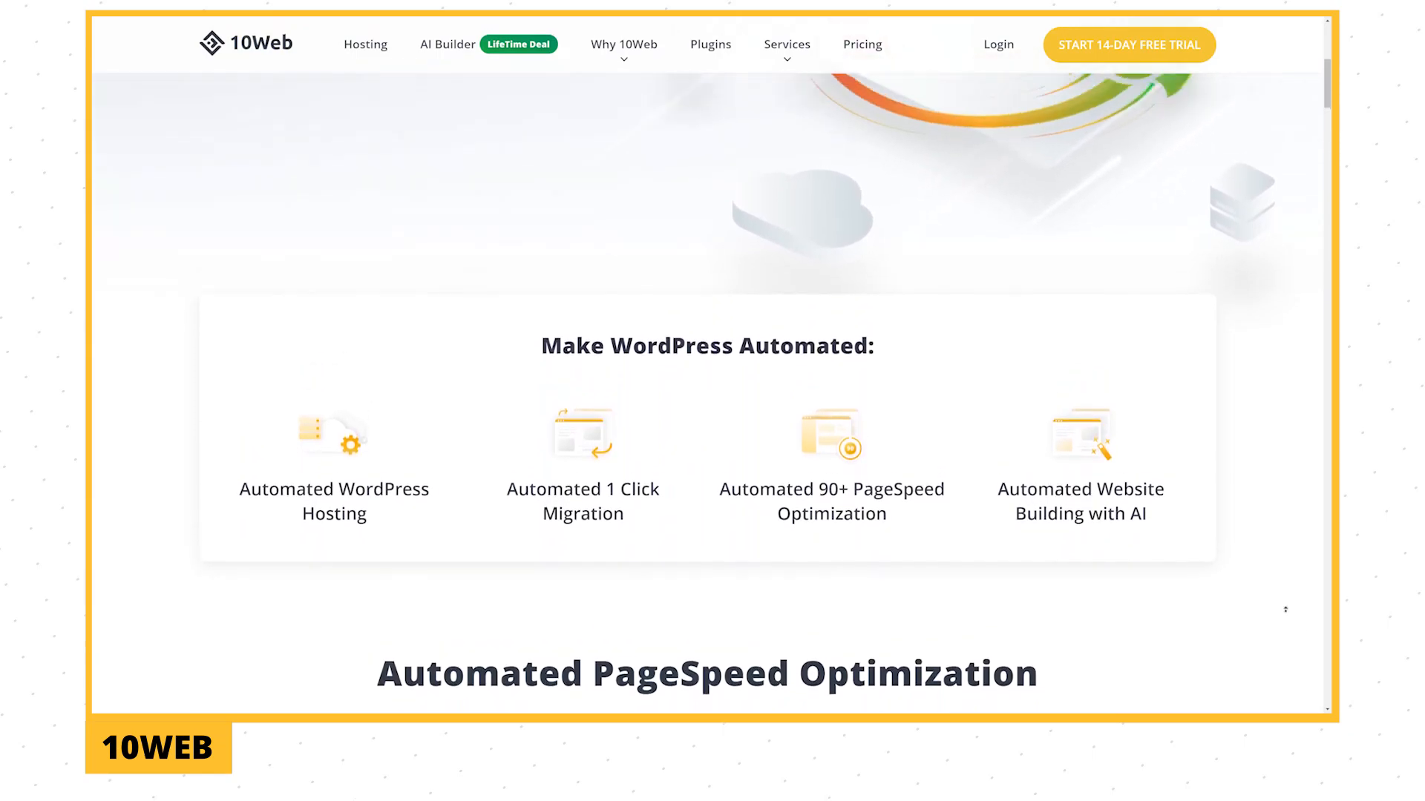